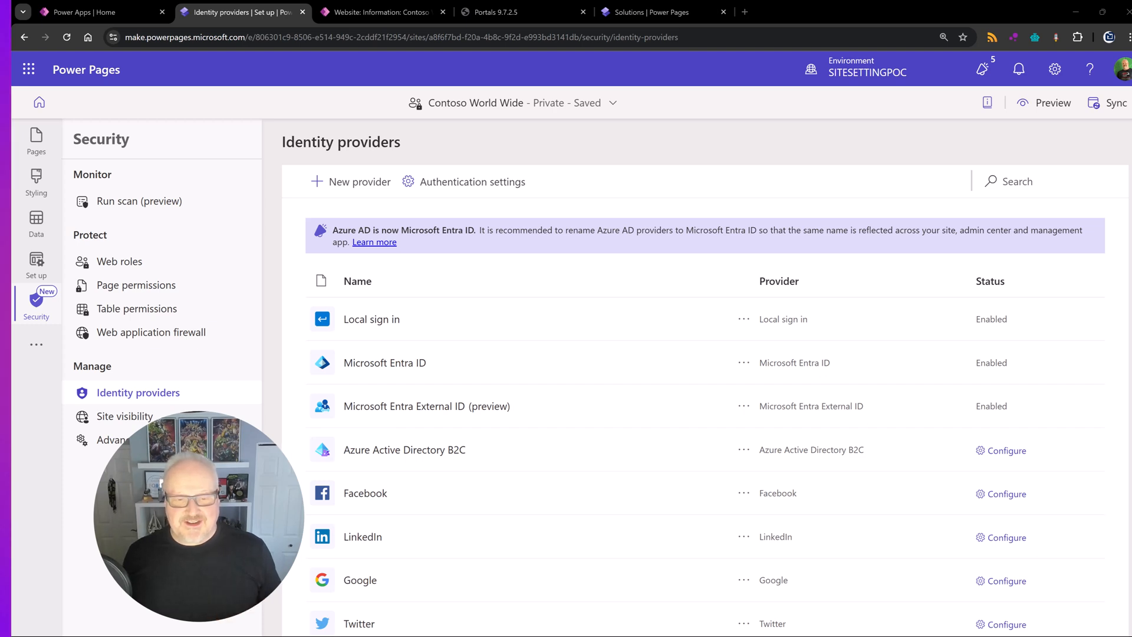
mouse_move(48, 294)
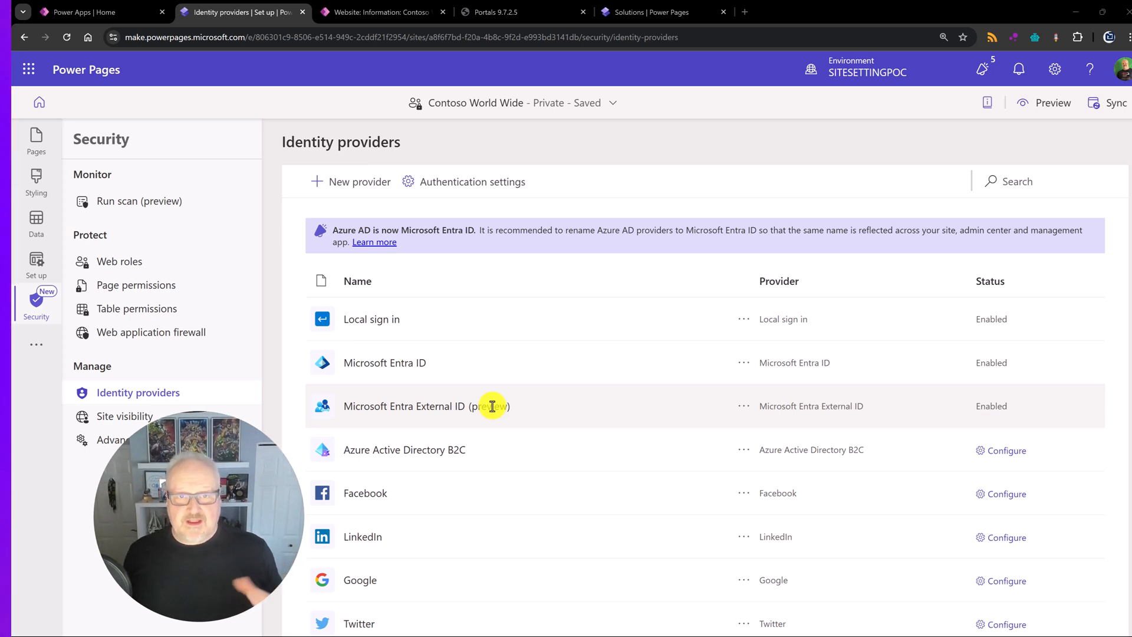
mouse_move(741, 422)
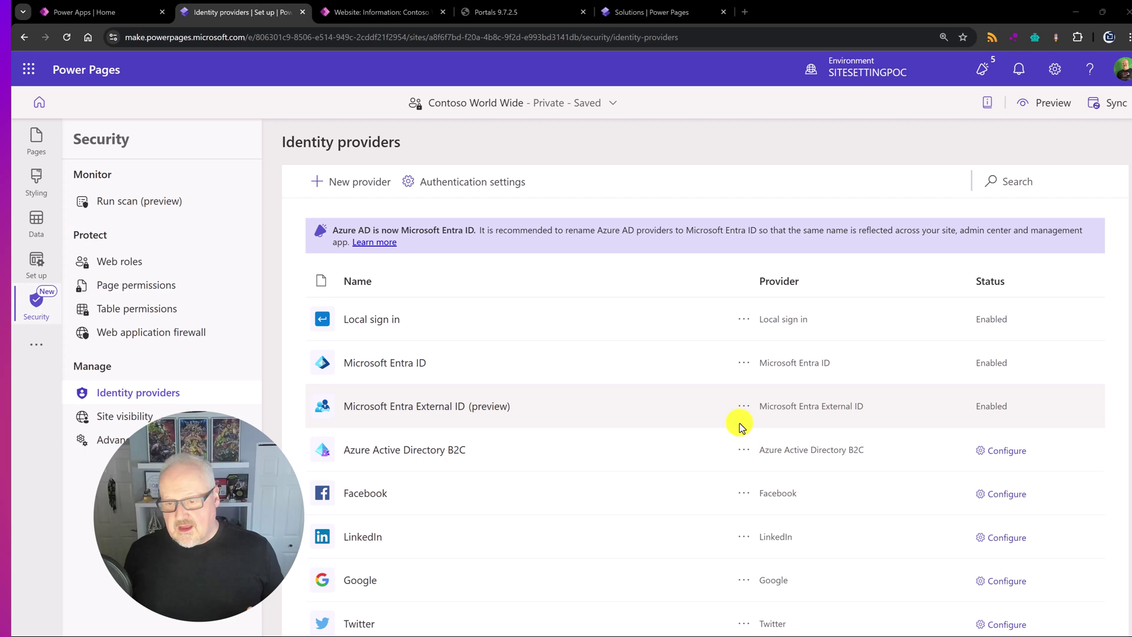
View the Entra External ID provider configuration, then switch to the Contoso World Wide website record in Power Pages Management.
click(743, 406)
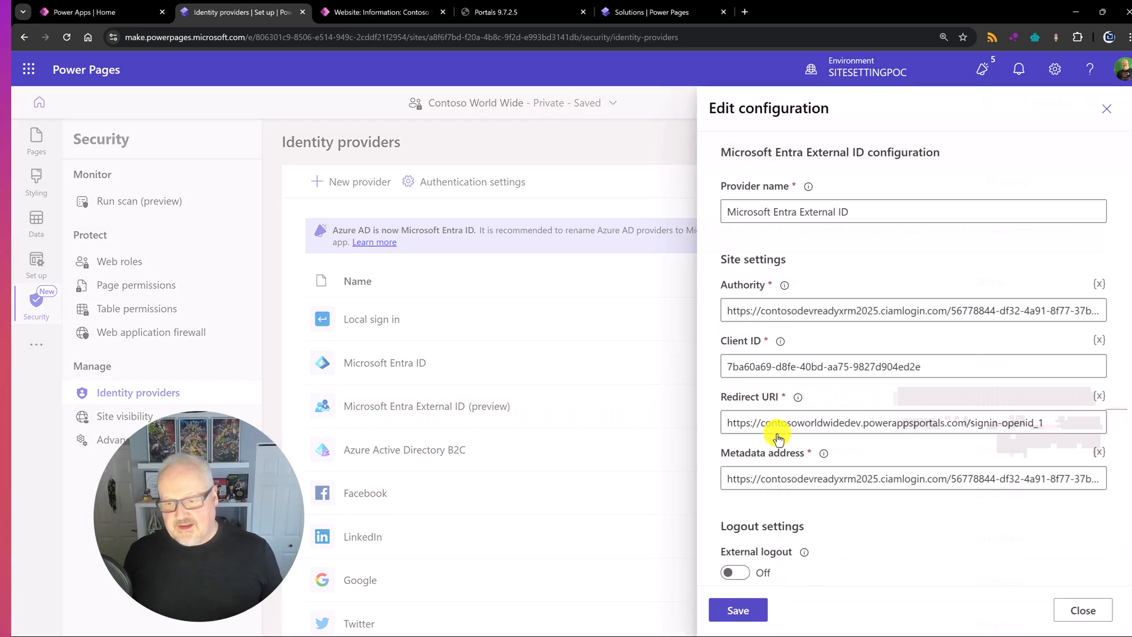
mouse_move(790, 381)
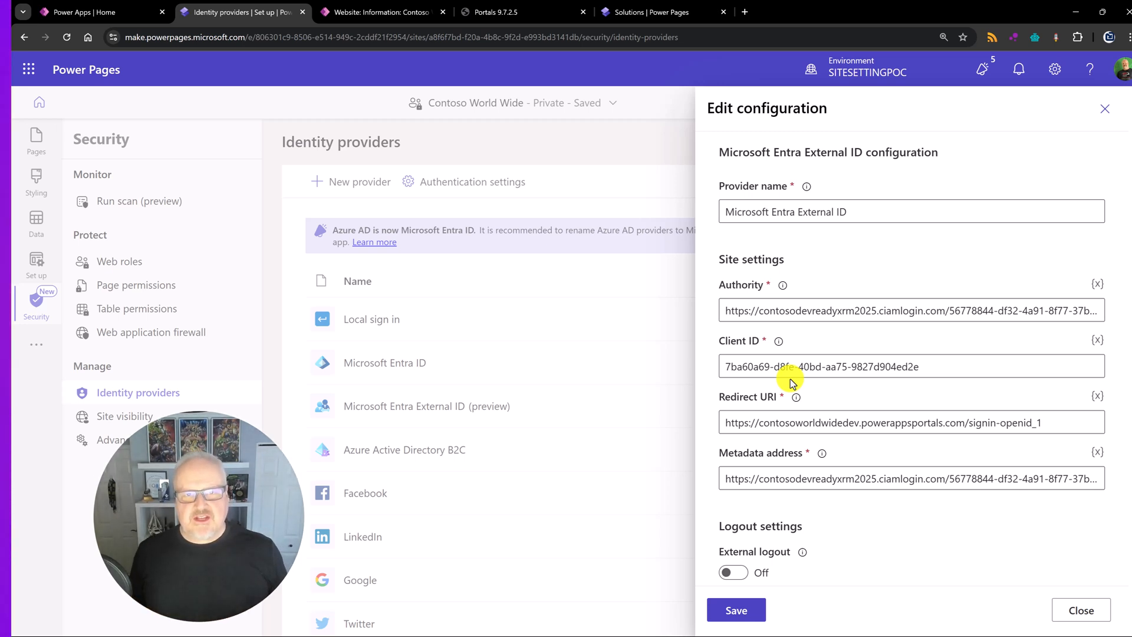
mouse_move(619, 369)
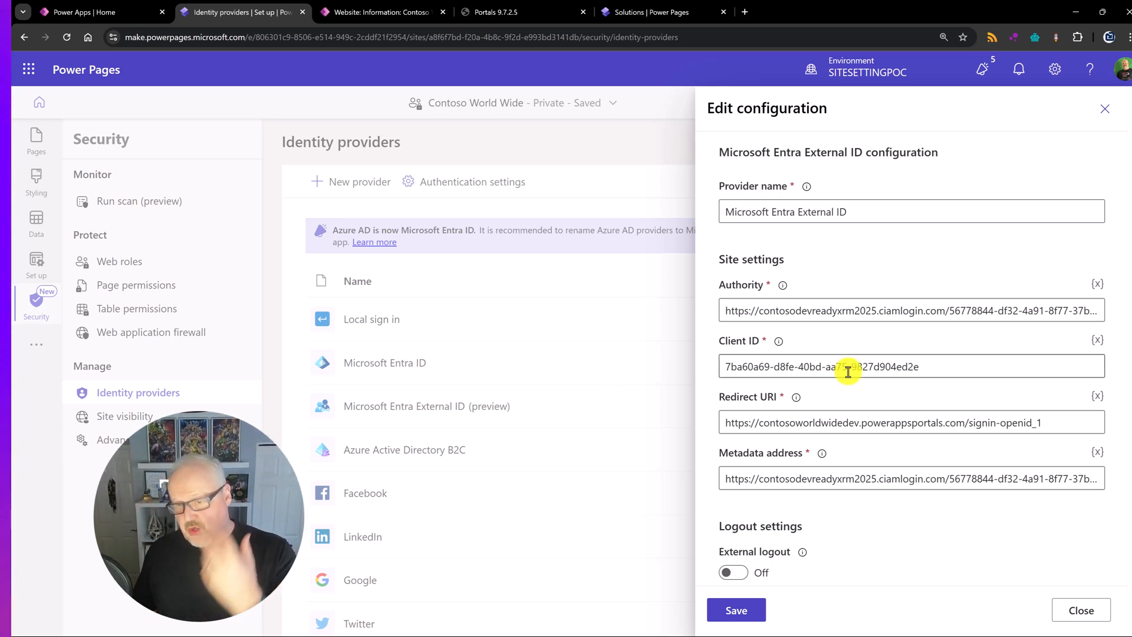
mouse_move(573, 379)
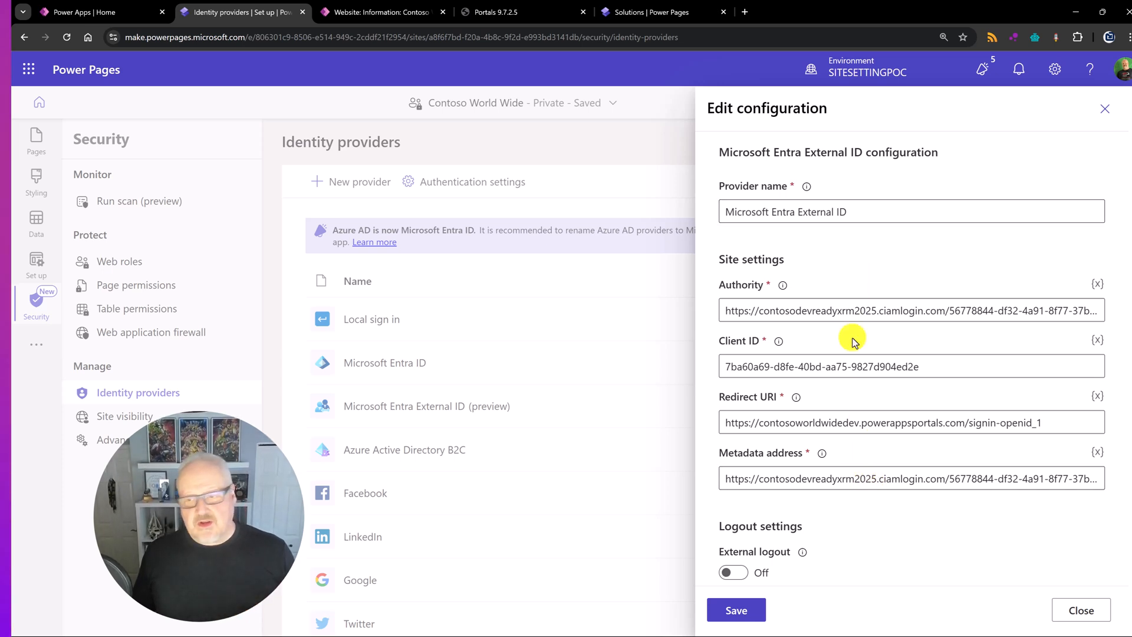
mouse_move(894, 542)
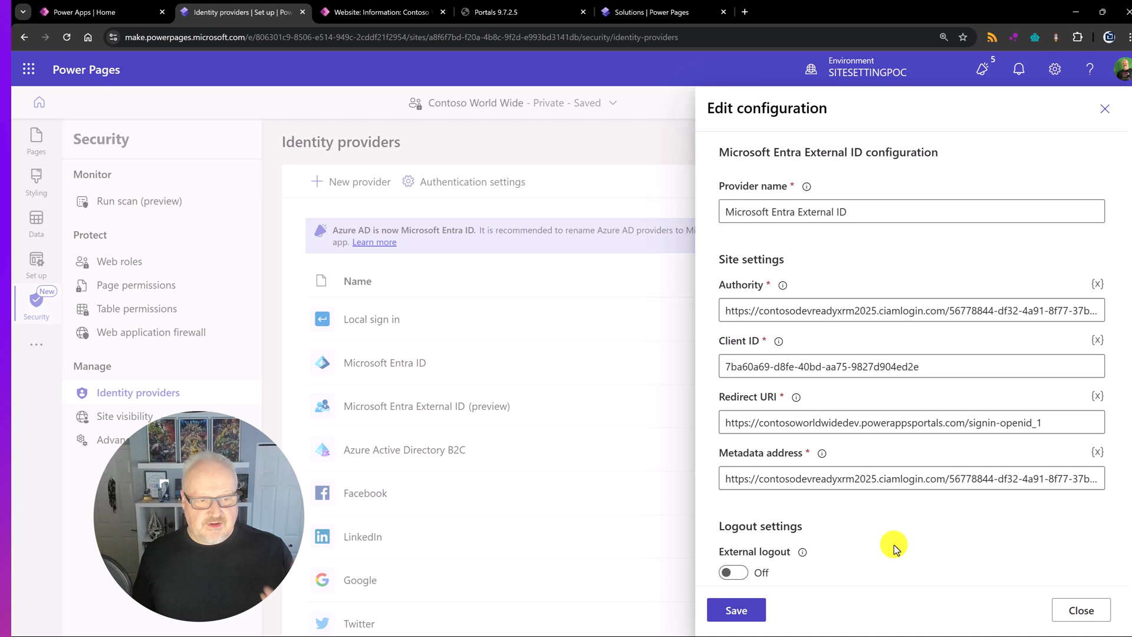
mouse_move(1106, 114)
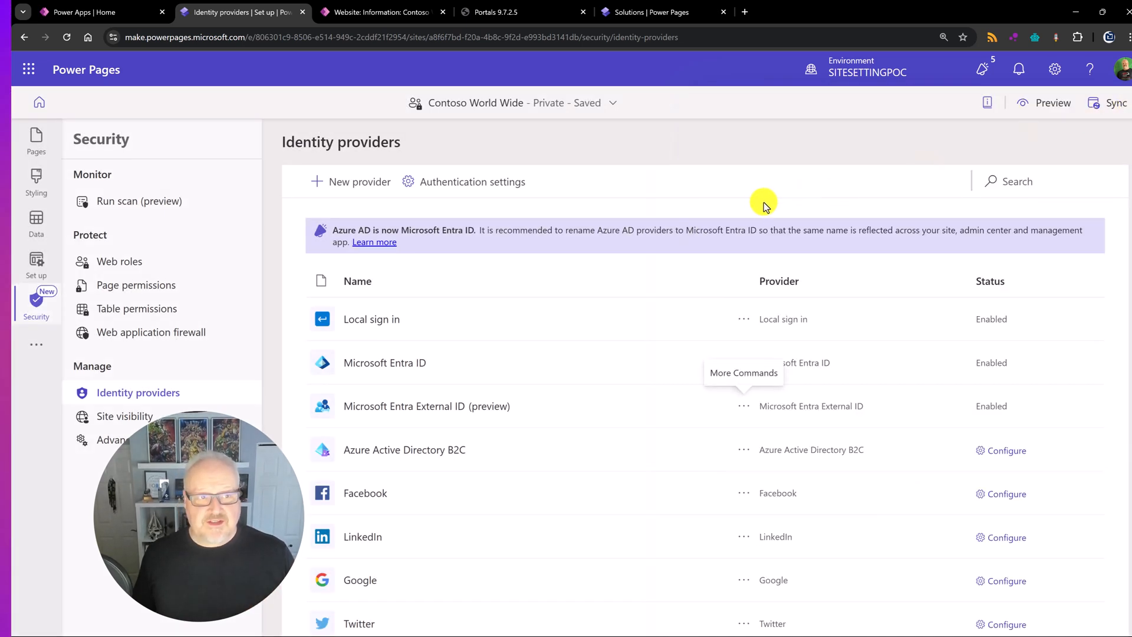
click(378, 12)
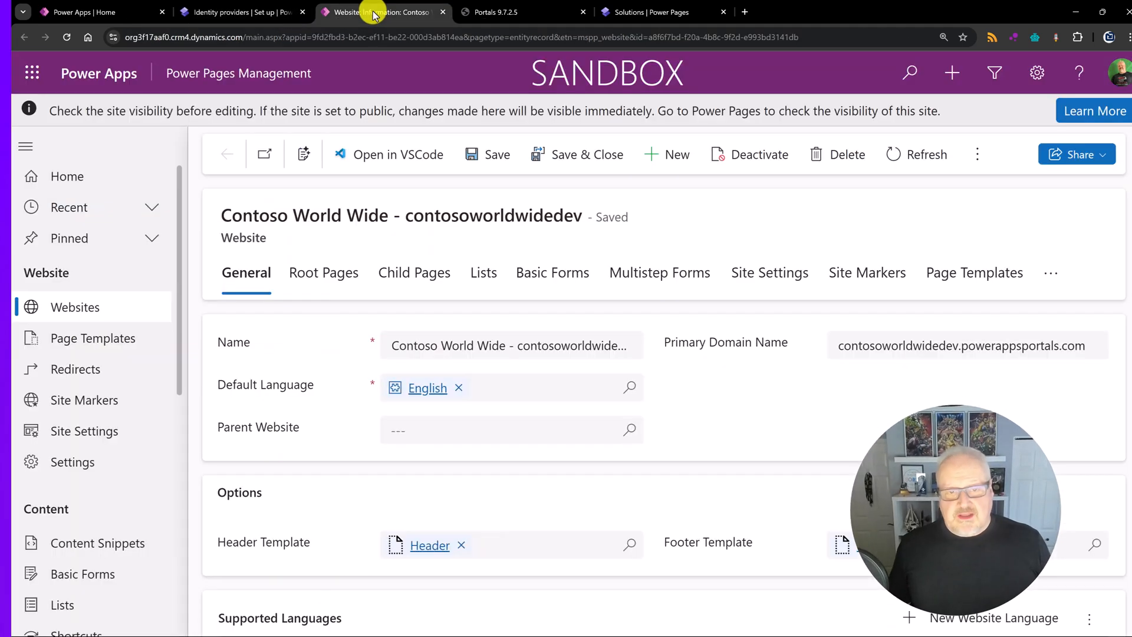
mouse_move(360, 87)
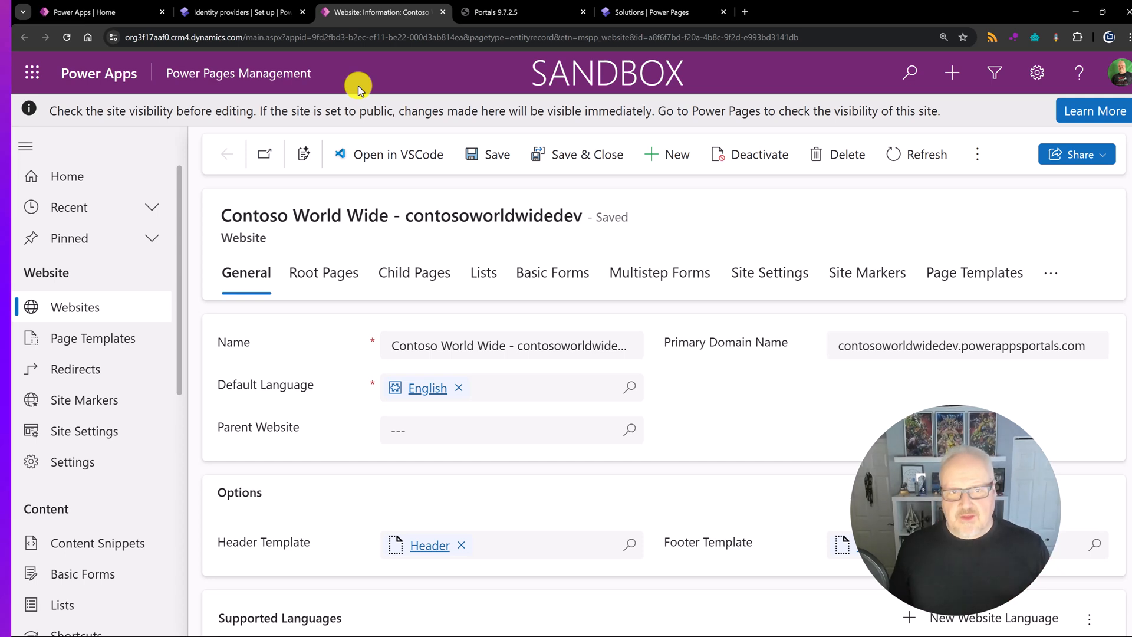
mouse_move(357, 79)
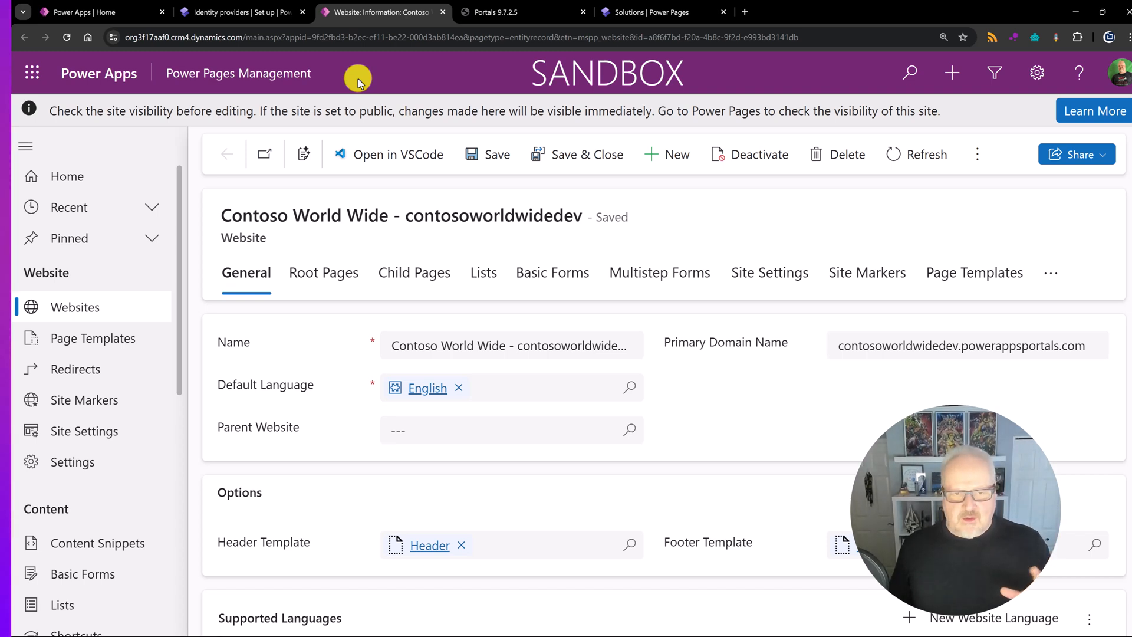
mouse_move(98, 462)
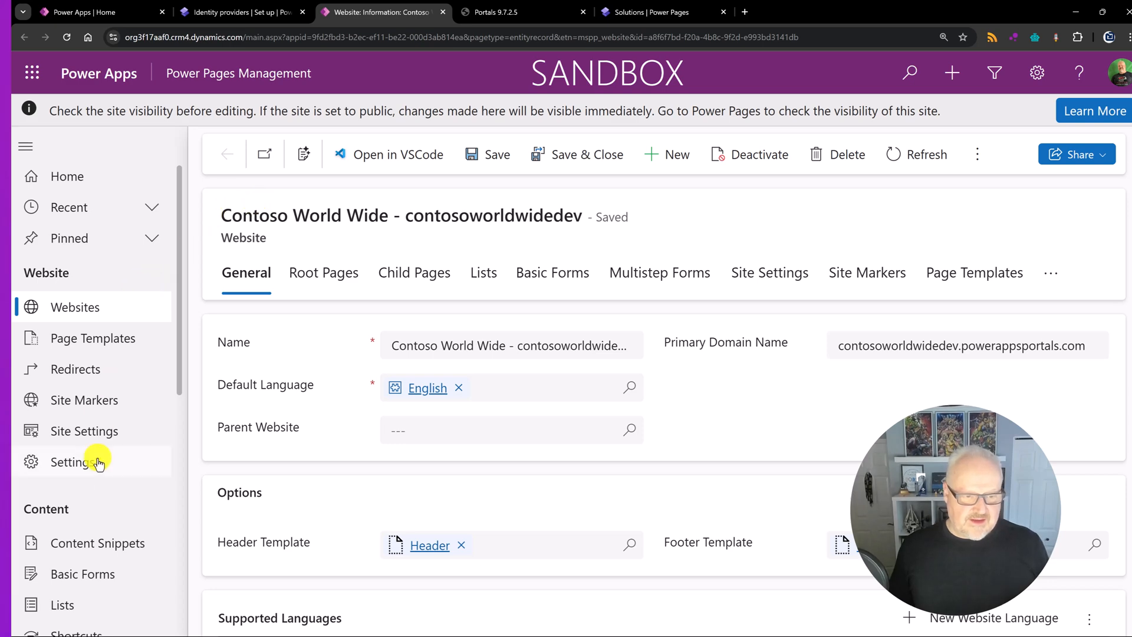
List the active site settings sorted by name and scroll to the OPENID_1 authentication entries.
click(85, 431)
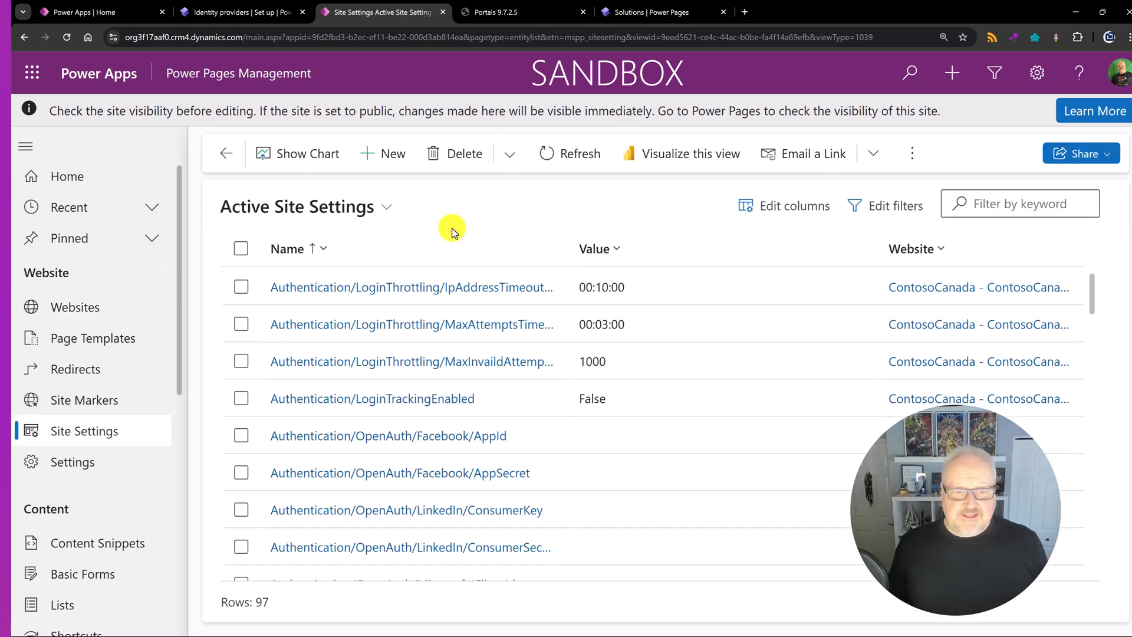
click(594, 249)
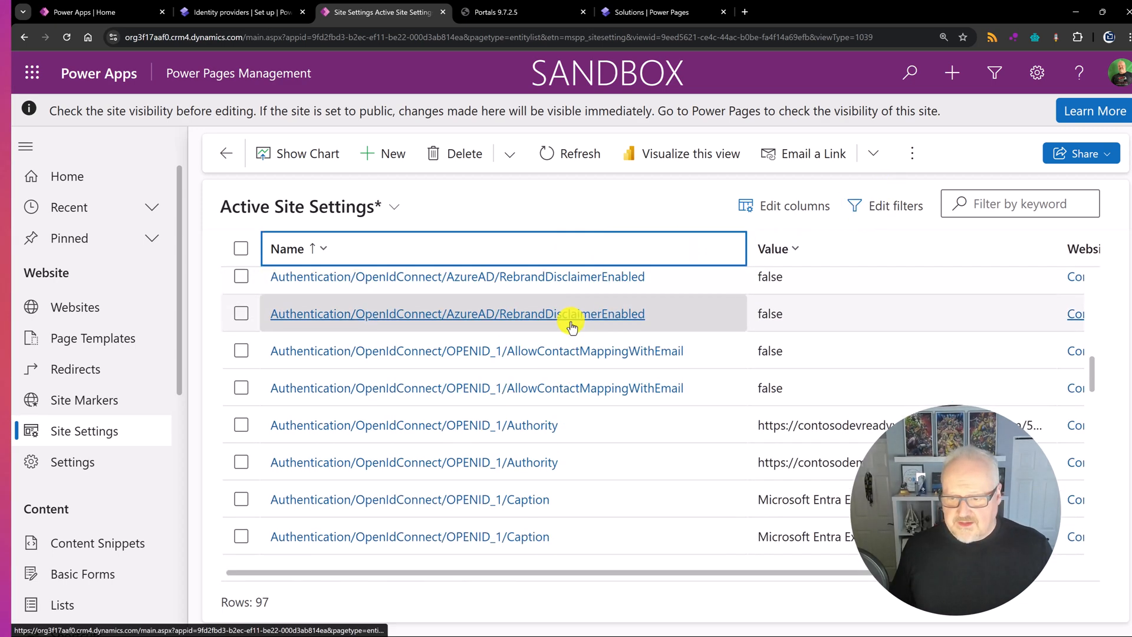
scroll(down, 3)
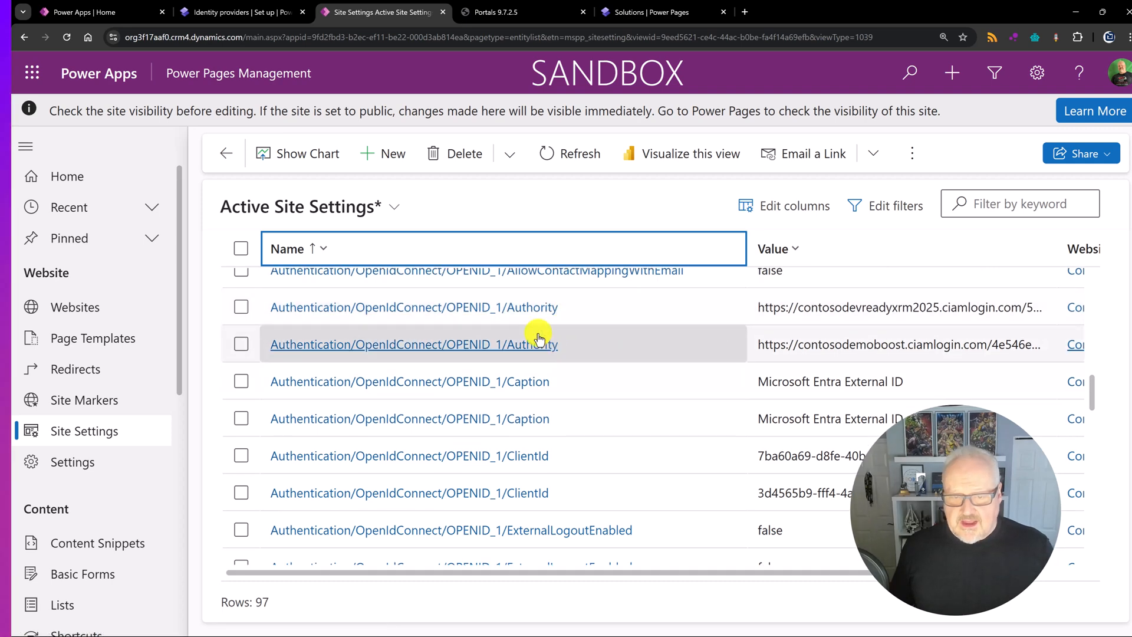
mouse_move(606, 493)
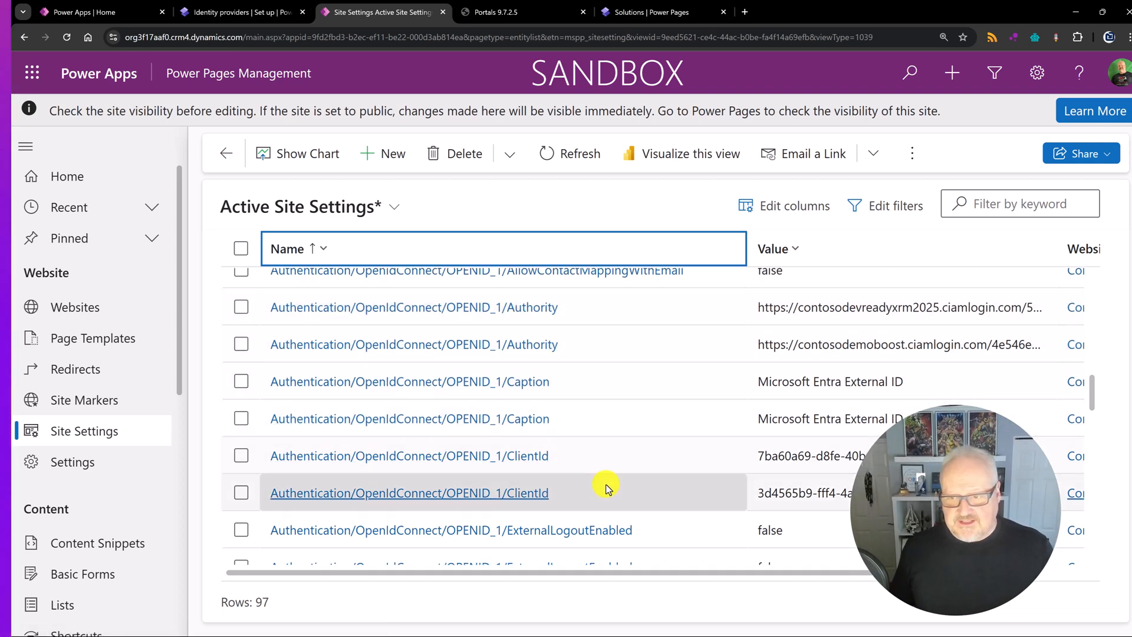
mouse_move(627, 455)
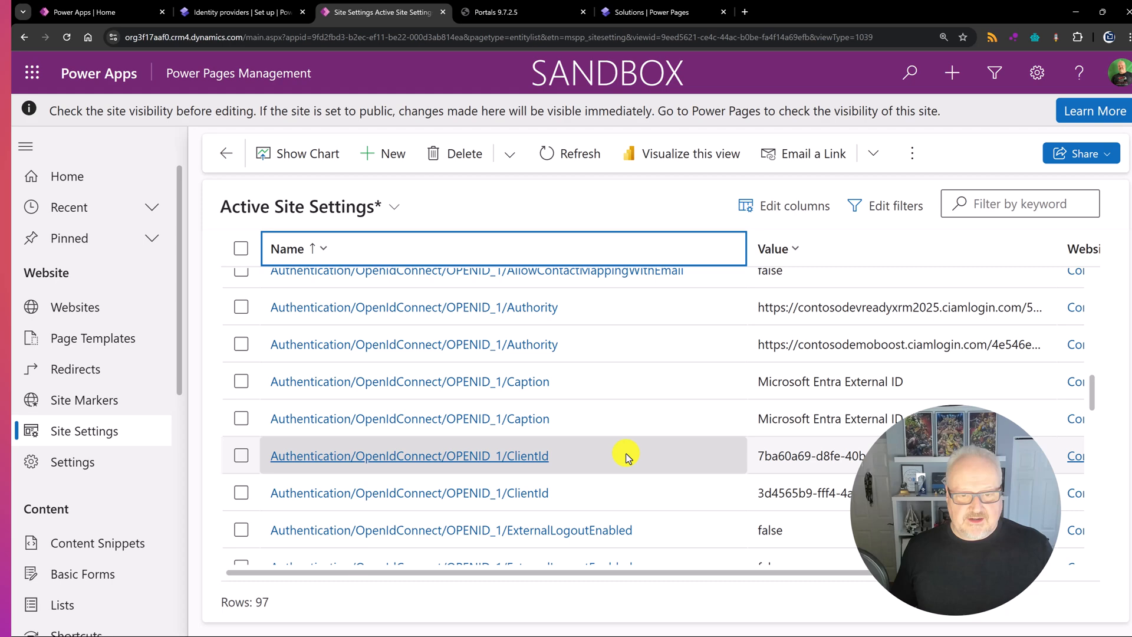
mouse_move(597, 376)
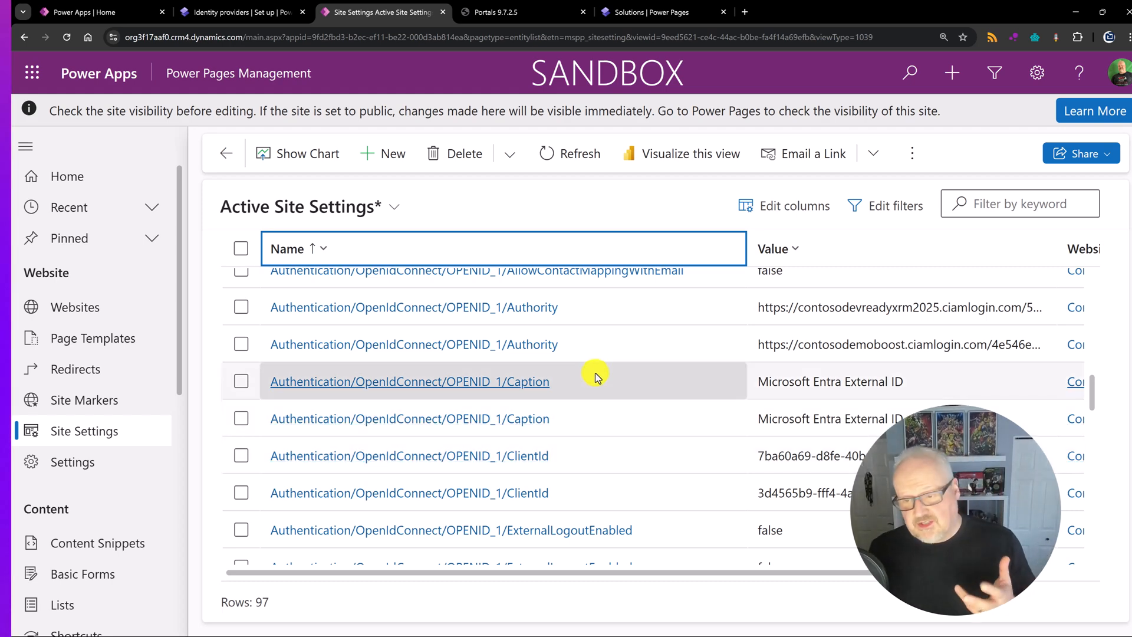
mouse_move(614, 430)
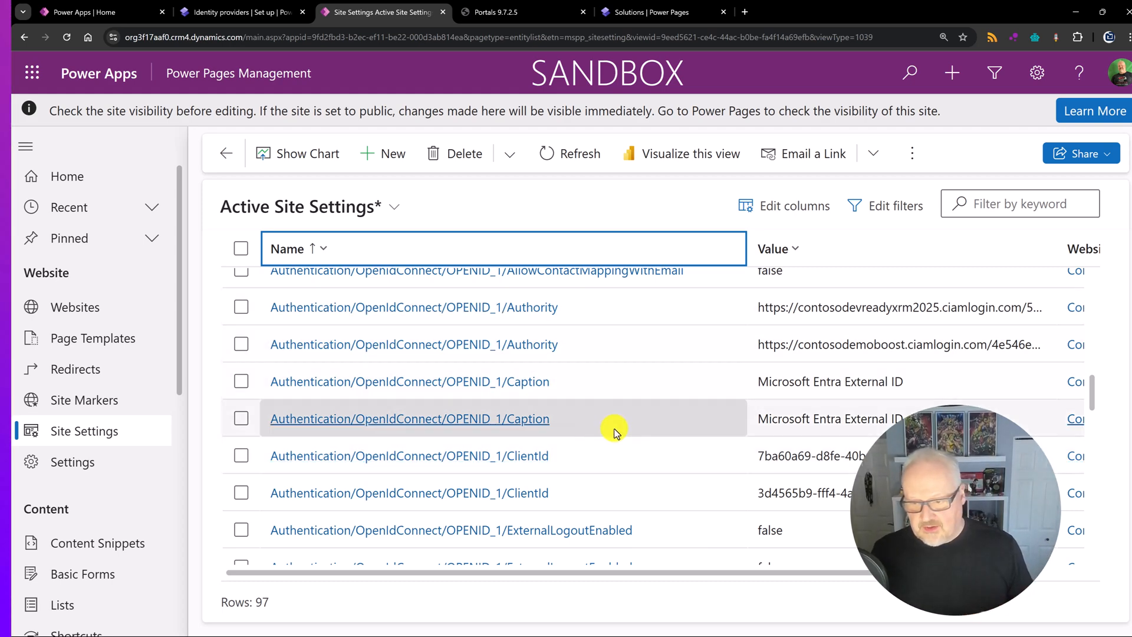
scroll(down, 3)
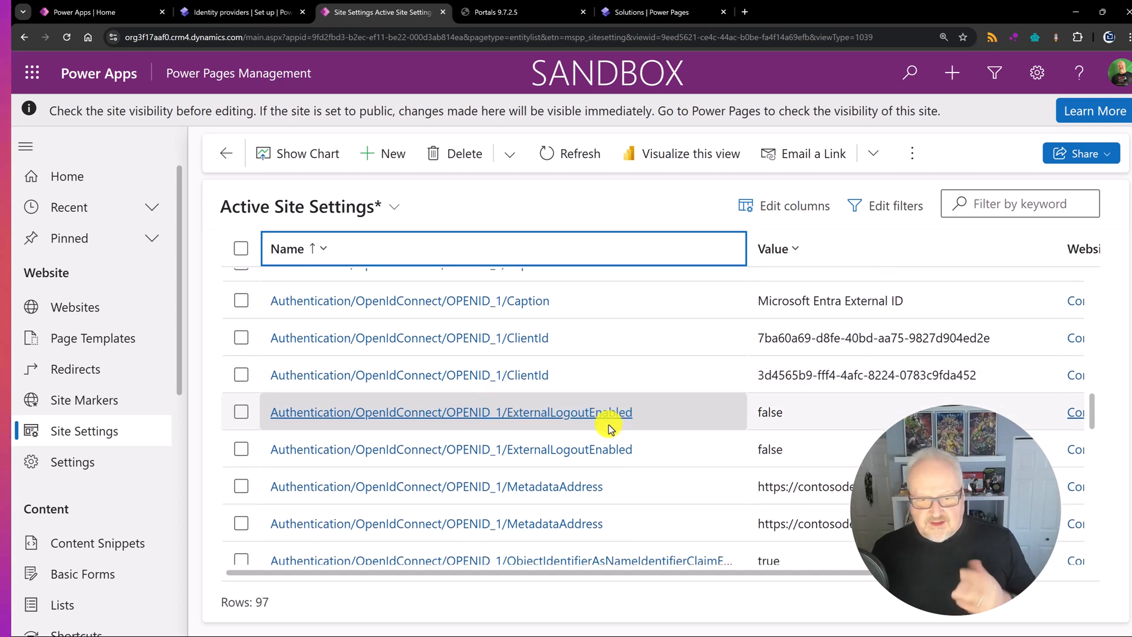
mouse_move(625, 403)
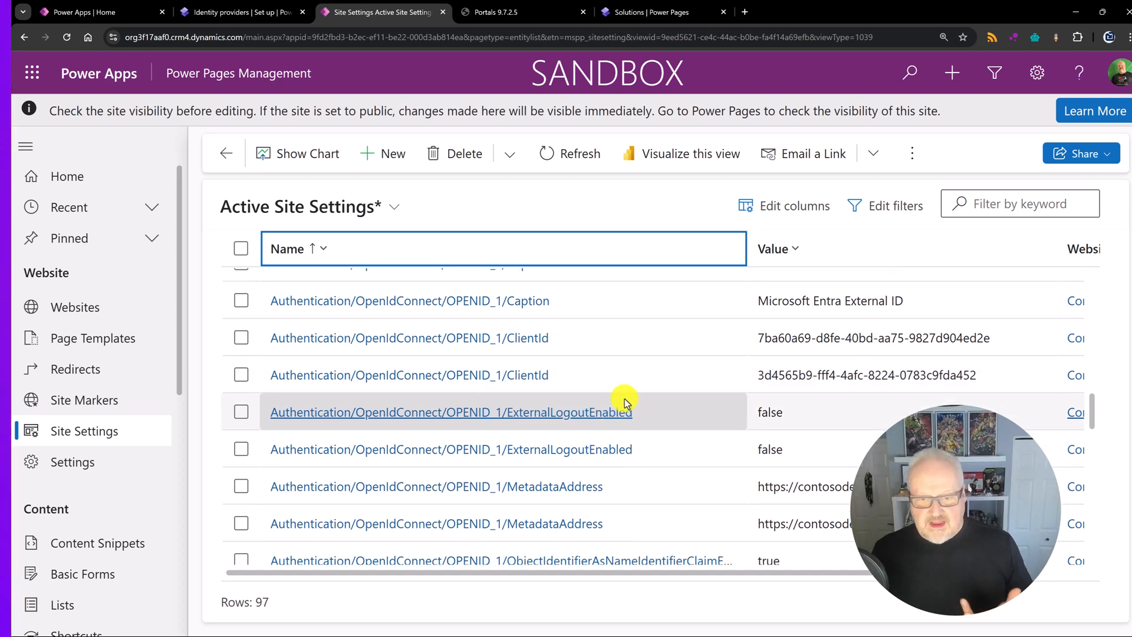
mouse_move(592, 363)
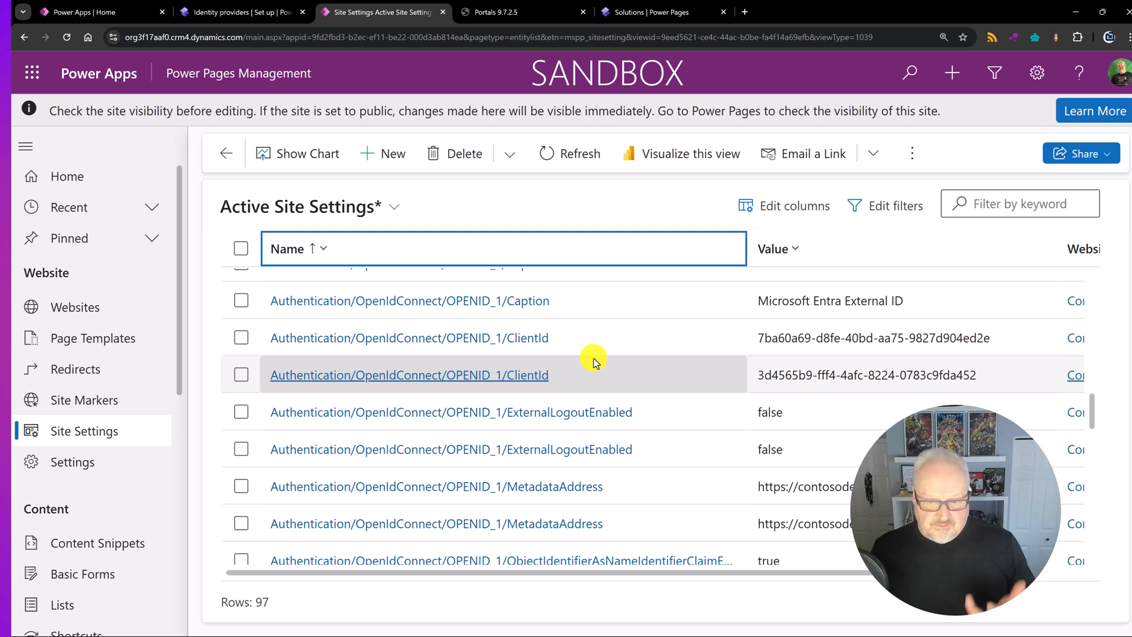
mouse_move(590, 343)
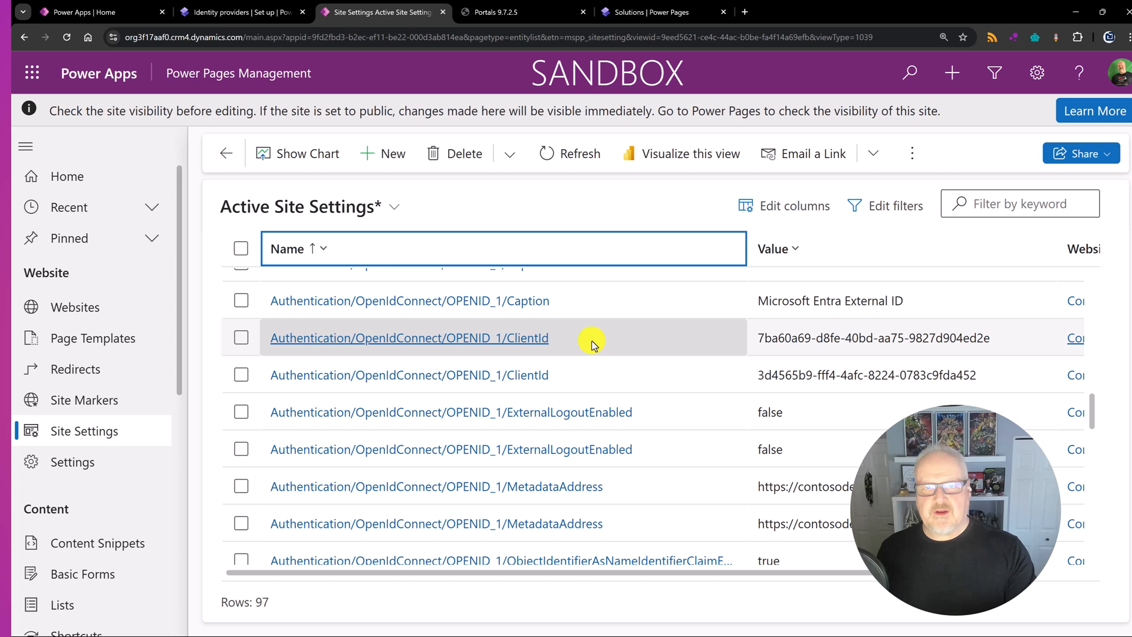
mouse_move(605, 342)
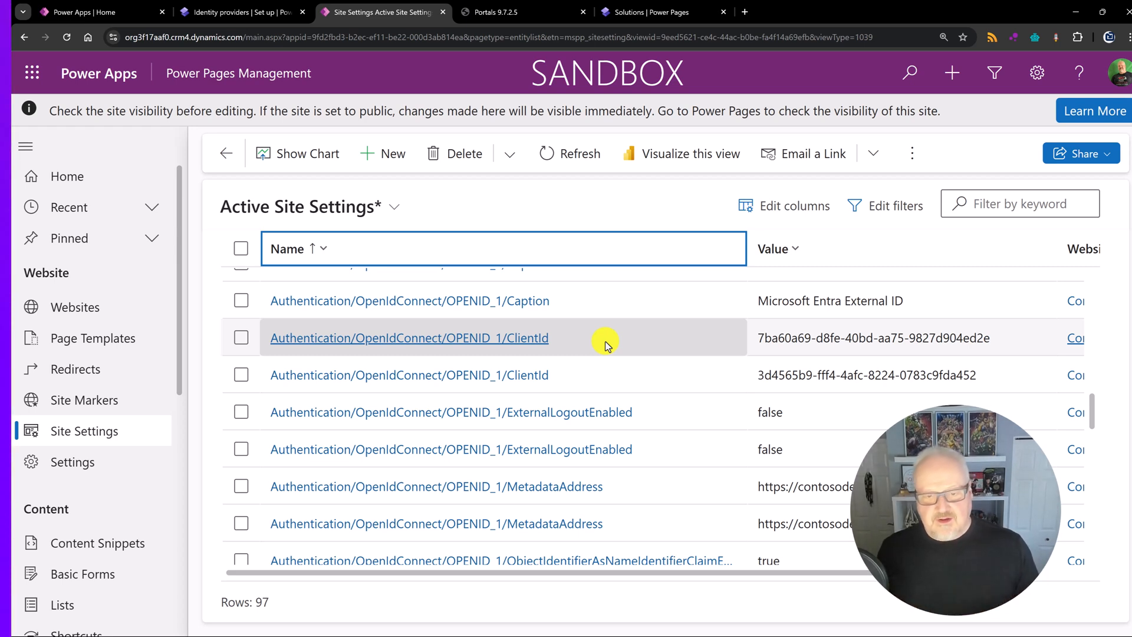
mouse_move(600, 340)
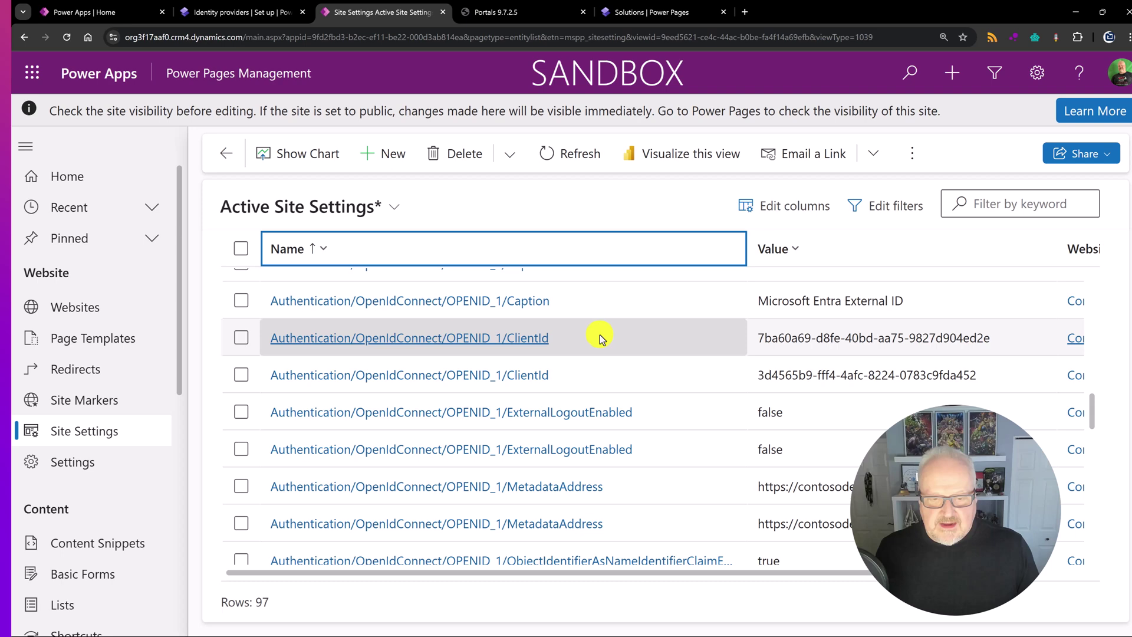
In the OPENID_1 ClientId setting, view the table-stored value, then restore the rxrm_ClientID environment variable source.
click(410, 338)
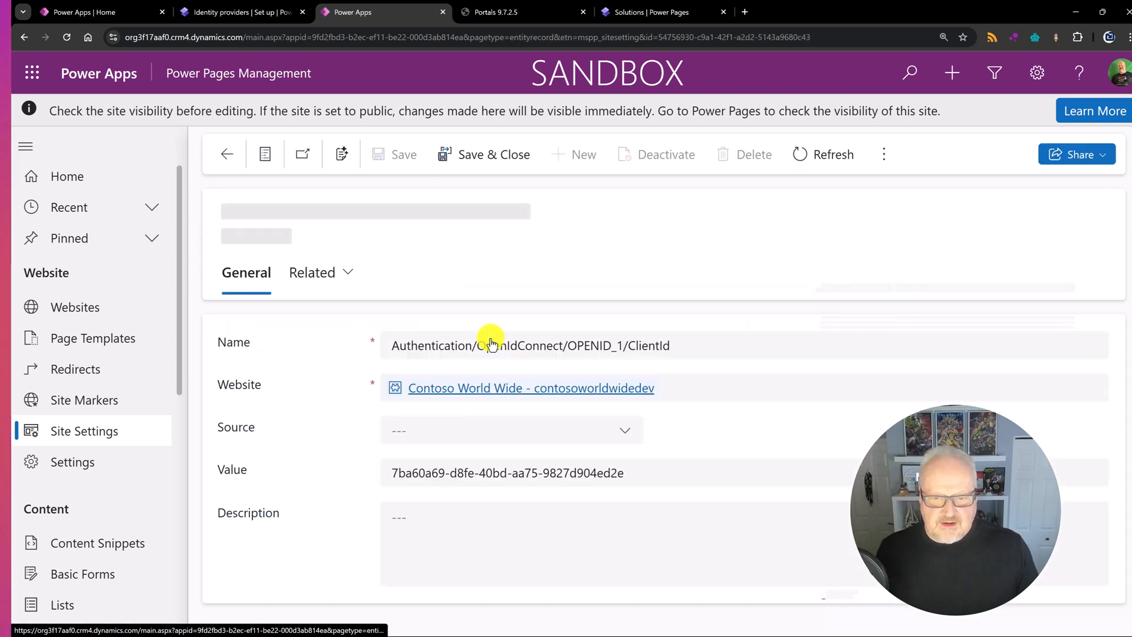
click(394, 153)
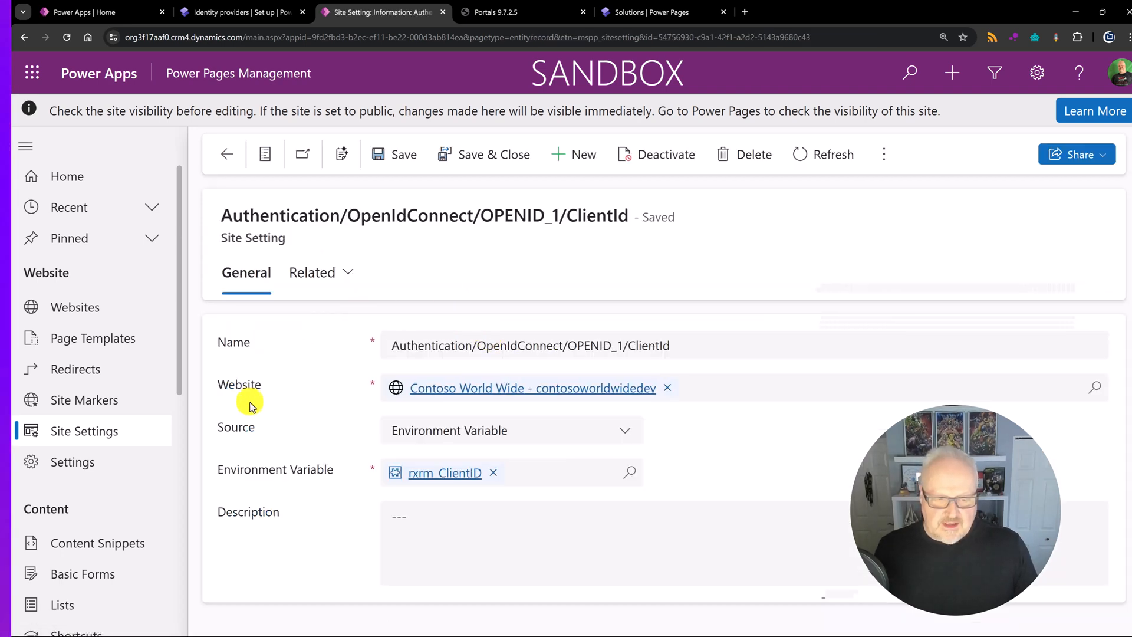
mouse_move(522, 439)
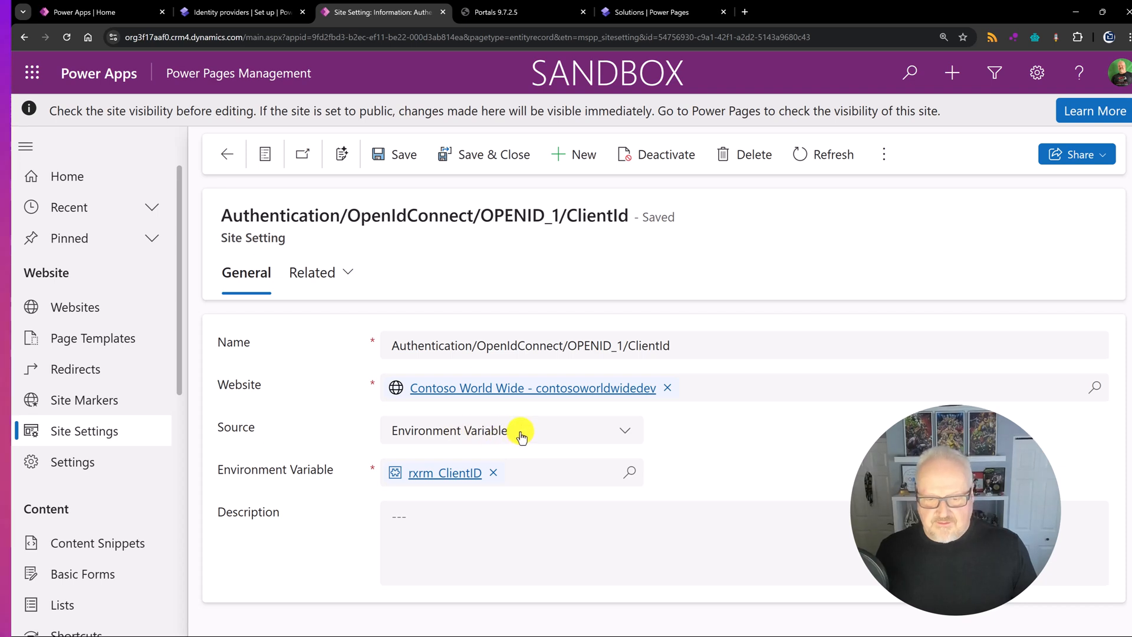
click(511, 430)
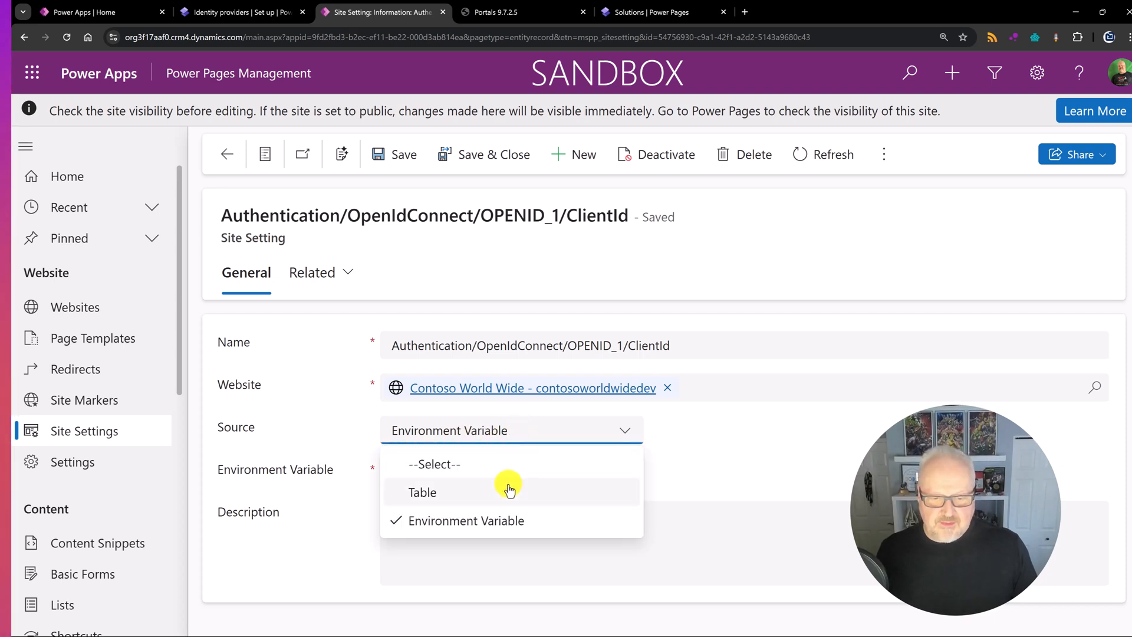
click(422, 492)
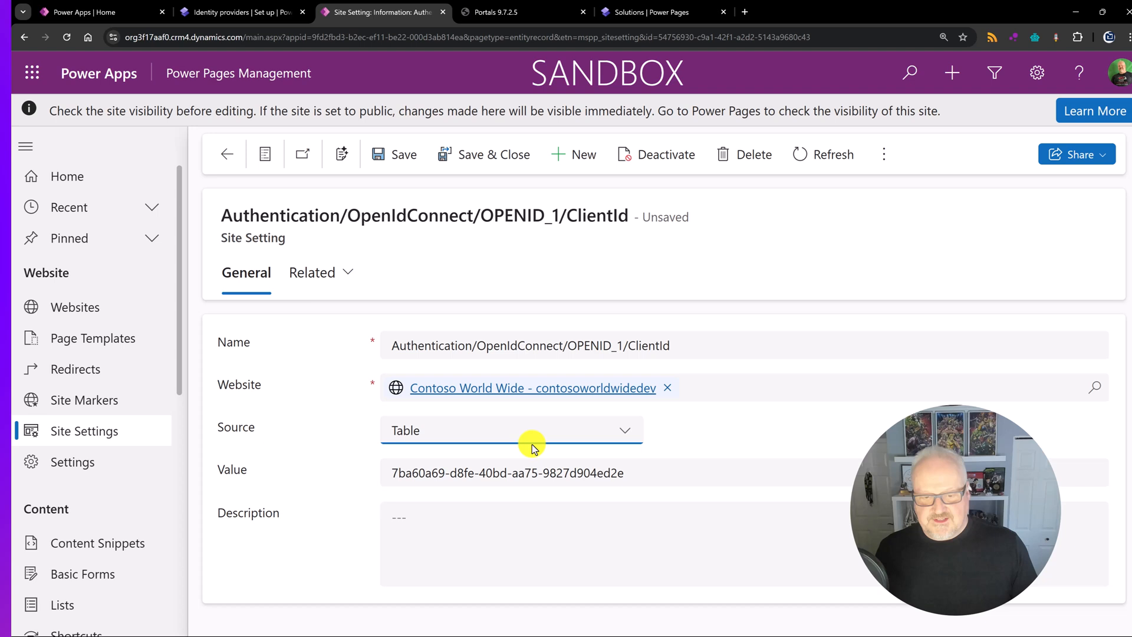
mouse_move(495, 436)
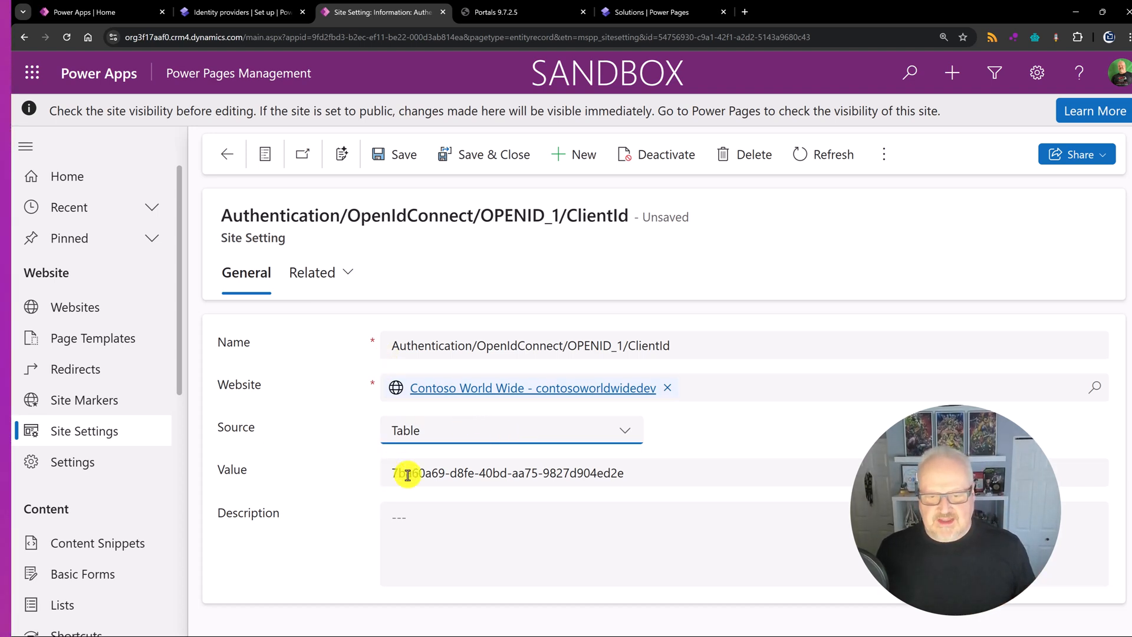
mouse_move(573, 467)
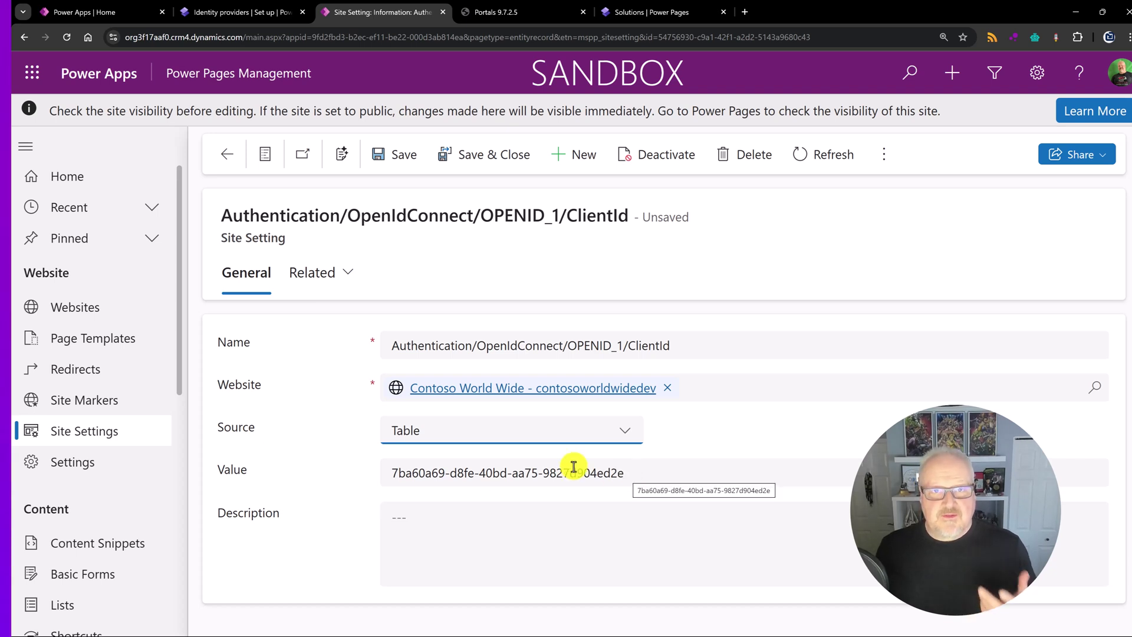
click(511, 430)
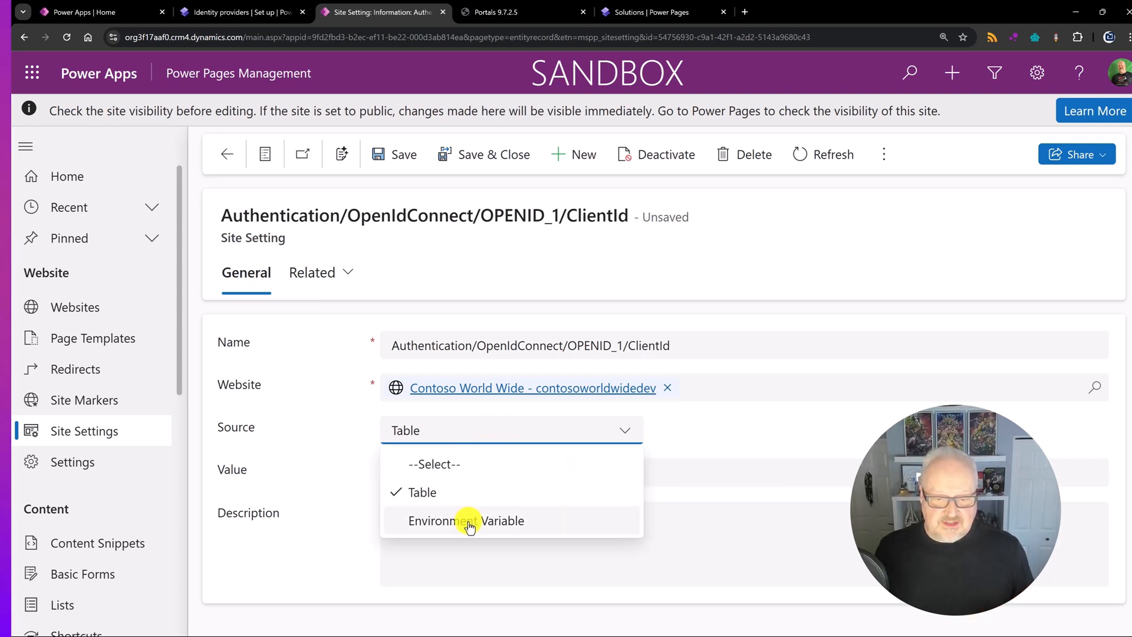
click(466, 520)
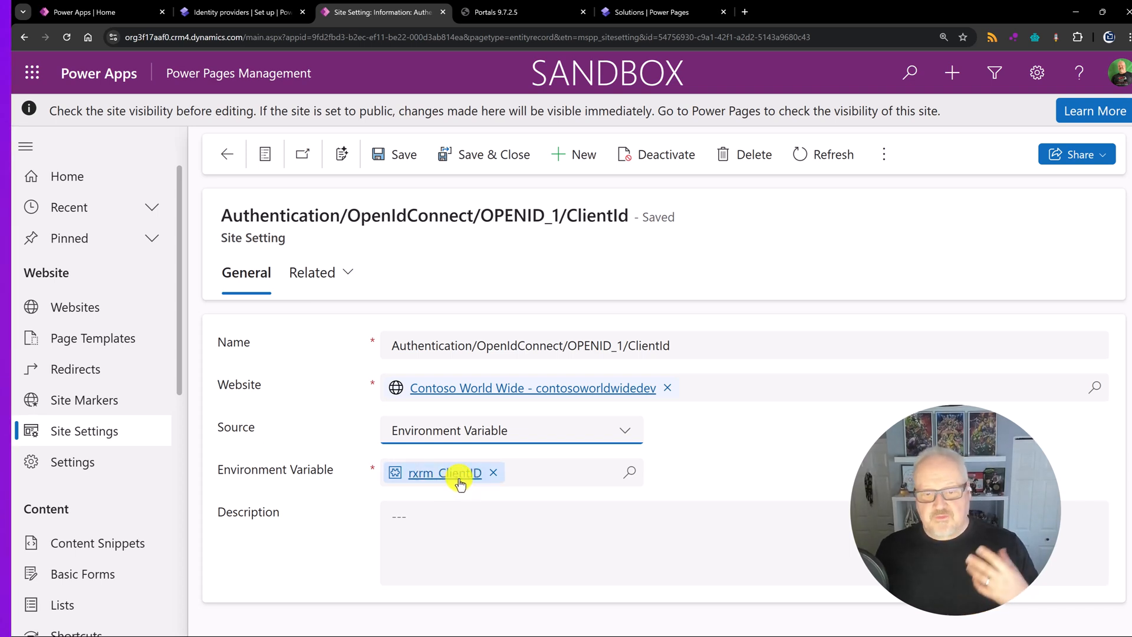
mouse_move(444, 473)
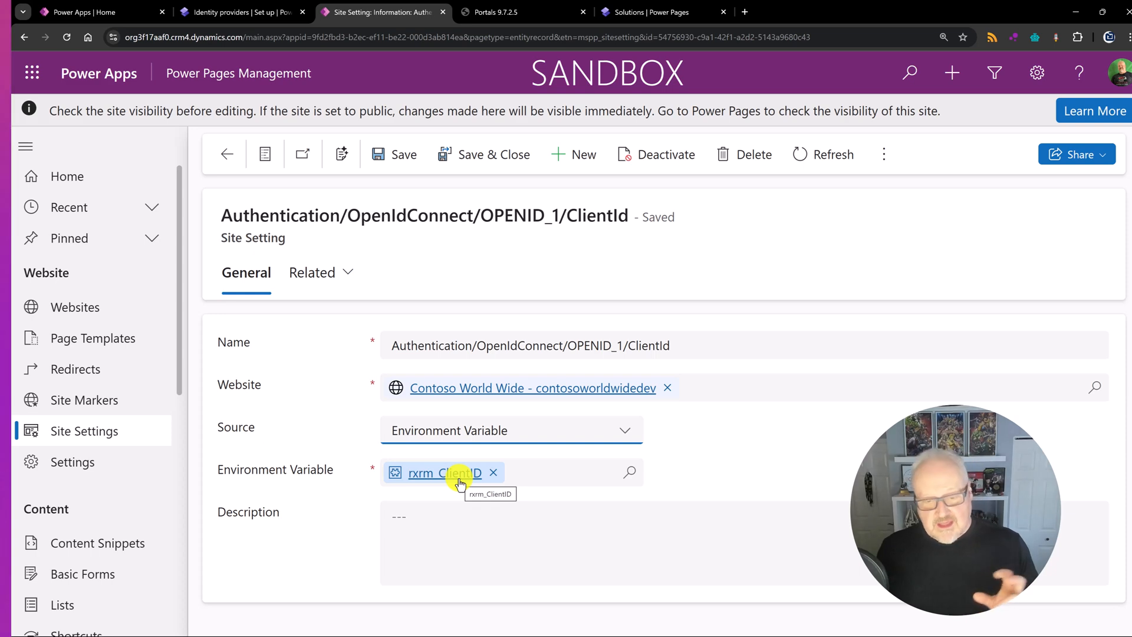
Bring up the environment's Power Pages solutions list.
click(661, 12)
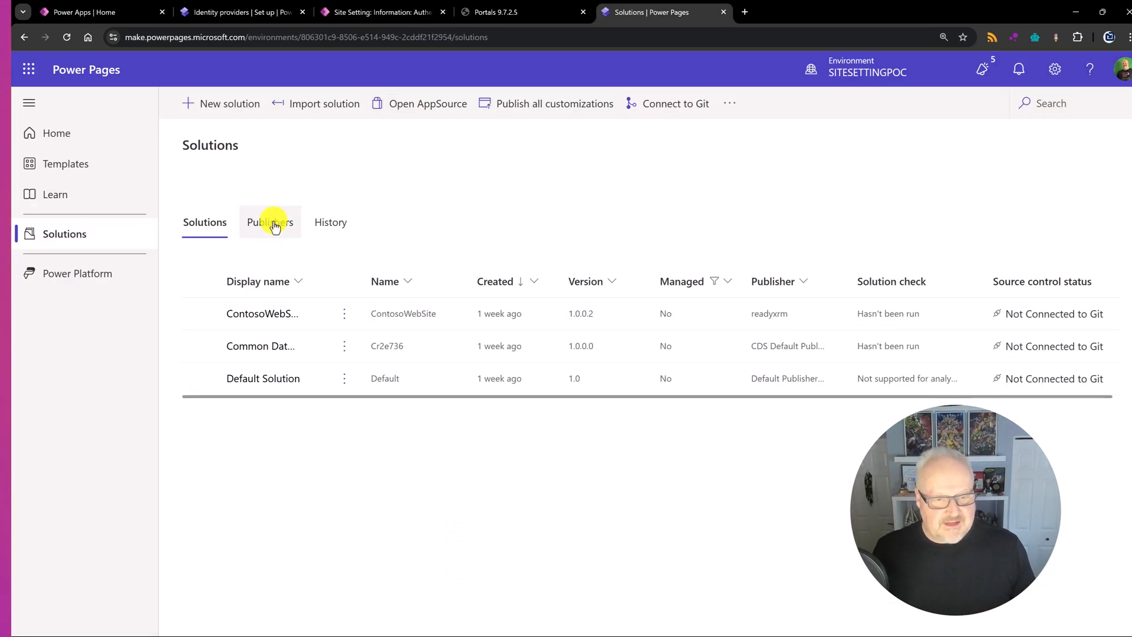
Show the ContosoWebSite solution's environment variables and review the ClientID variable's default value.
click(262, 313)
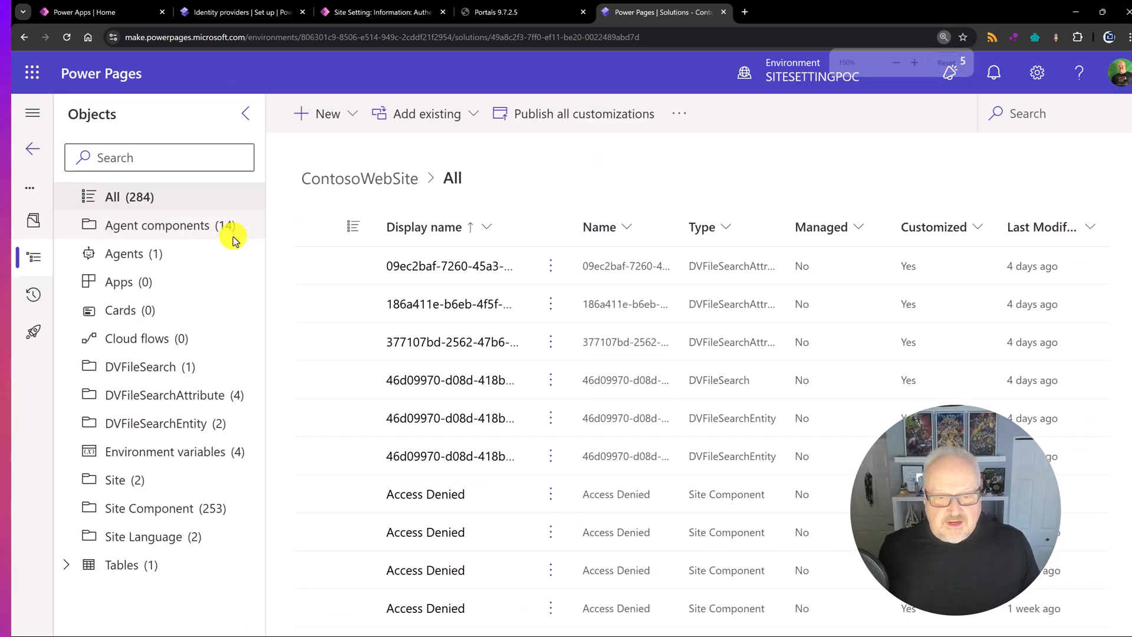
click(169, 452)
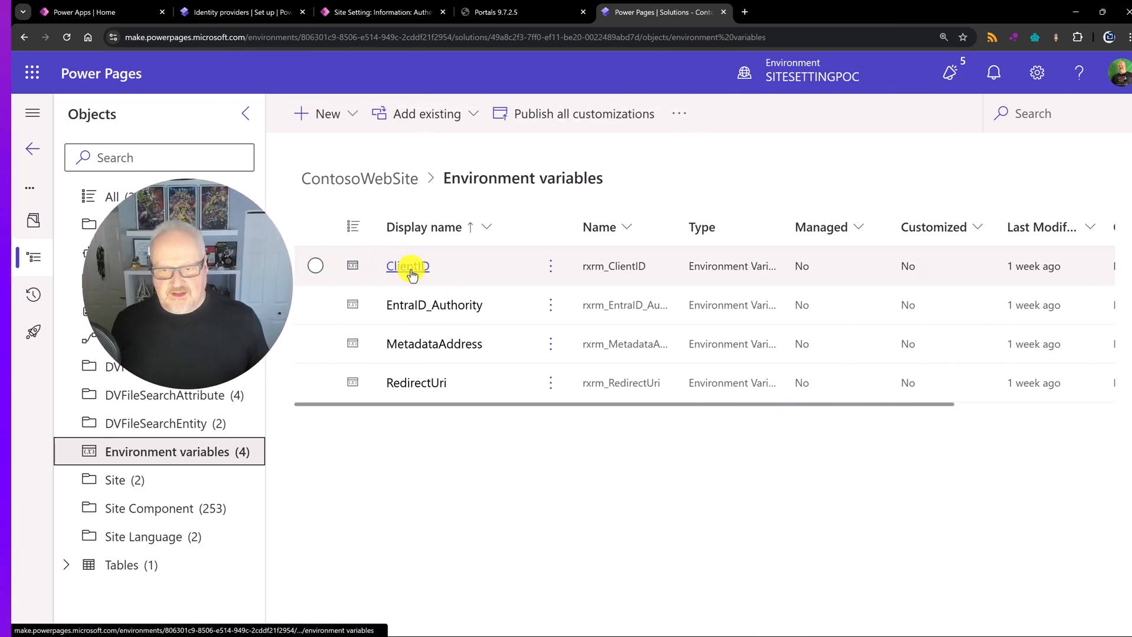
click(409, 265)
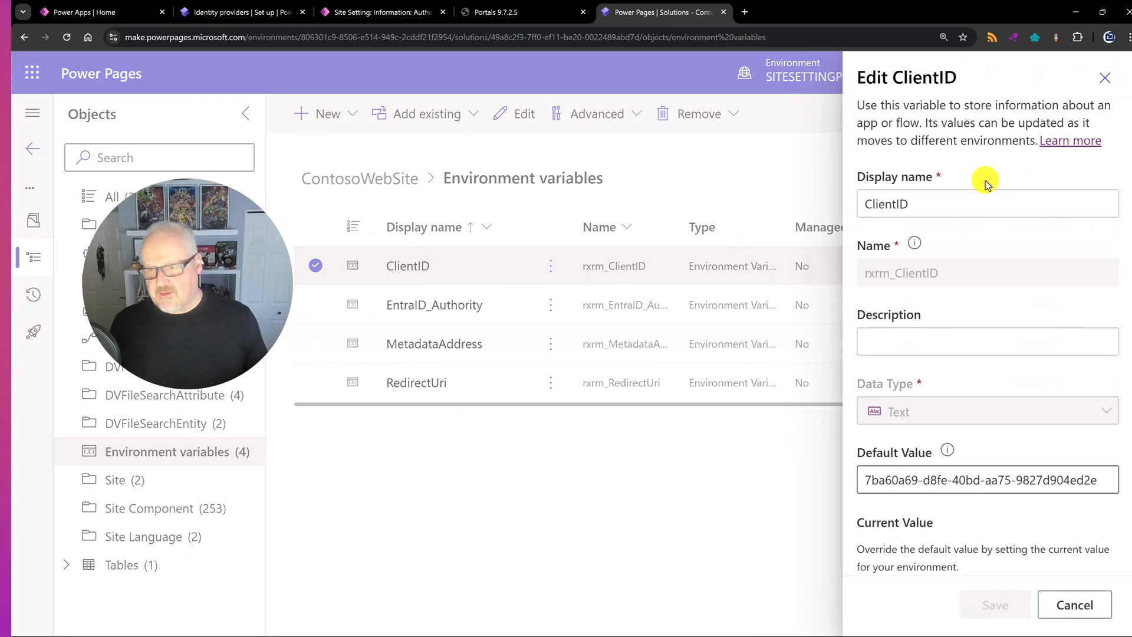
mouse_move(918, 391)
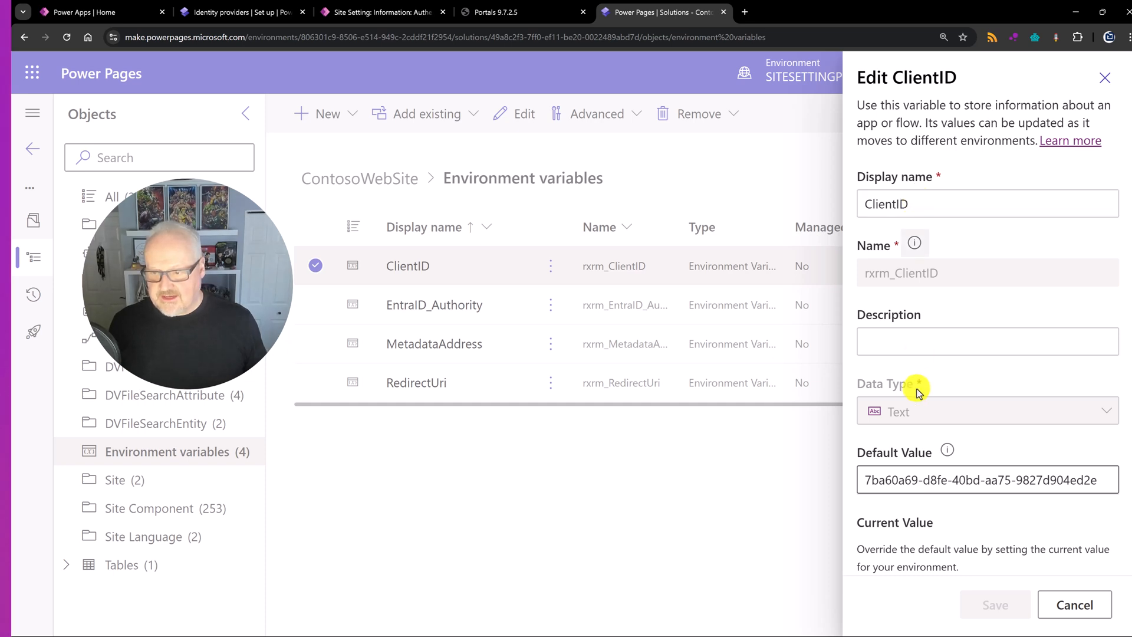
scroll(down, 3)
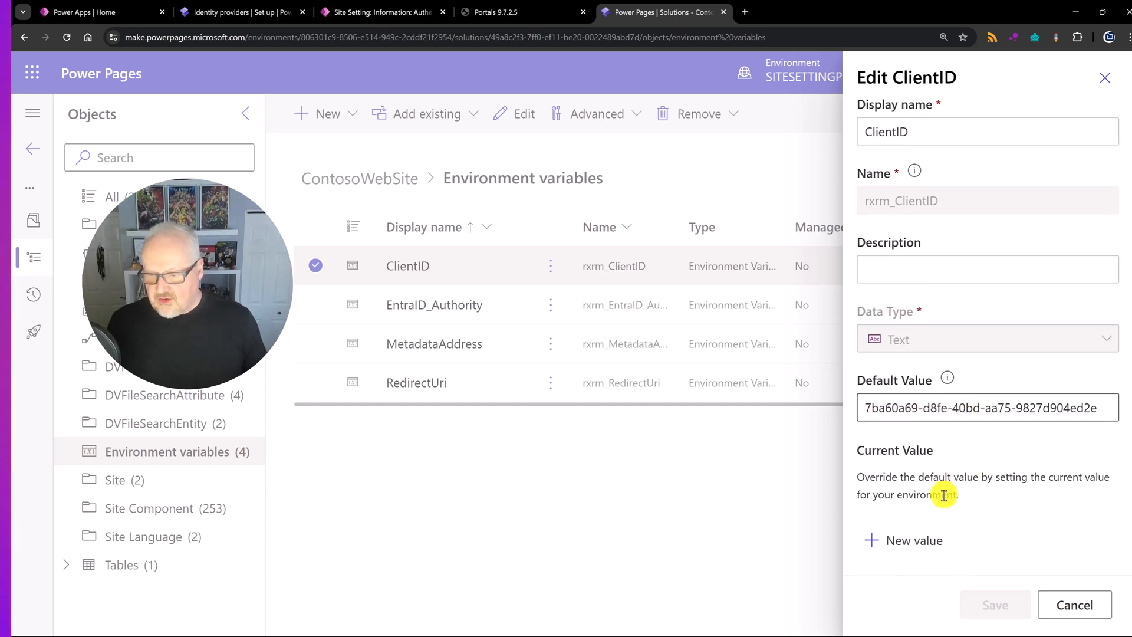
mouse_move(915, 540)
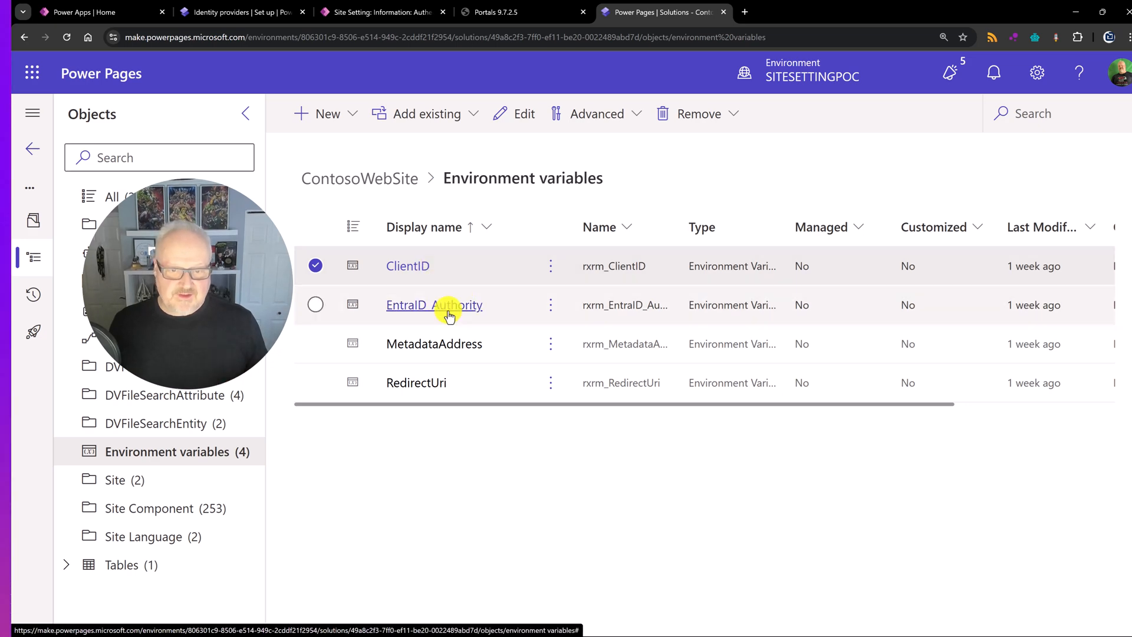
Review the EntraID_Authority, MetadataAddress and RedirectUri variables' default values without saving changes.
click(434, 305)
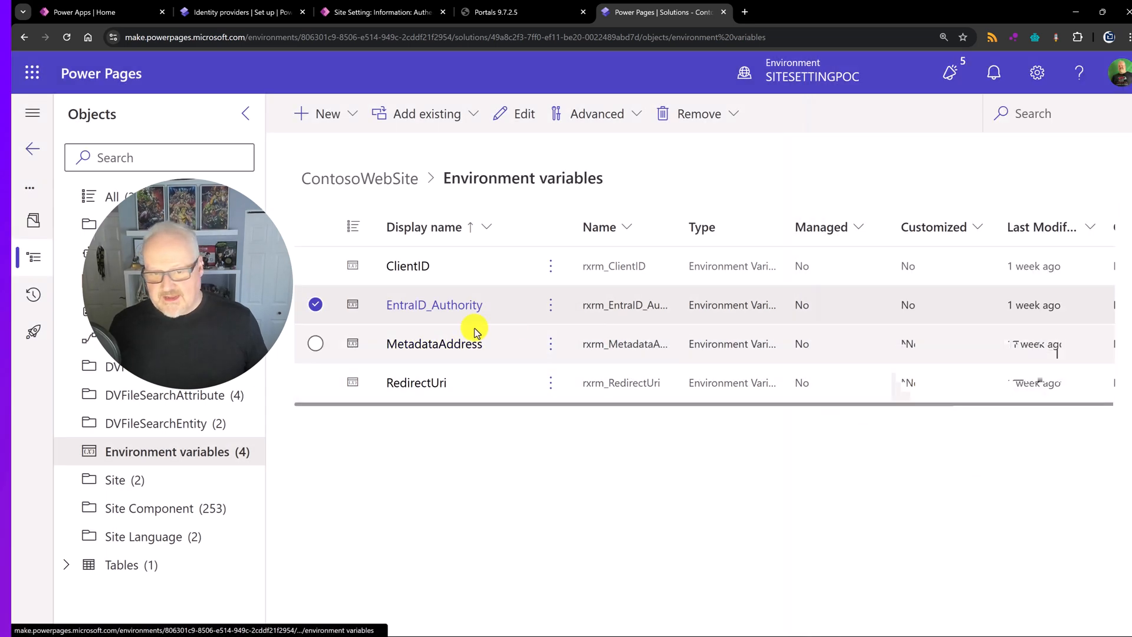
click(434, 343)
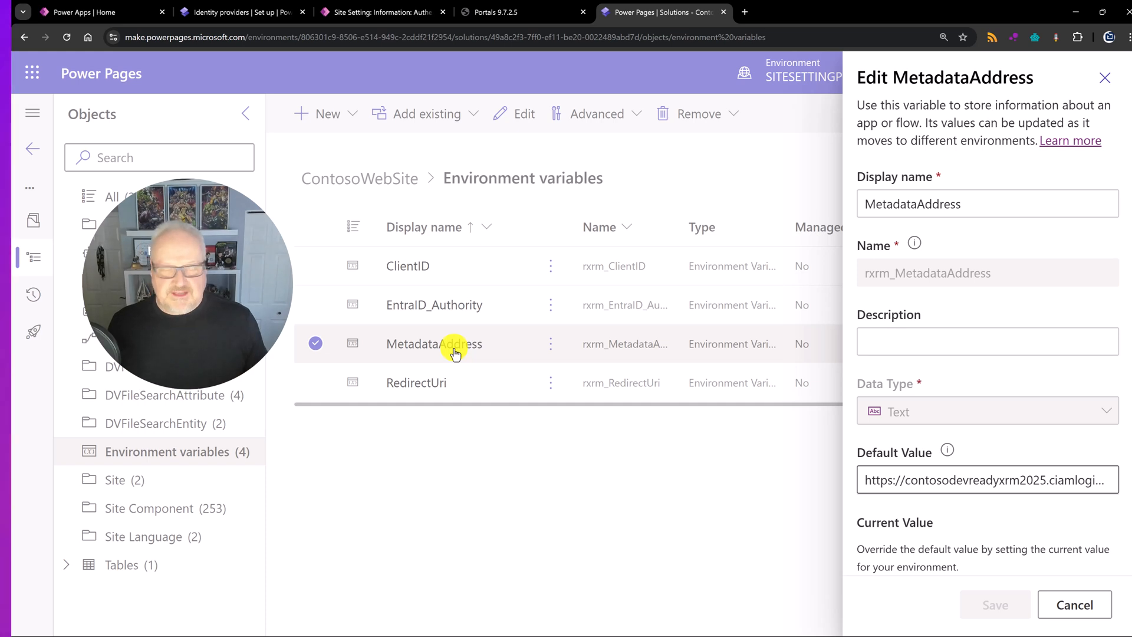
mouse_move(317, 401)
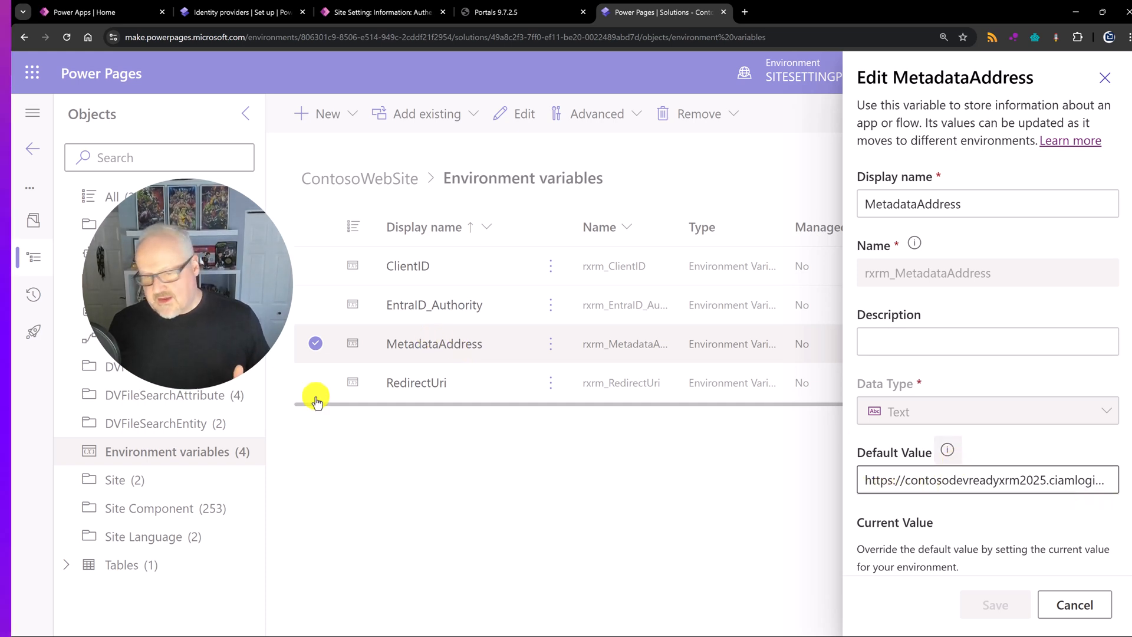
click(417, 382)
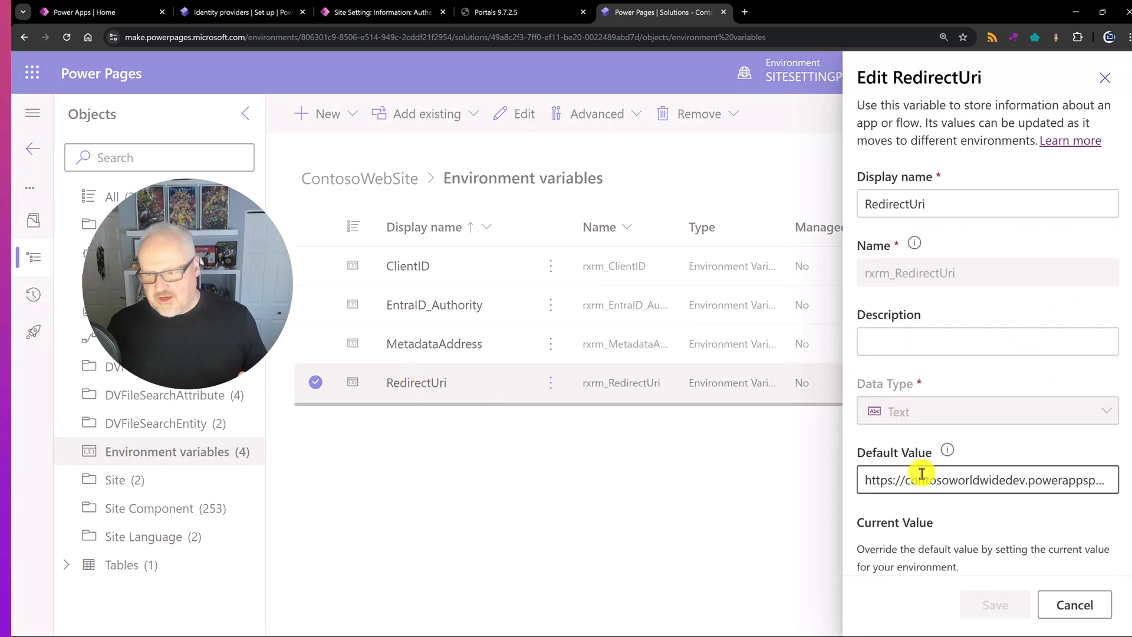
mouse_move(1095, 574)
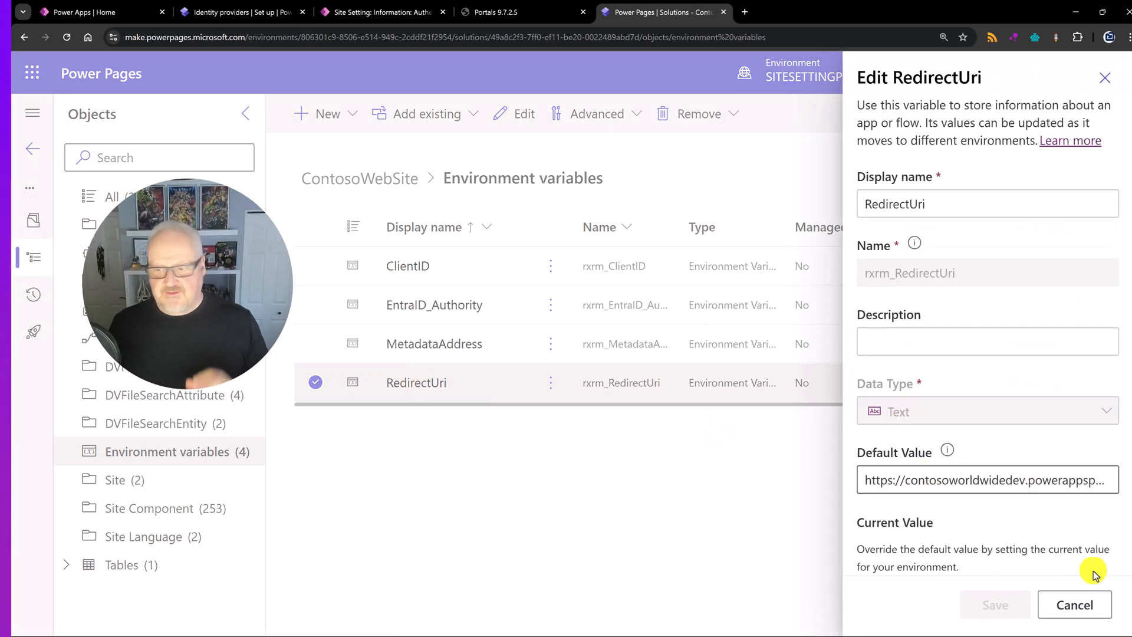
click(1076, 605)
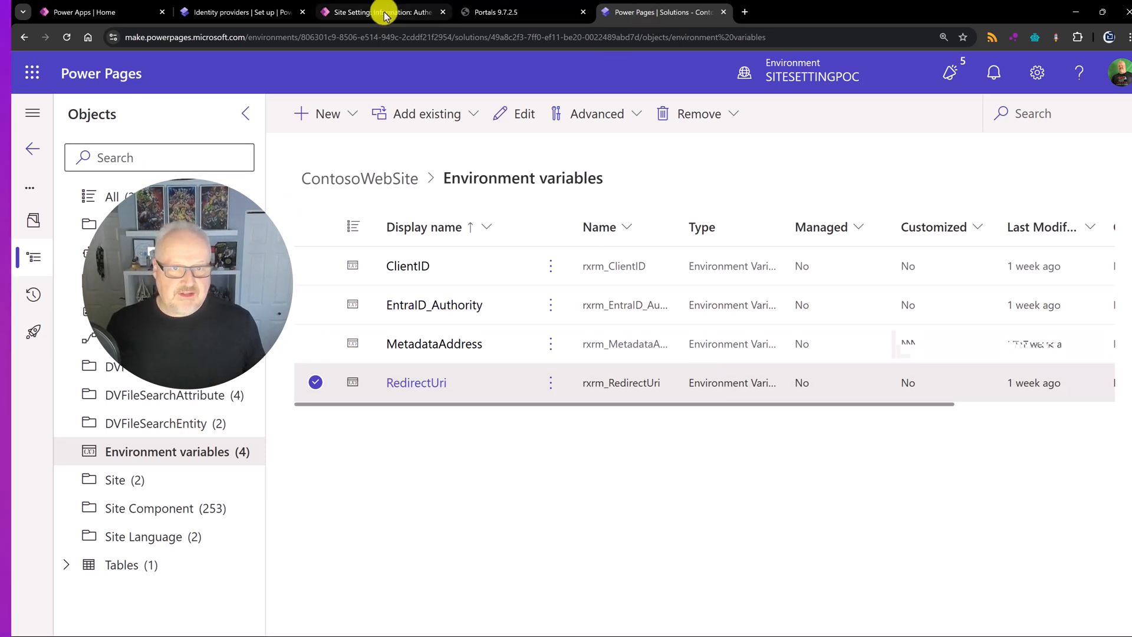
Return to the ClientId site setting record, still linked to the rxrm_ClientID environment variable.
click(381, 12)
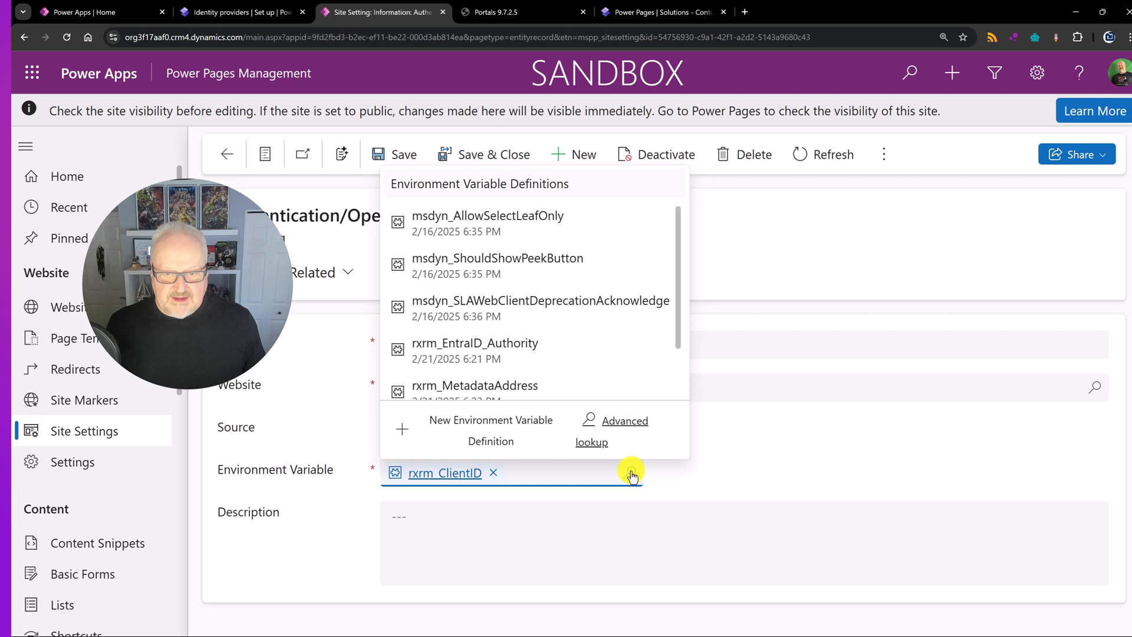
mouse_move(586, 364)
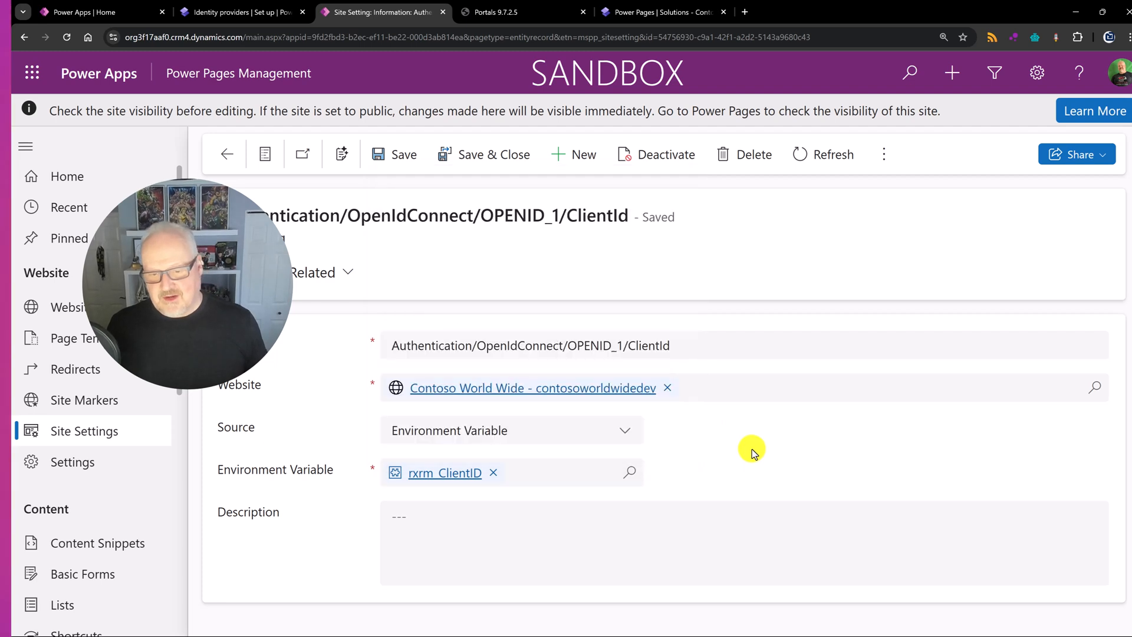
mouse_move(533, 490)
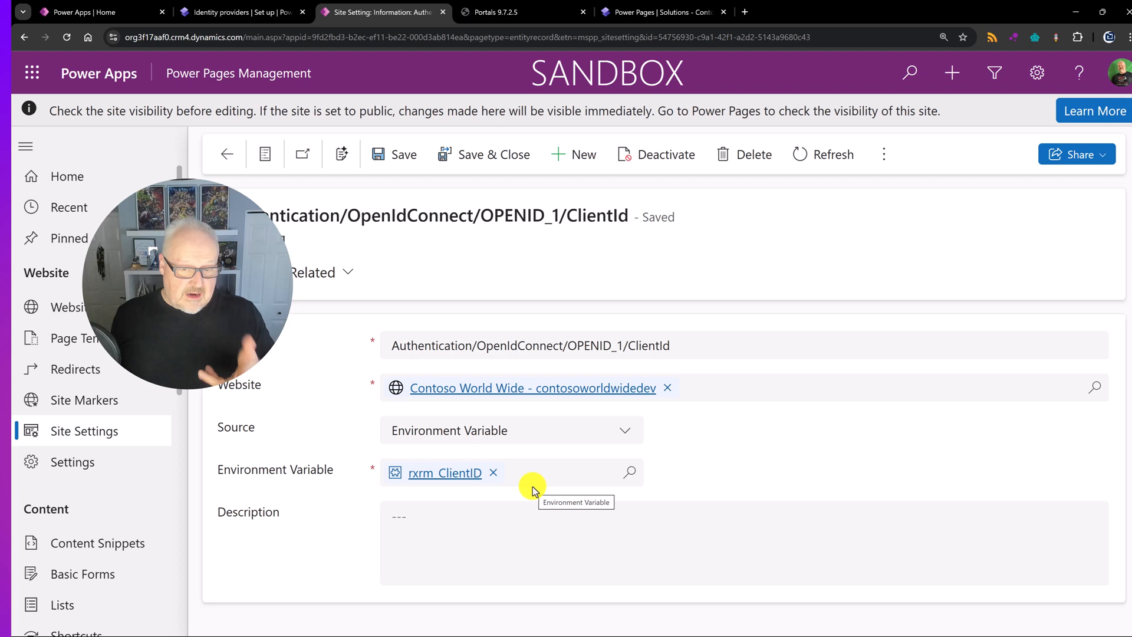
mouse_move(507, 56)
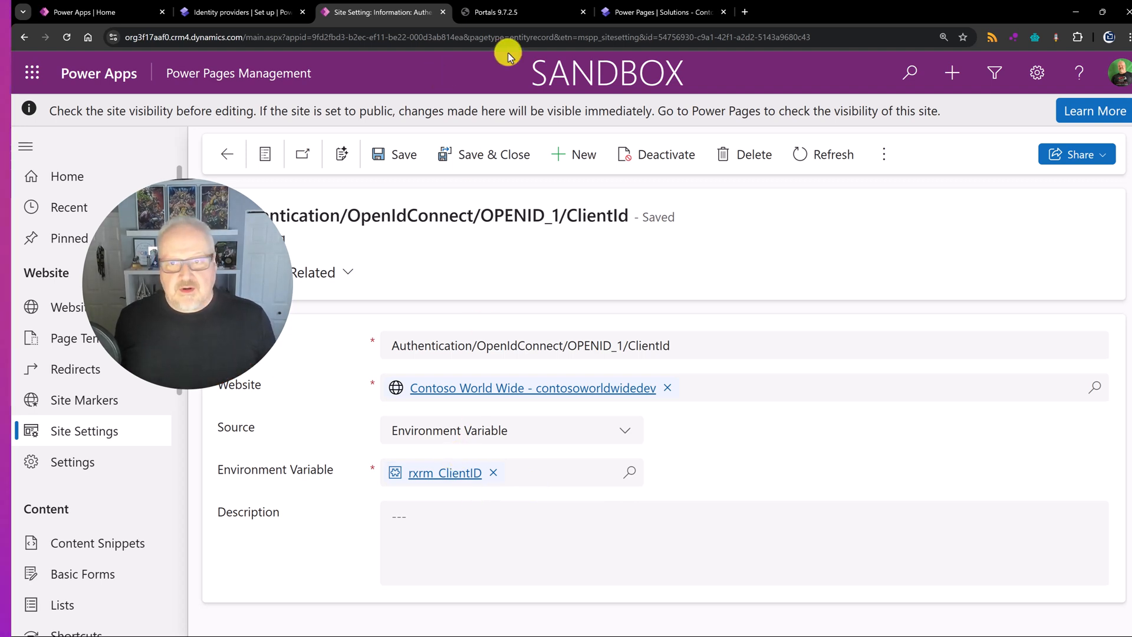
click(661, 12)
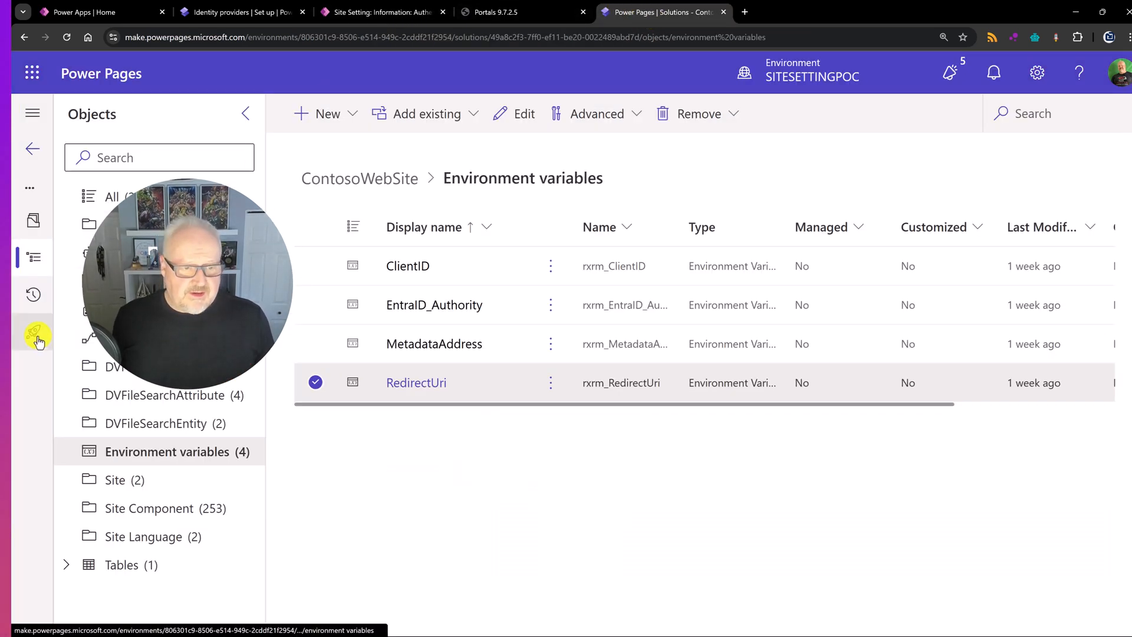
click(33, 336)
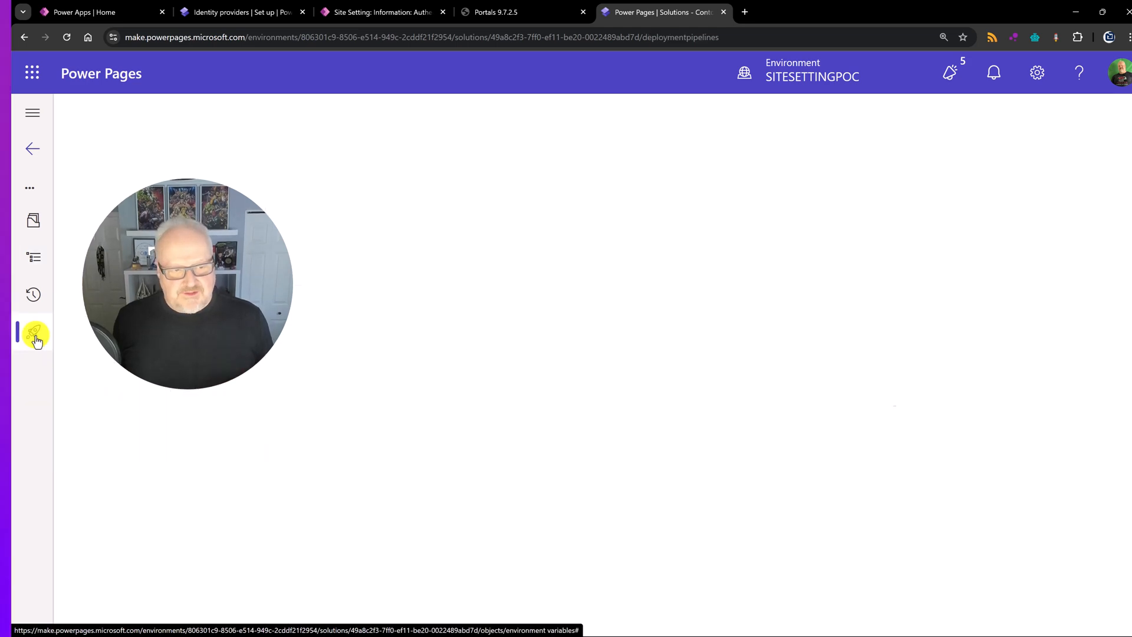
click(33, 333)
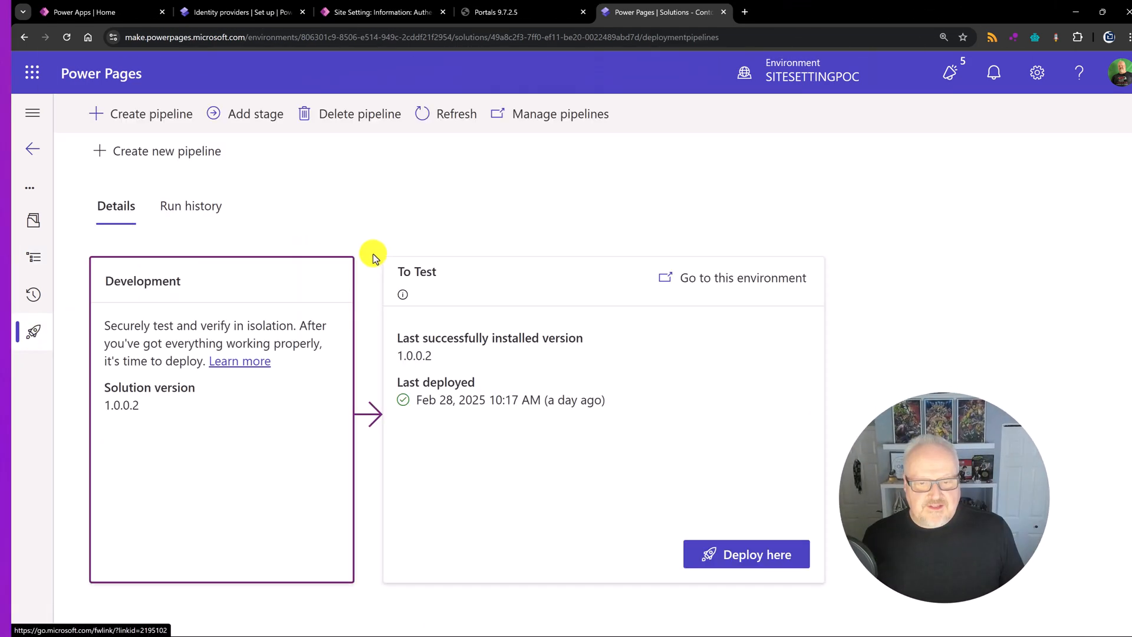
scroll(up, 3)
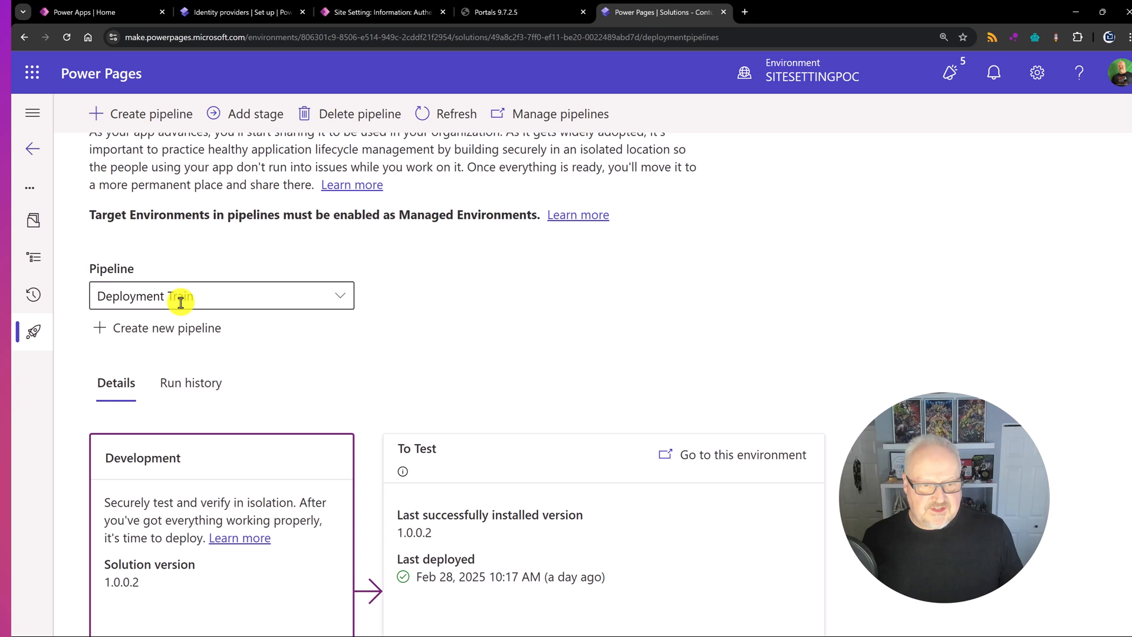
mouse_move(222, 295)
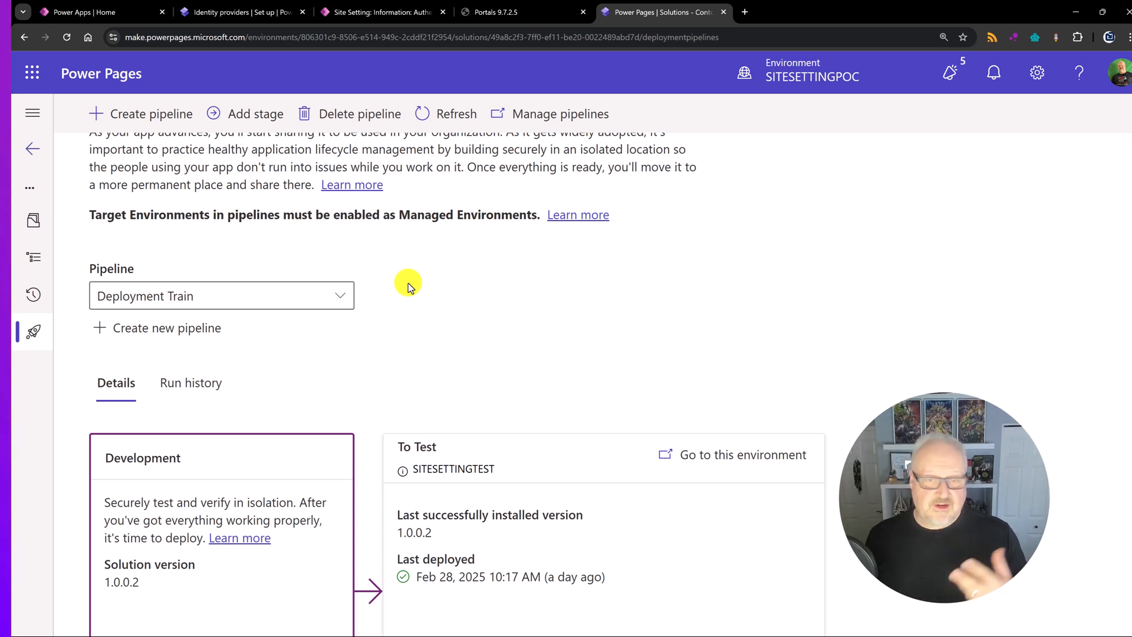
mouse_move(406, 281)
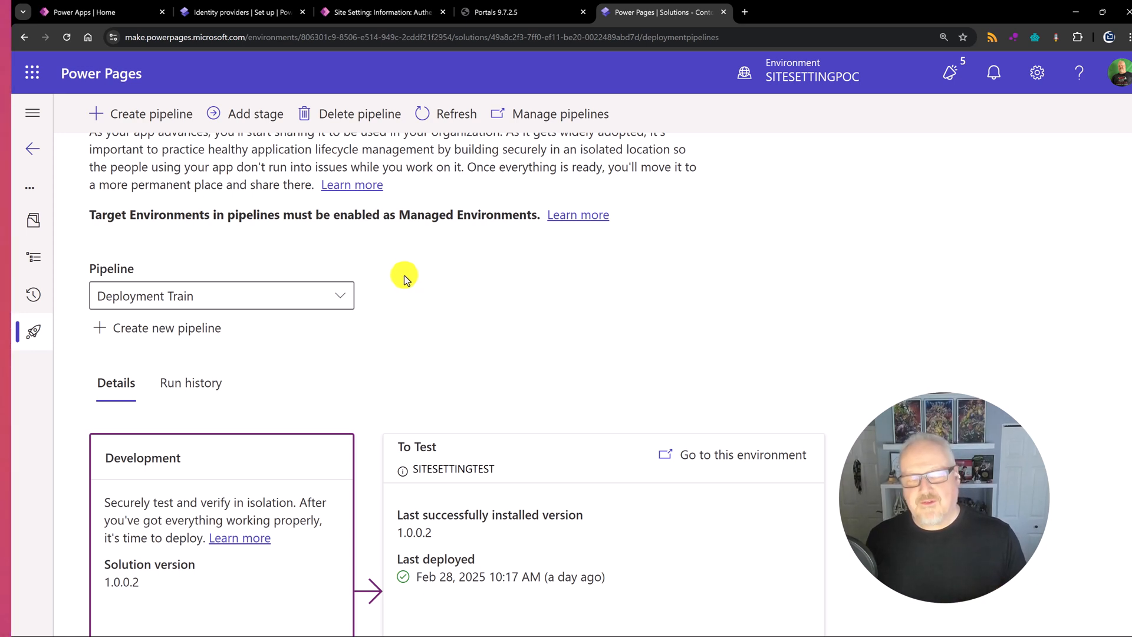
mouse_move(414, 276)
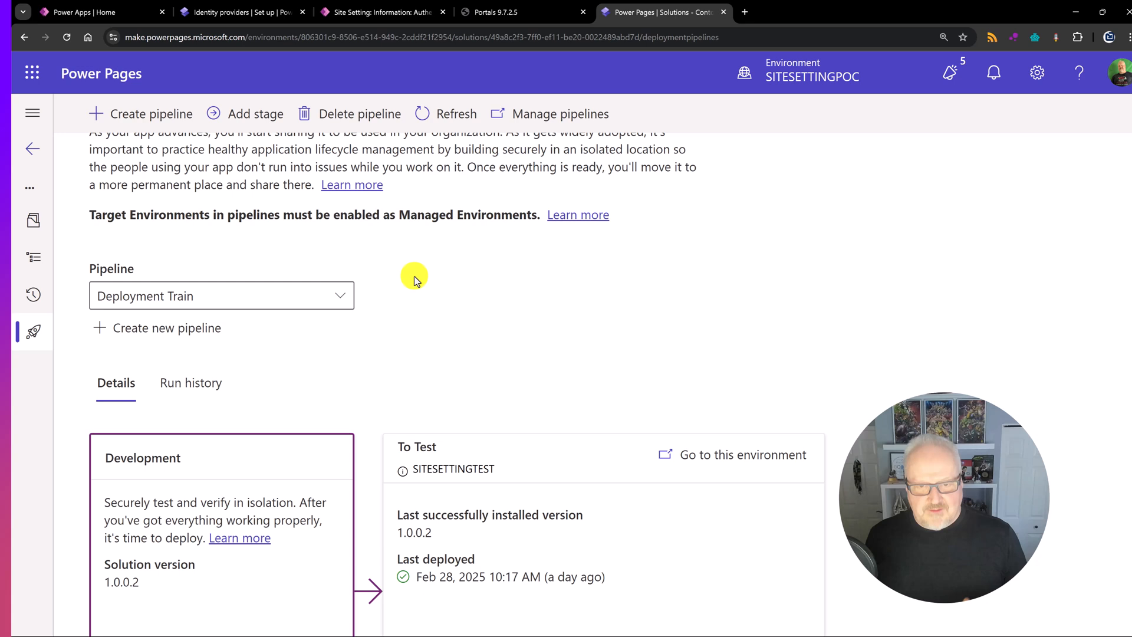
mouse_move(421, 282)
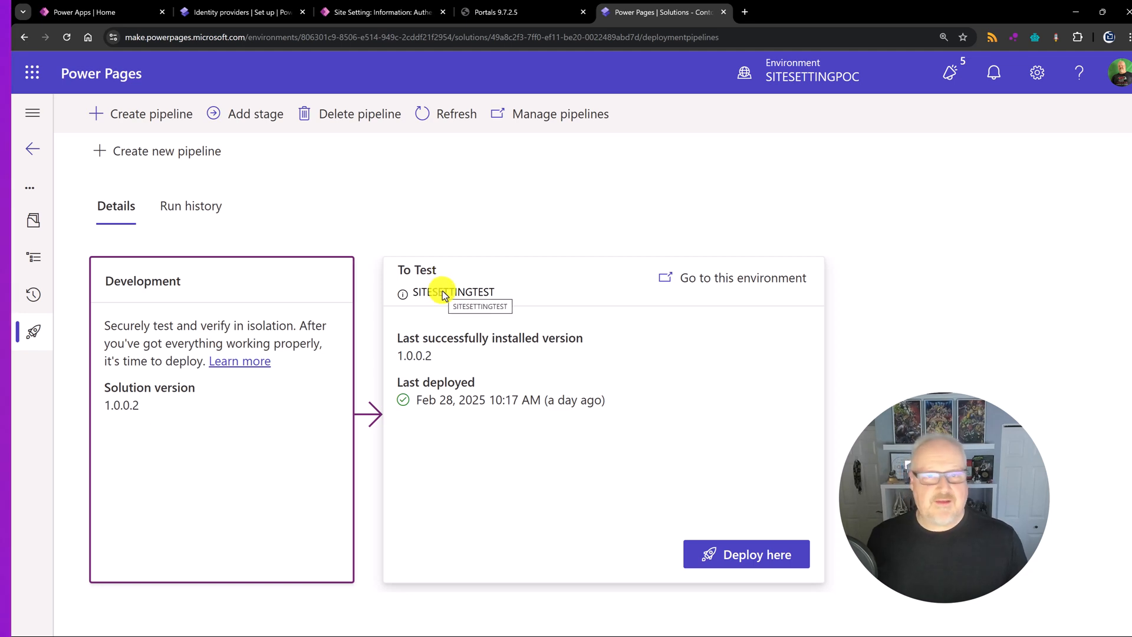
Deploy to the To Test stage with schedule Now and review the four prefilled target environment variable values.
click(746, 554)
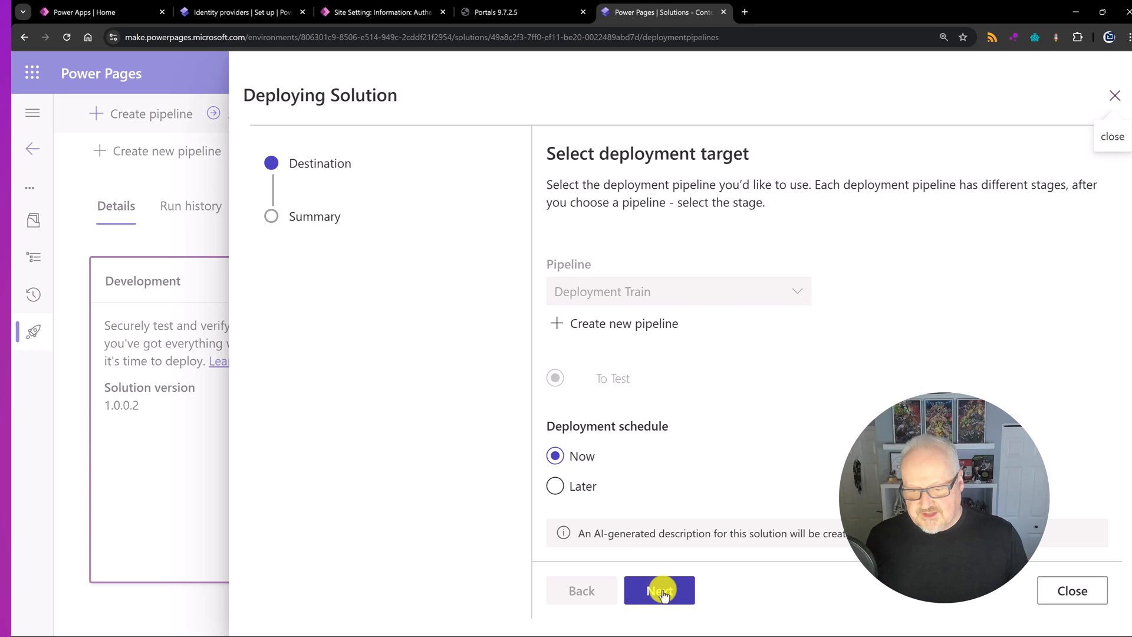
click(658, 590)
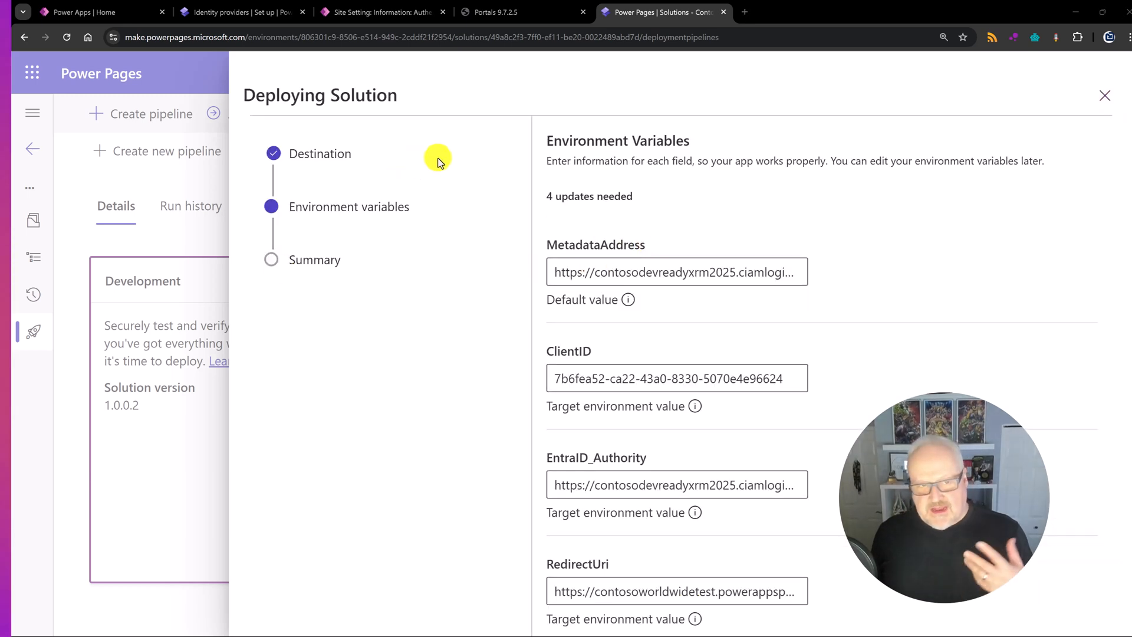
scroll(down, 3)
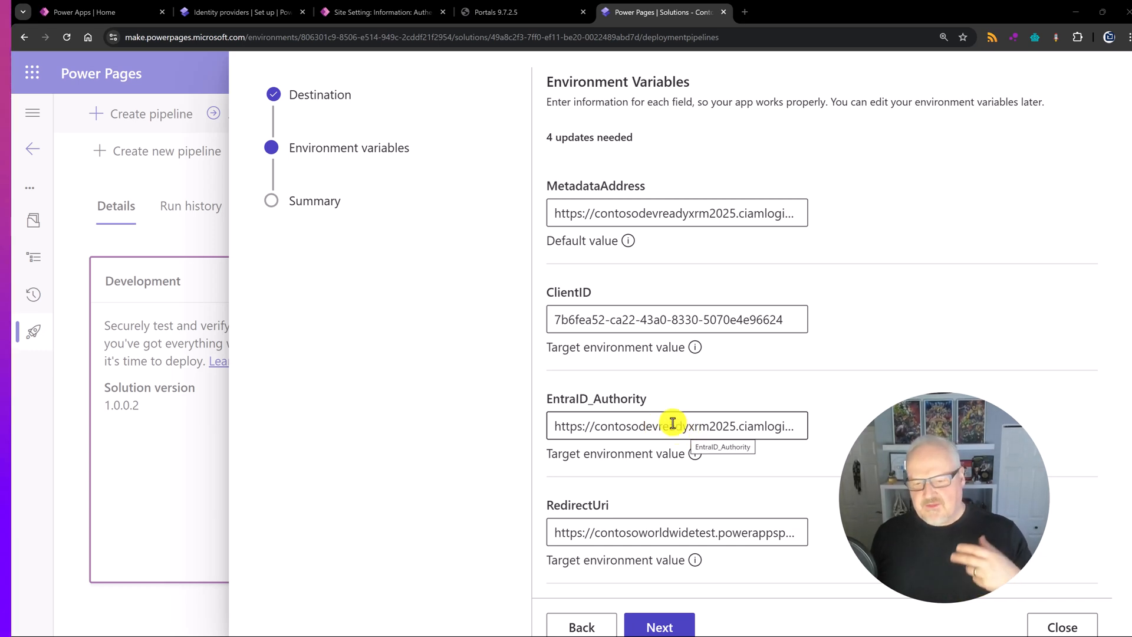
mouse_move(694, 532)
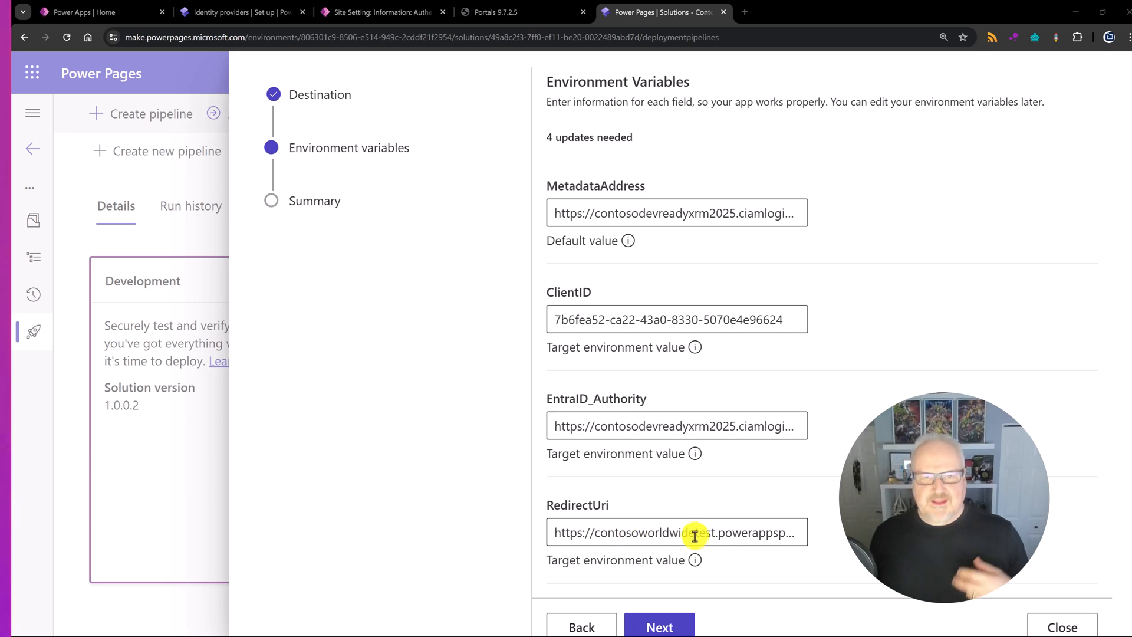
mouse_move(712, 532)
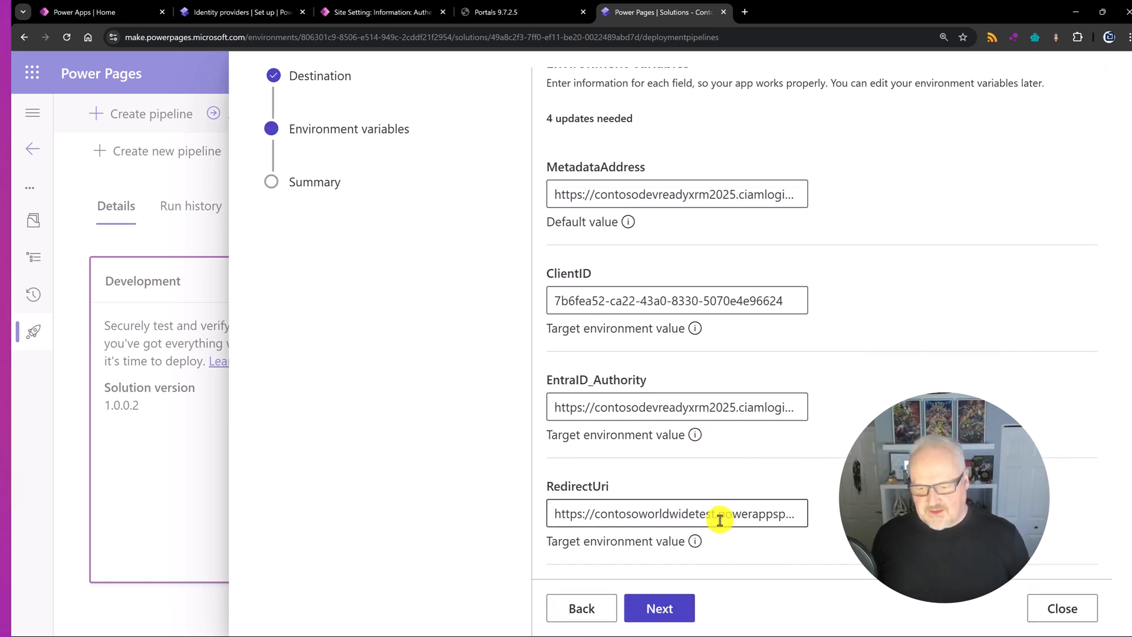
scroll(up, 3)
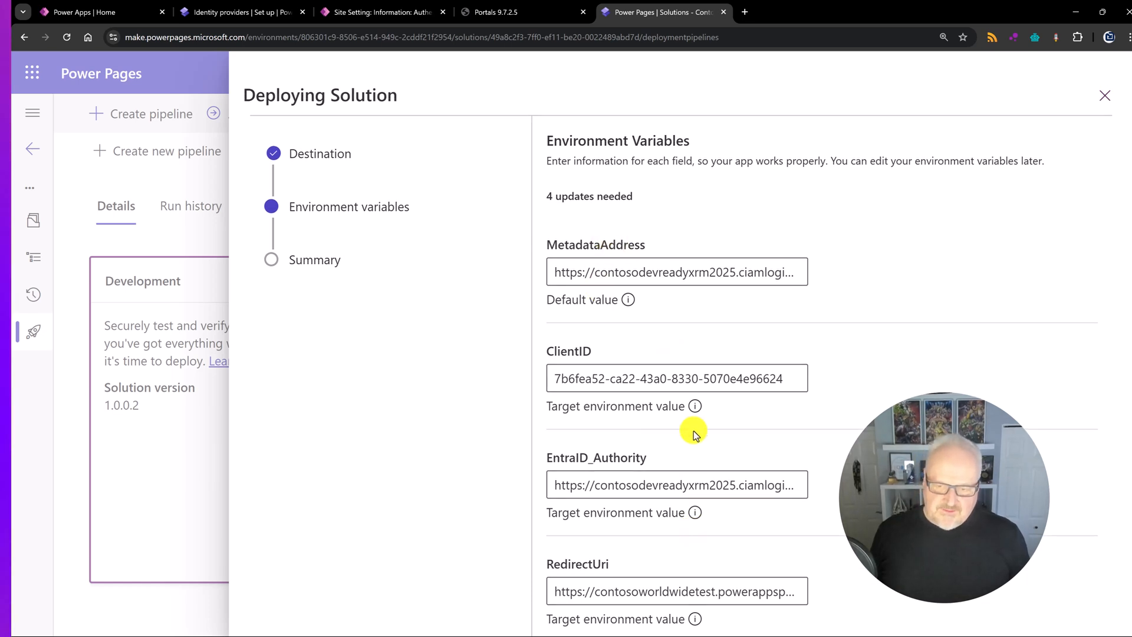
mouse_move(680, 415)
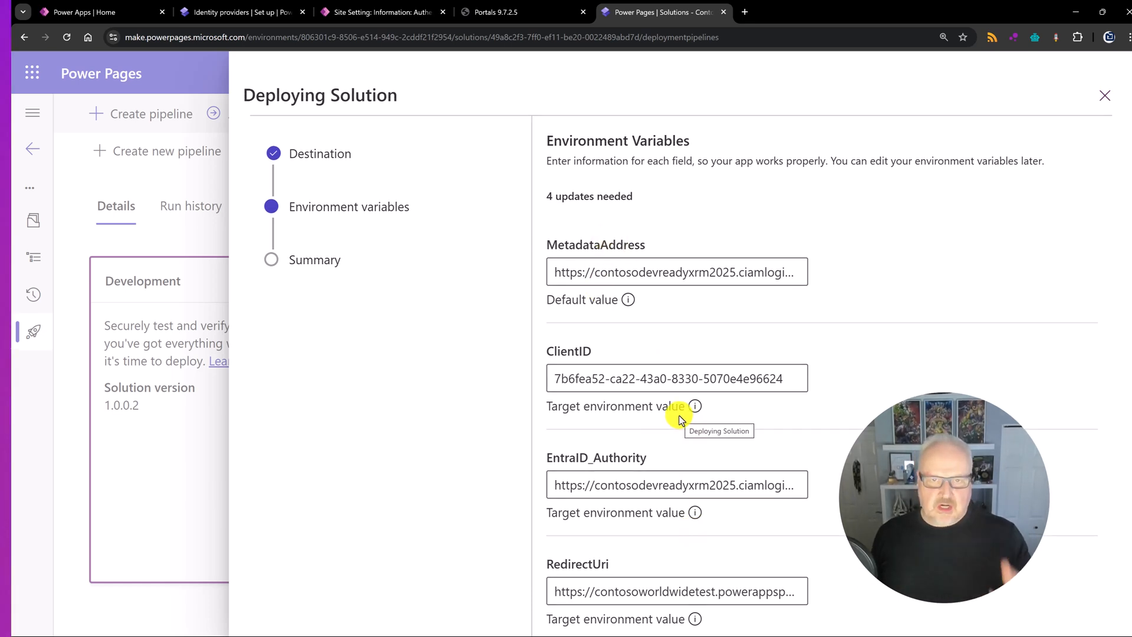
mouse_move(677, 377)
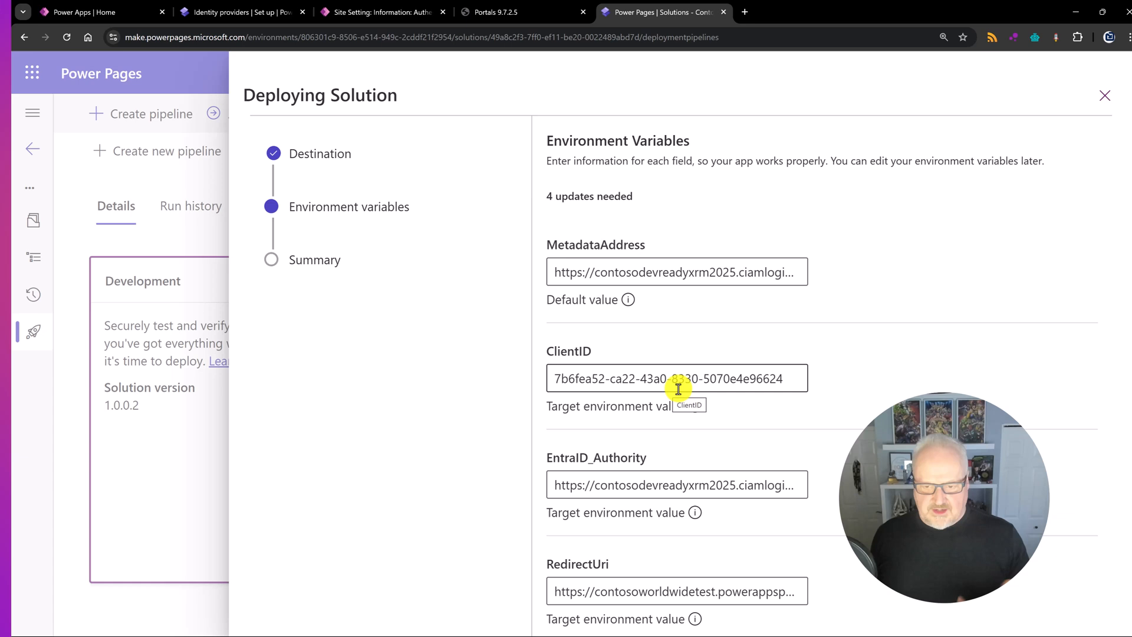
scroll(down, 3)
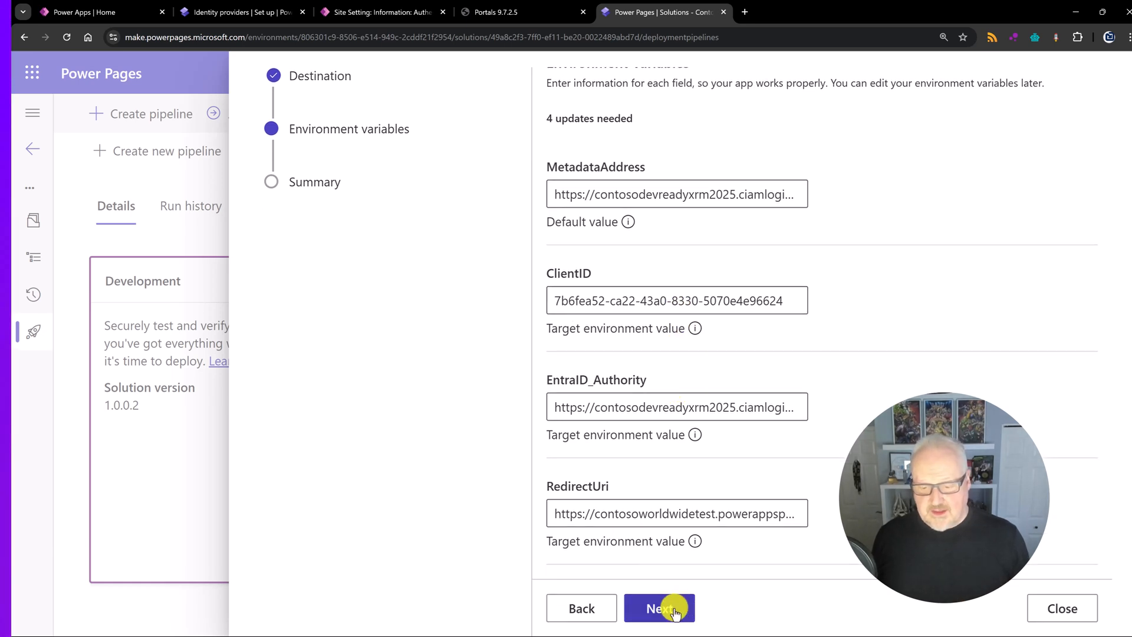
Confirm version 1.0.0.3 and deployment notes on the summary, then launch the deployment to To Test.
click(658, 609)
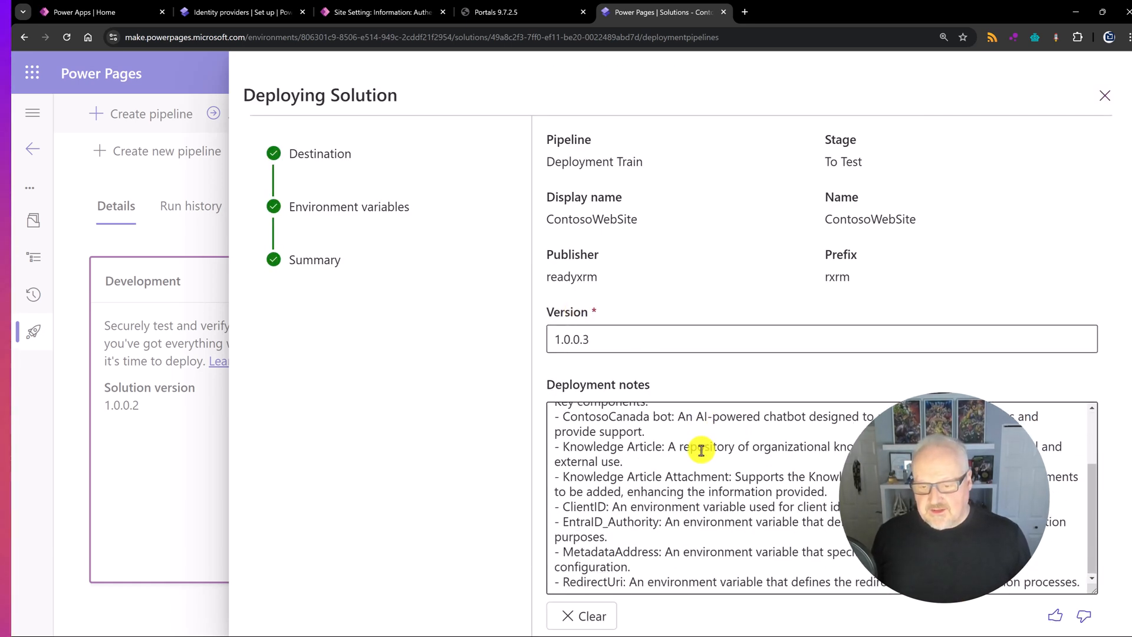
scroll(down, 3)
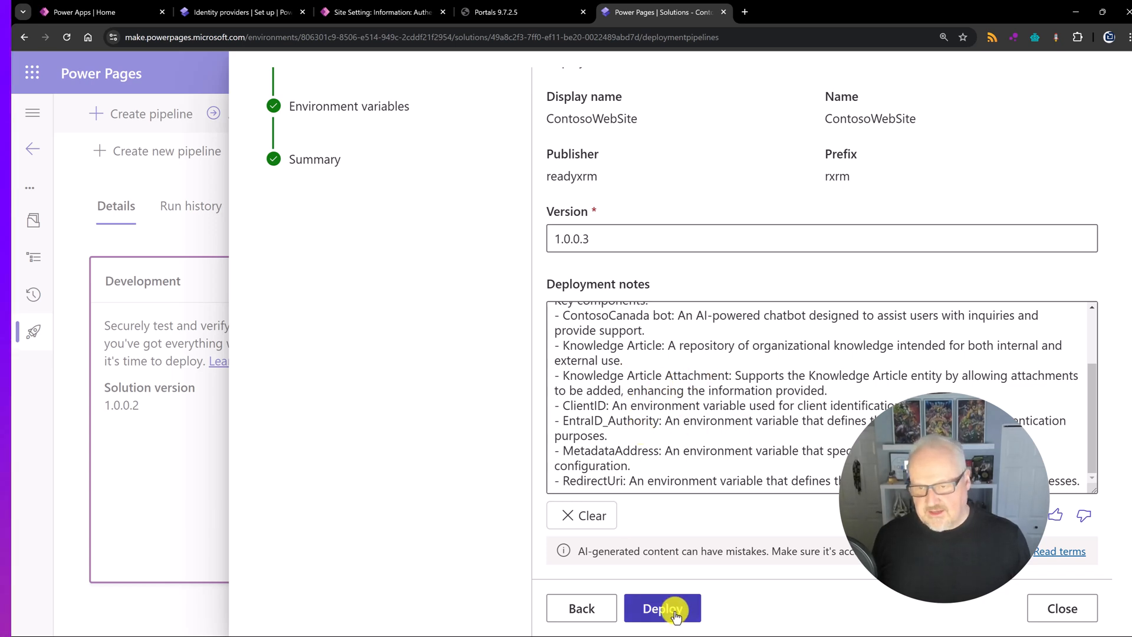
click(662, 608)
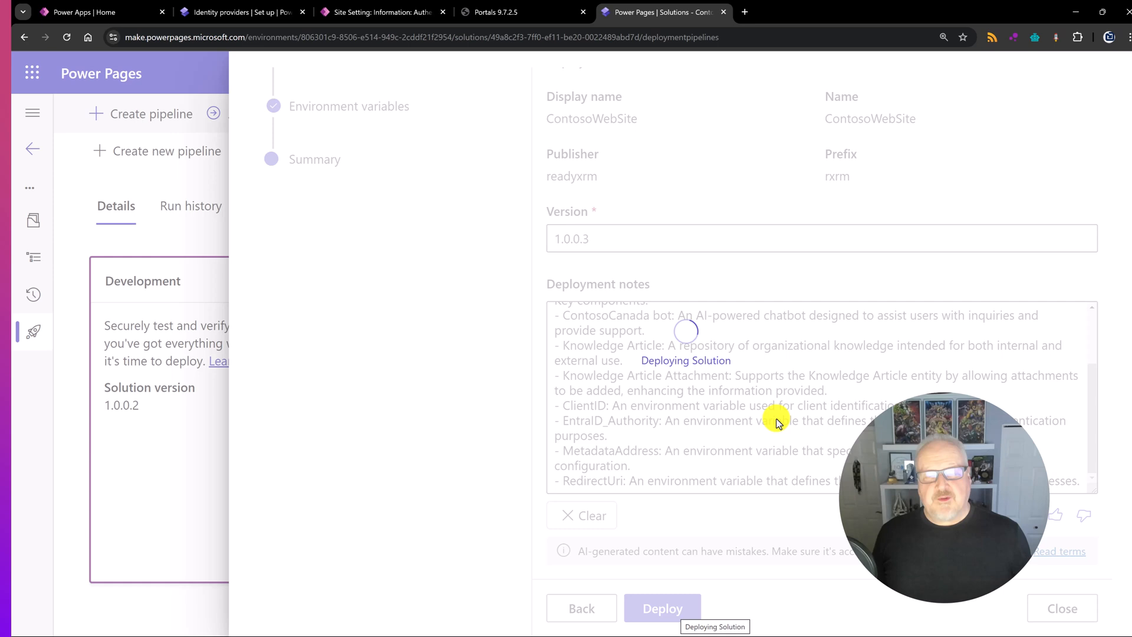
click(660, 609)
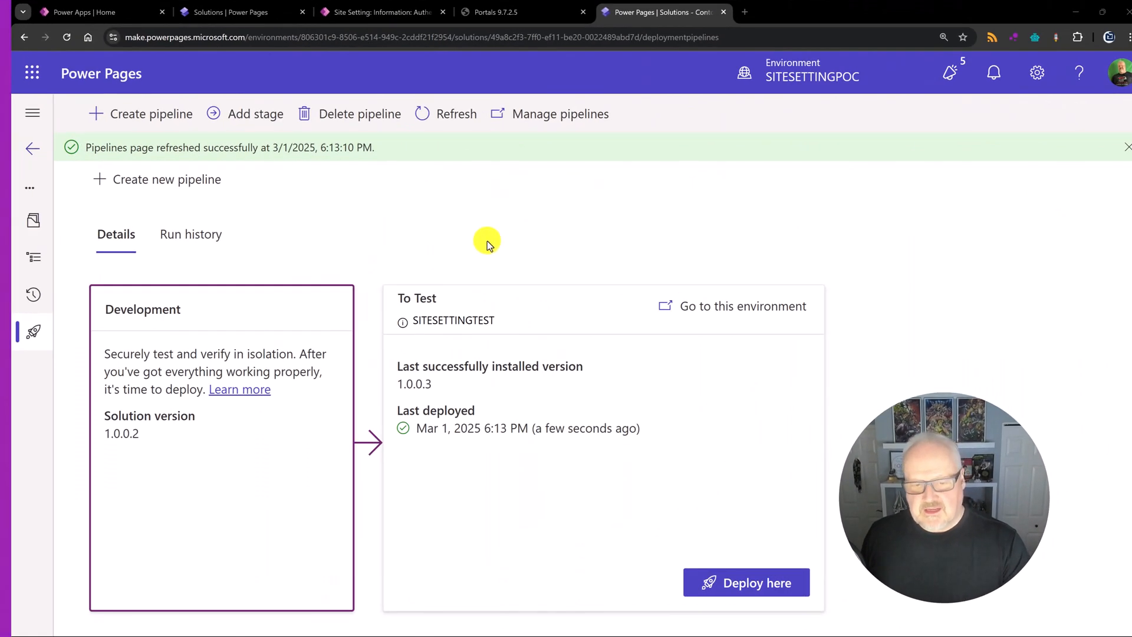
mouse_move(622, 340)
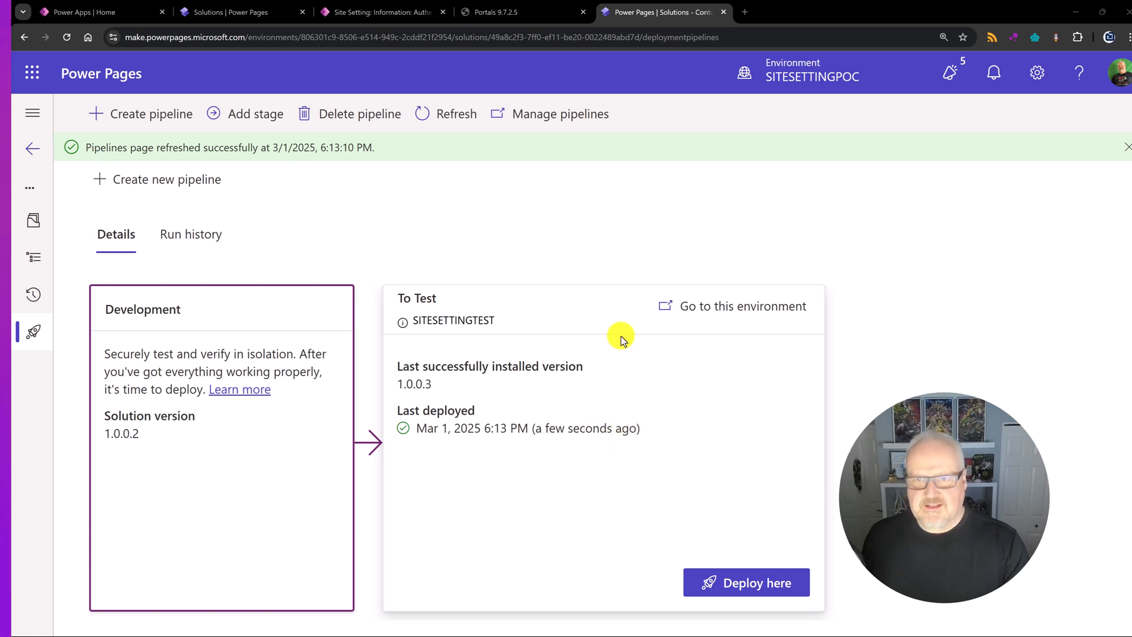
Go to the SITESETTINGTEST environment's solution history showing the ContosoWebSite 1.0.0.3 import.
click(224, 12)
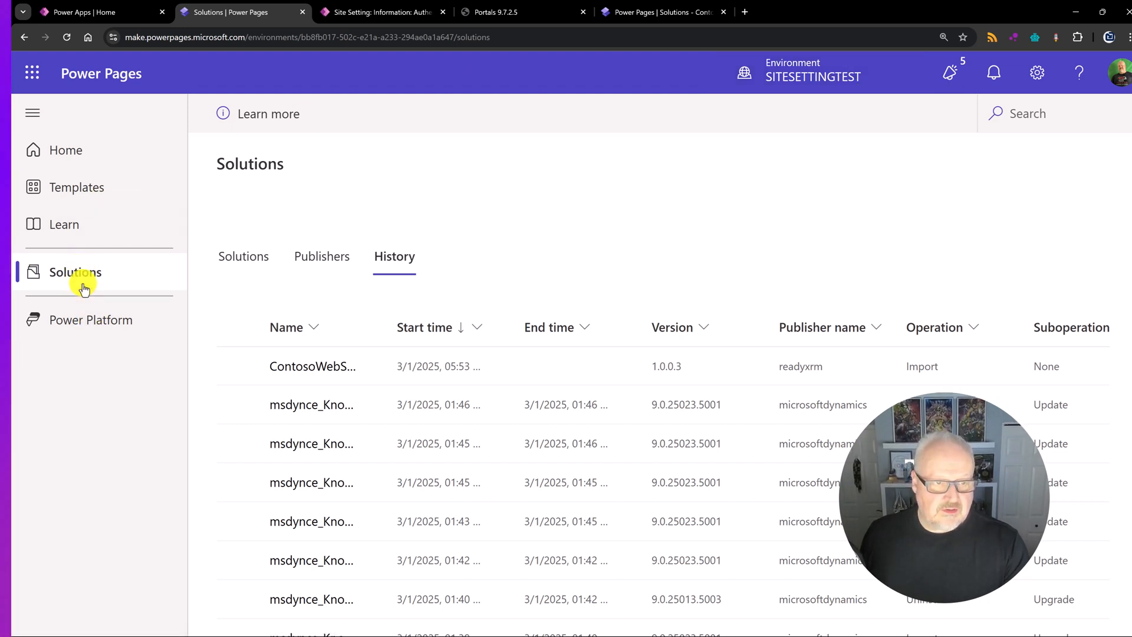
On the test environment home, view the inactive ContosoCanada site, then return to active sites with Contoso World Wide TEST.
click(66, 150)
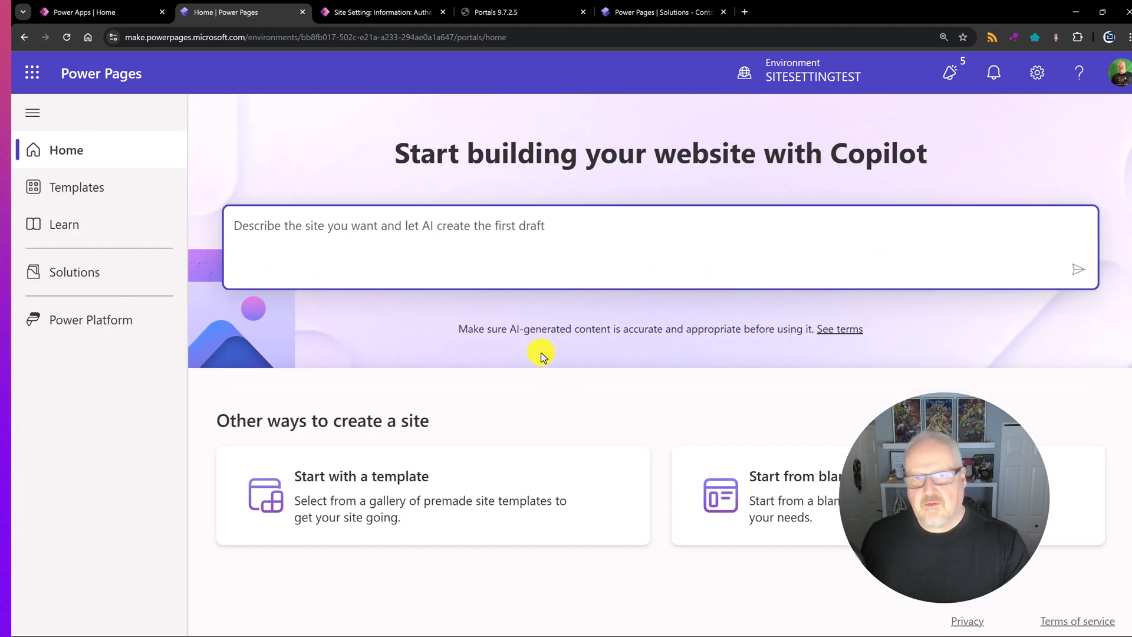
scroll(down, 3)
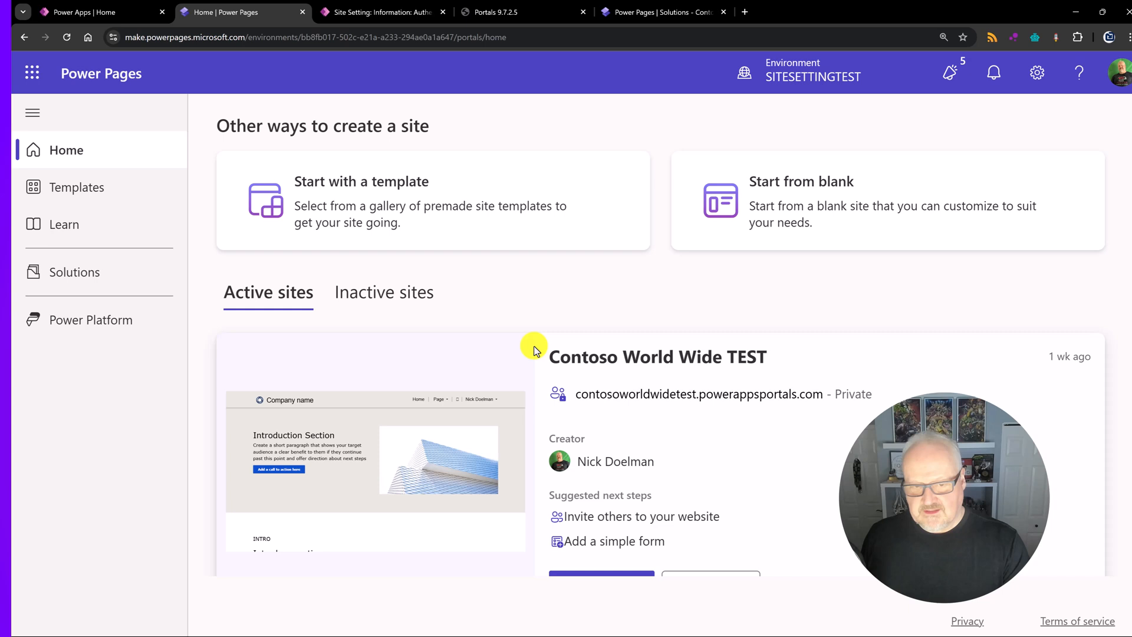
scroll(down, 3)
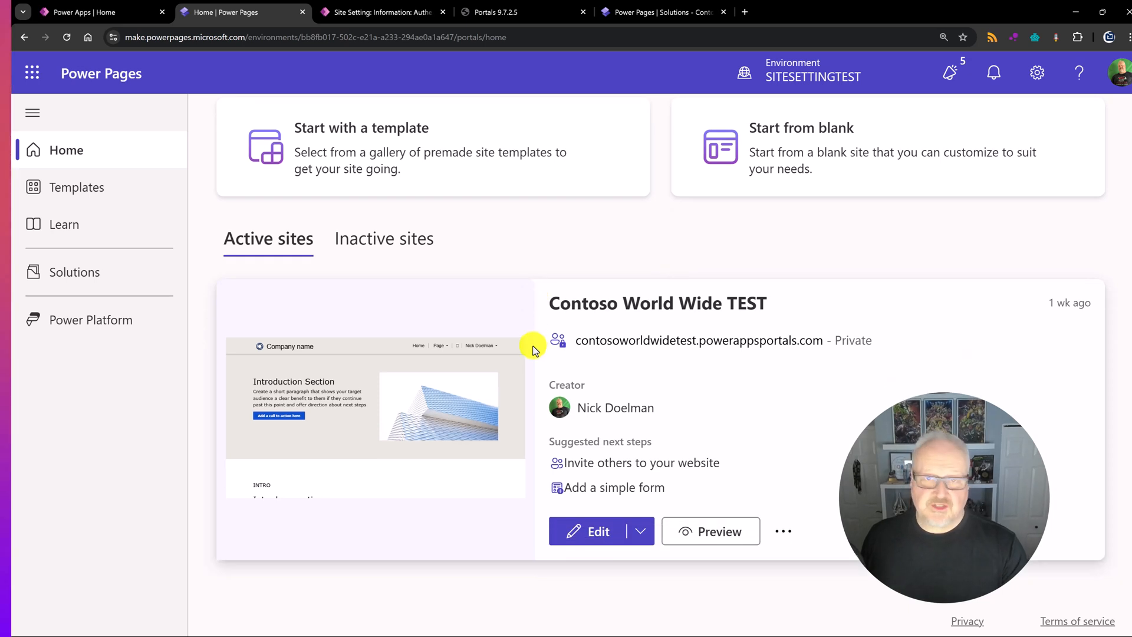
click(383, 239)
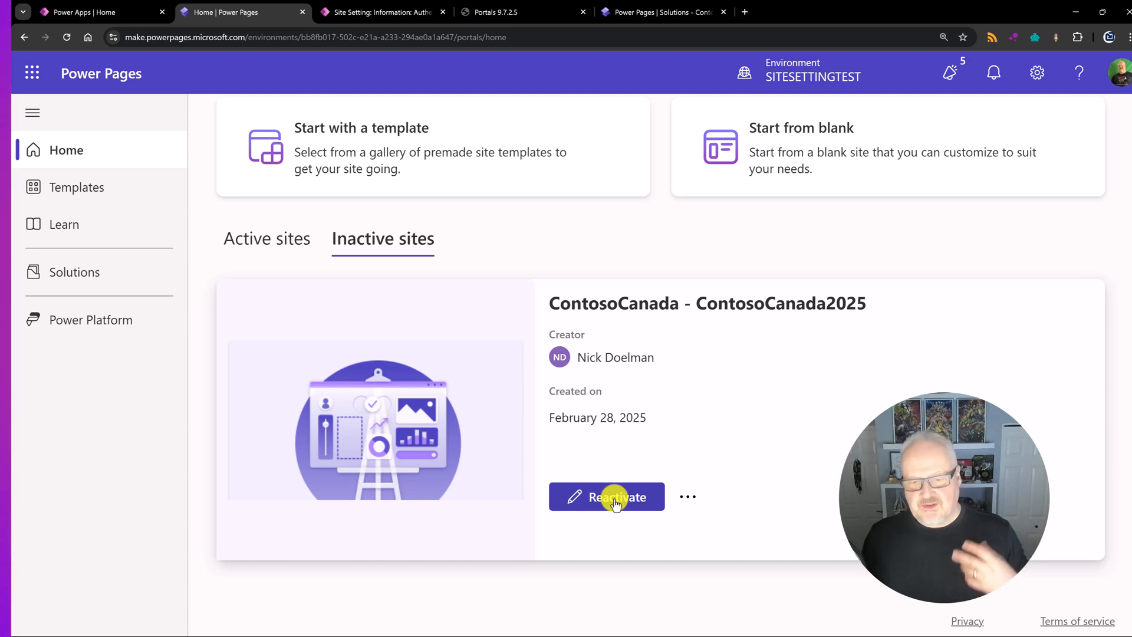
mouse_move(622, 441)
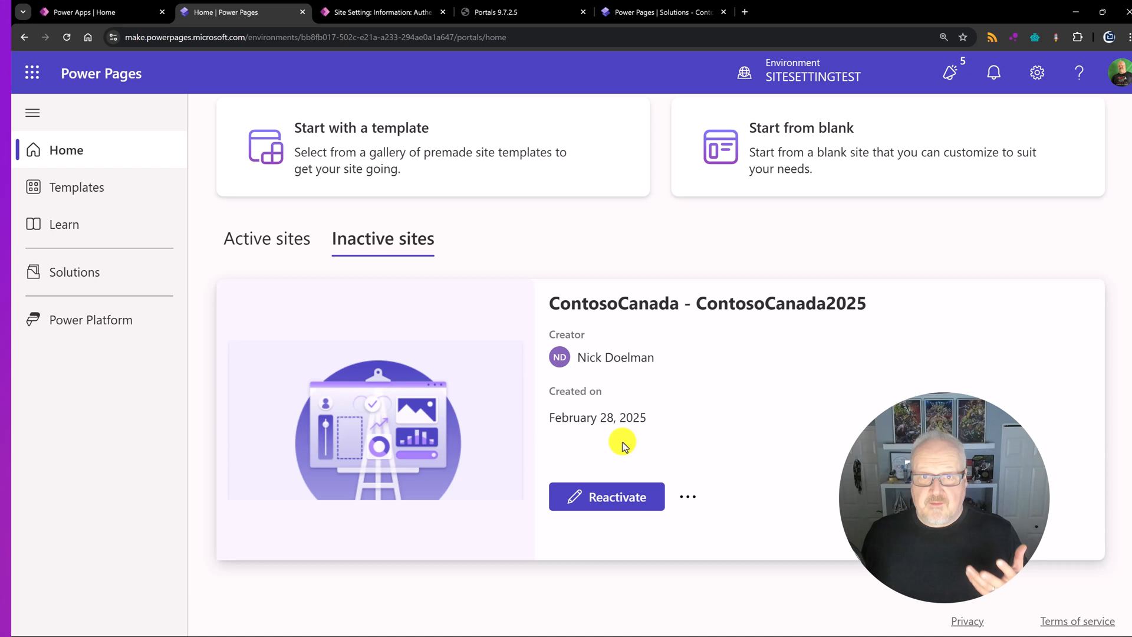
mouse_move(636, 441)
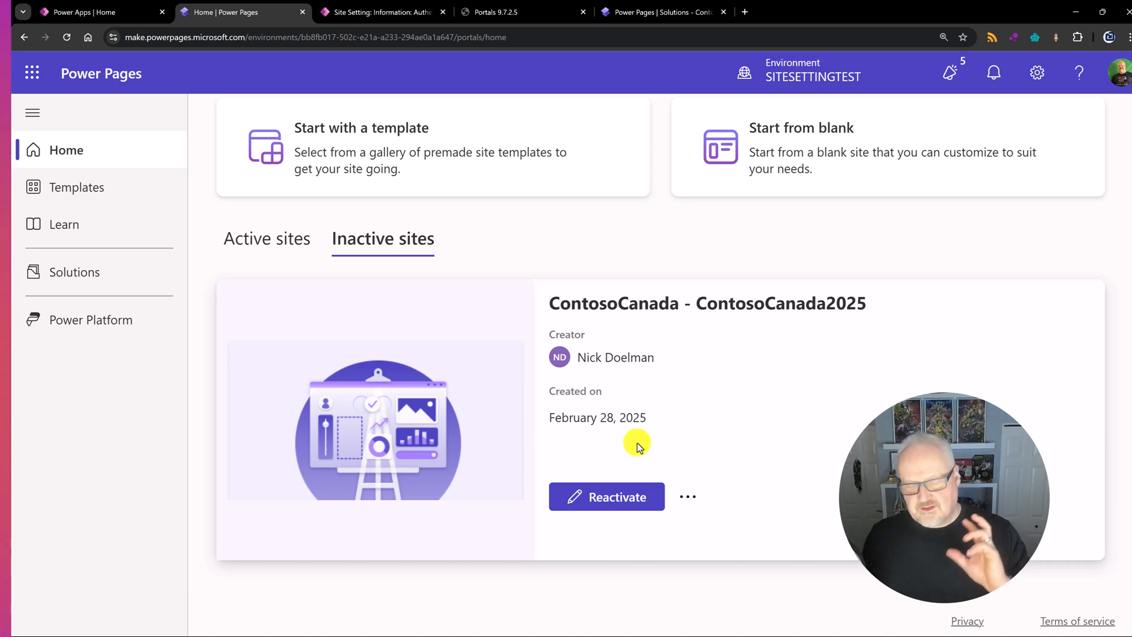
mouse_move(252, 261)
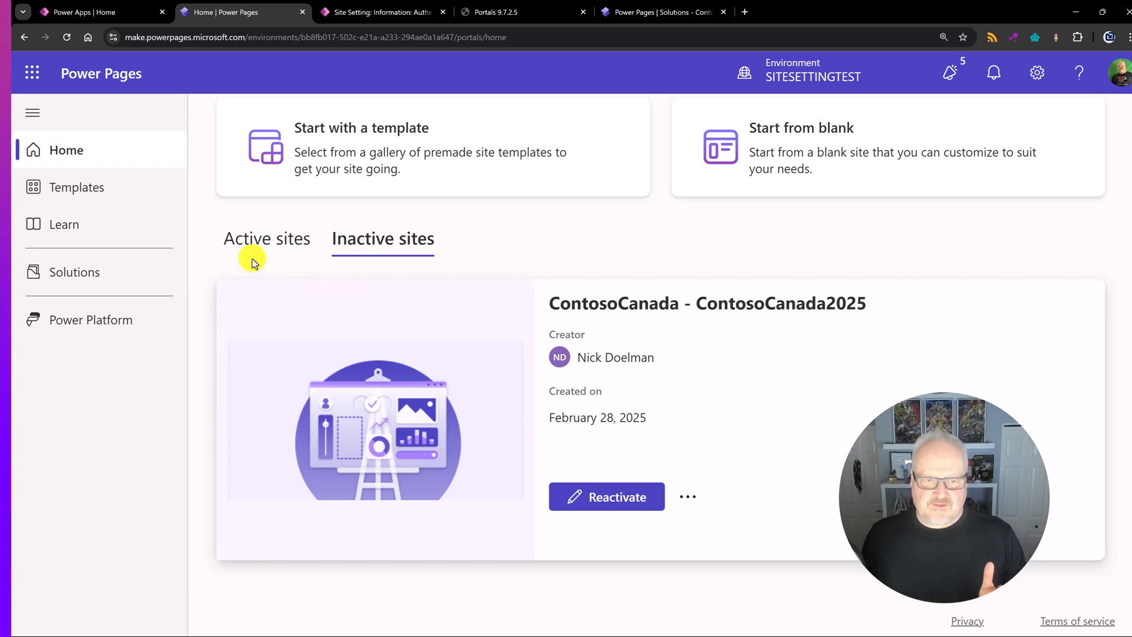
click(268, 238)
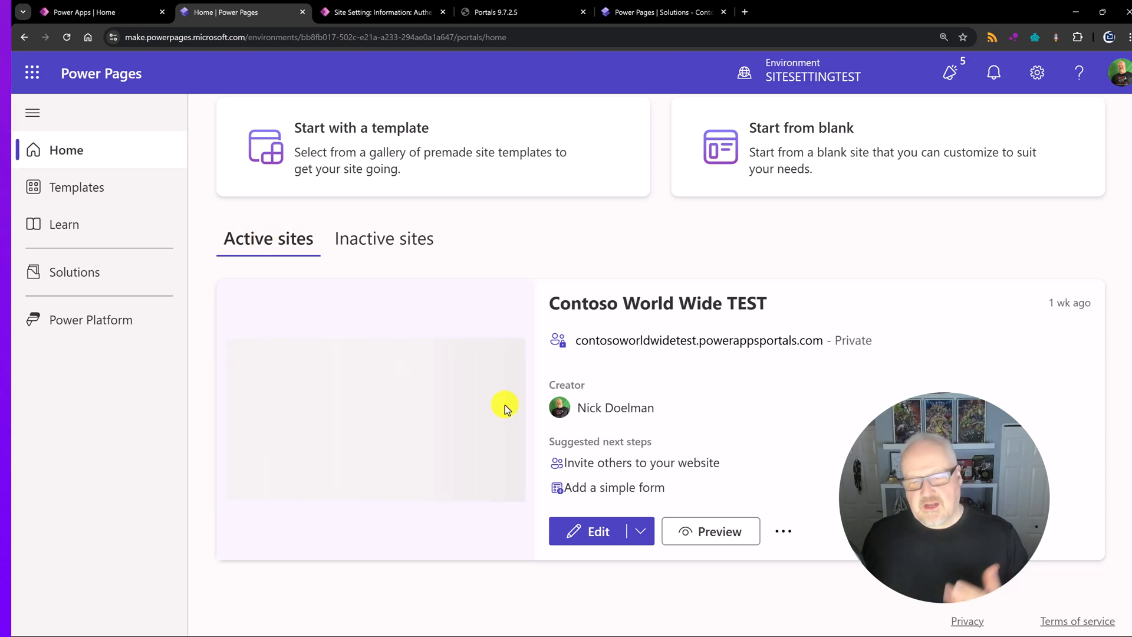
Bring up the Contoso World Wide TEST site's identity providers under the Security workspace.
click(598, 531)
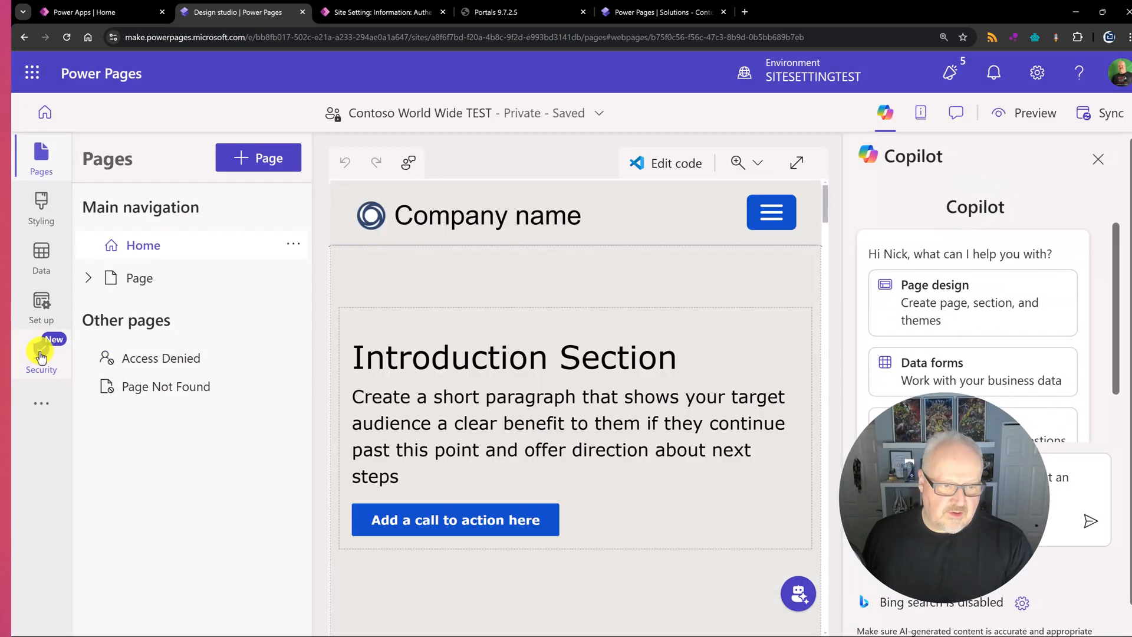
click(40, 354)
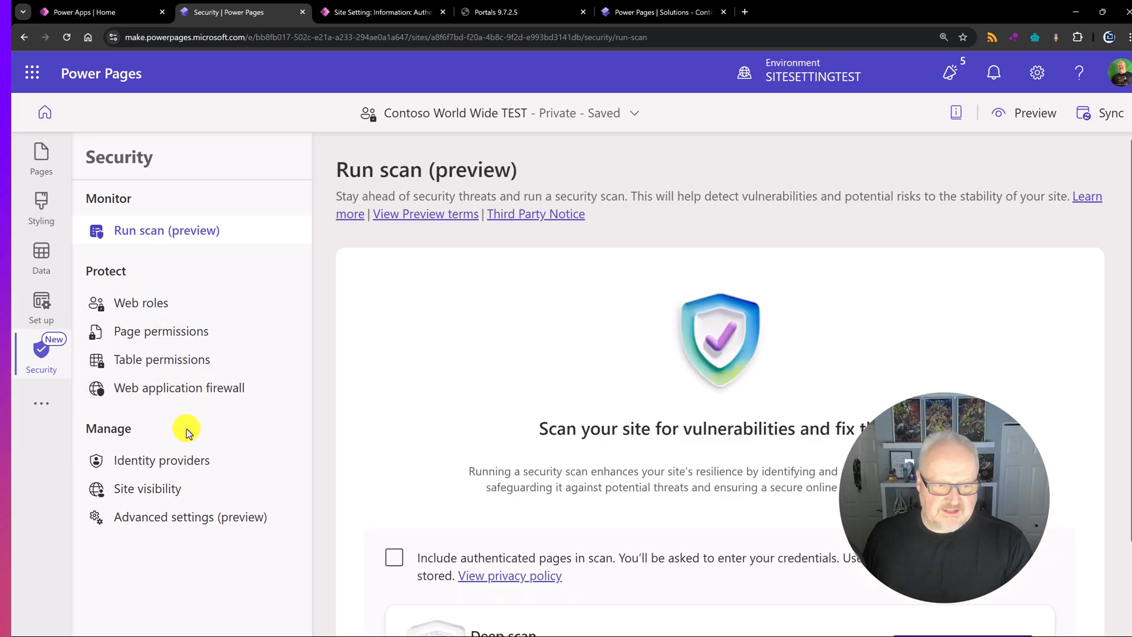
click(162, 460)
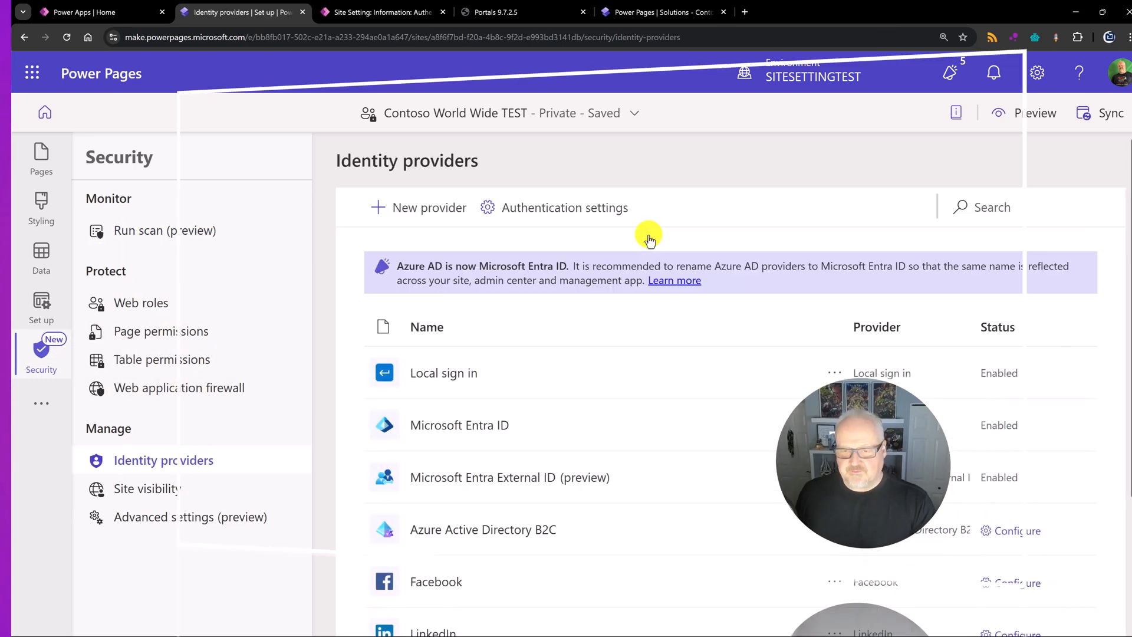
scroll(down, 3)
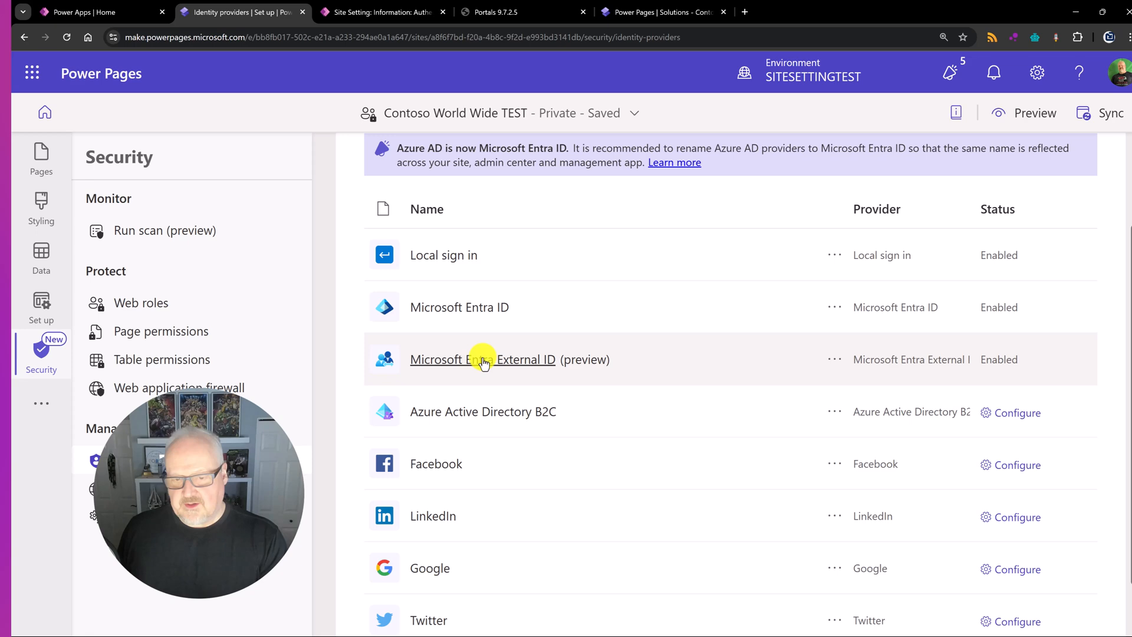
Review the Microsoft Entra External ID provider's authority, client ID and test redirect URI, then close without changes.
click(833, 360)
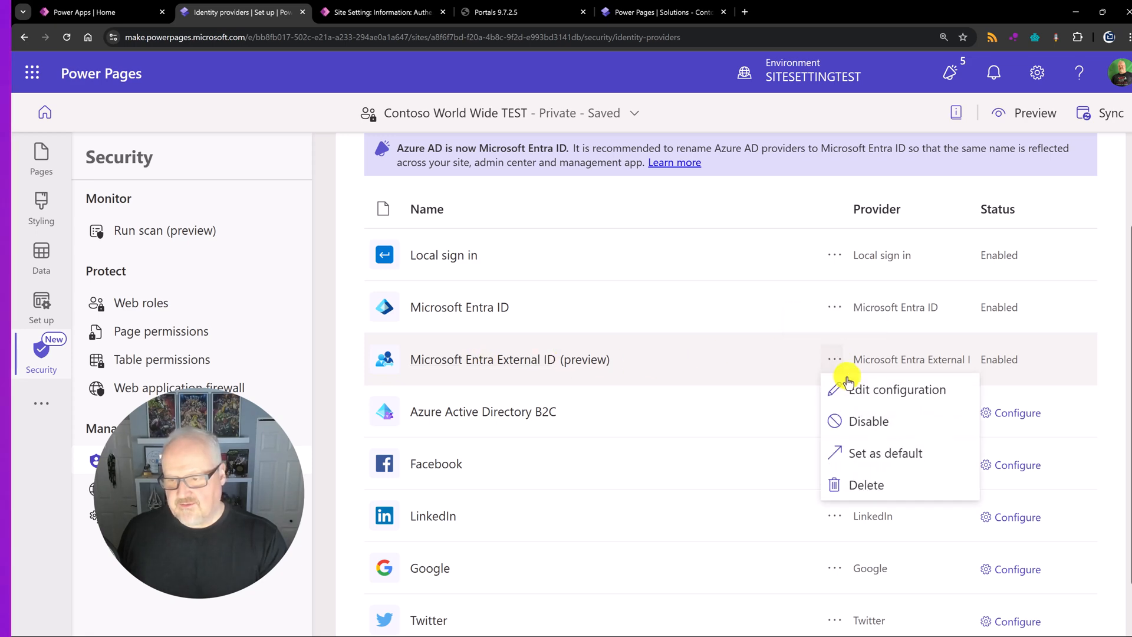
click(896, 389)
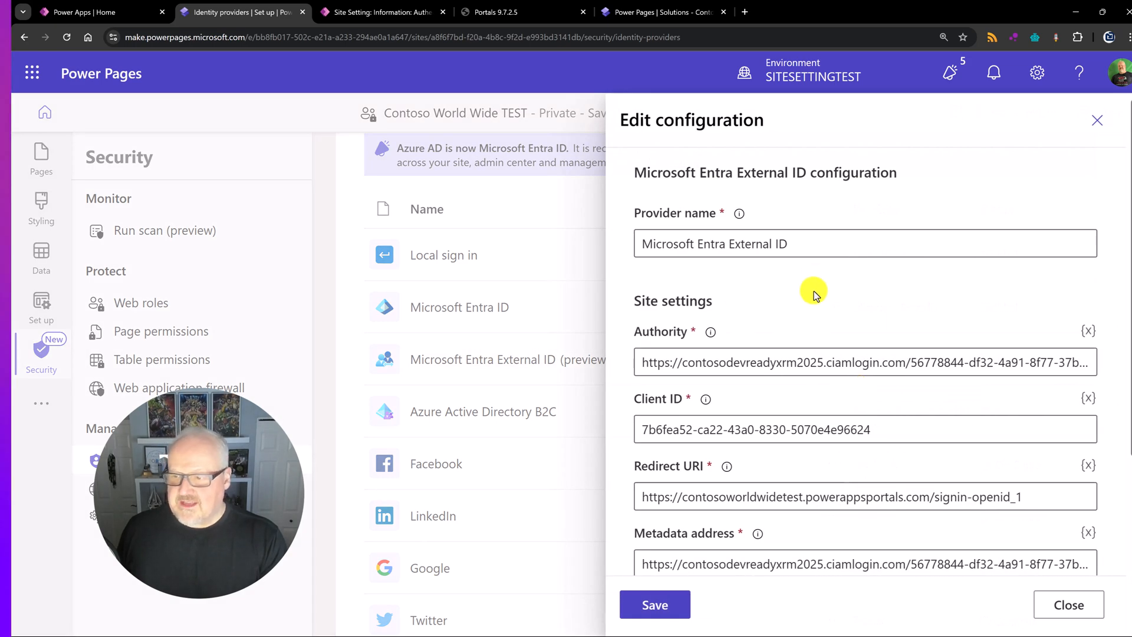
scroll(down, 3)
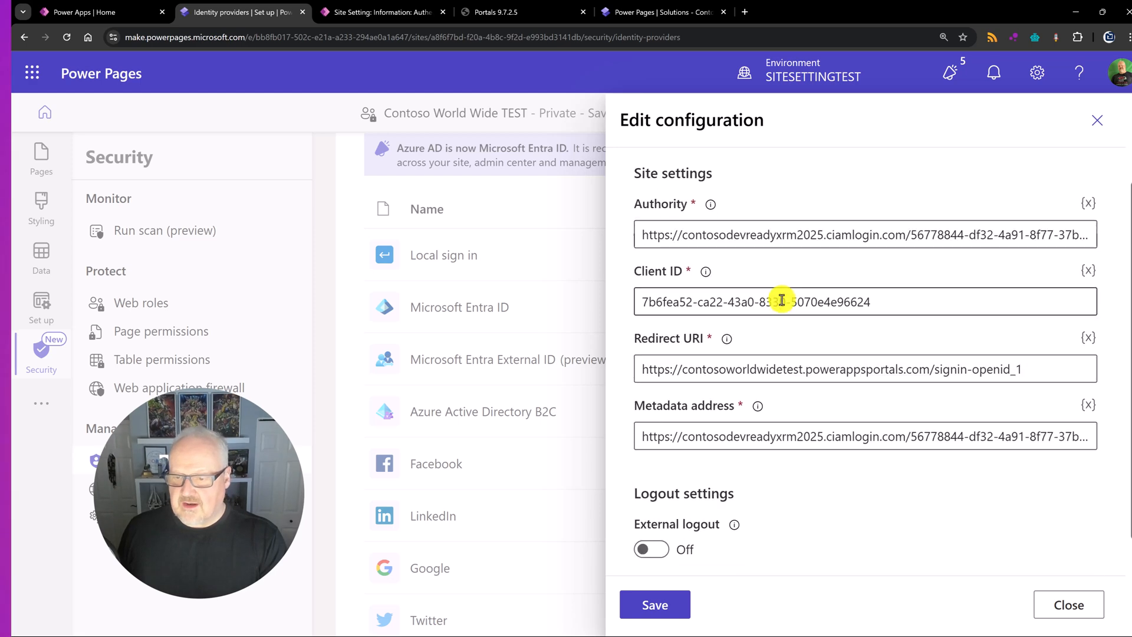
scroll(down, 3)
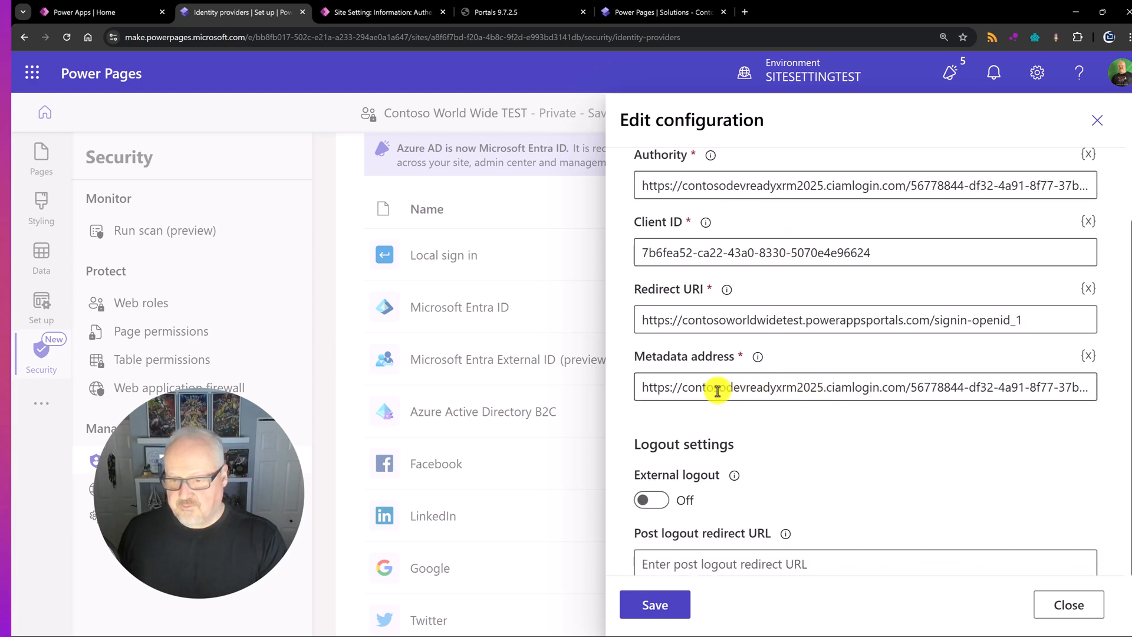
scroll(up, 3)
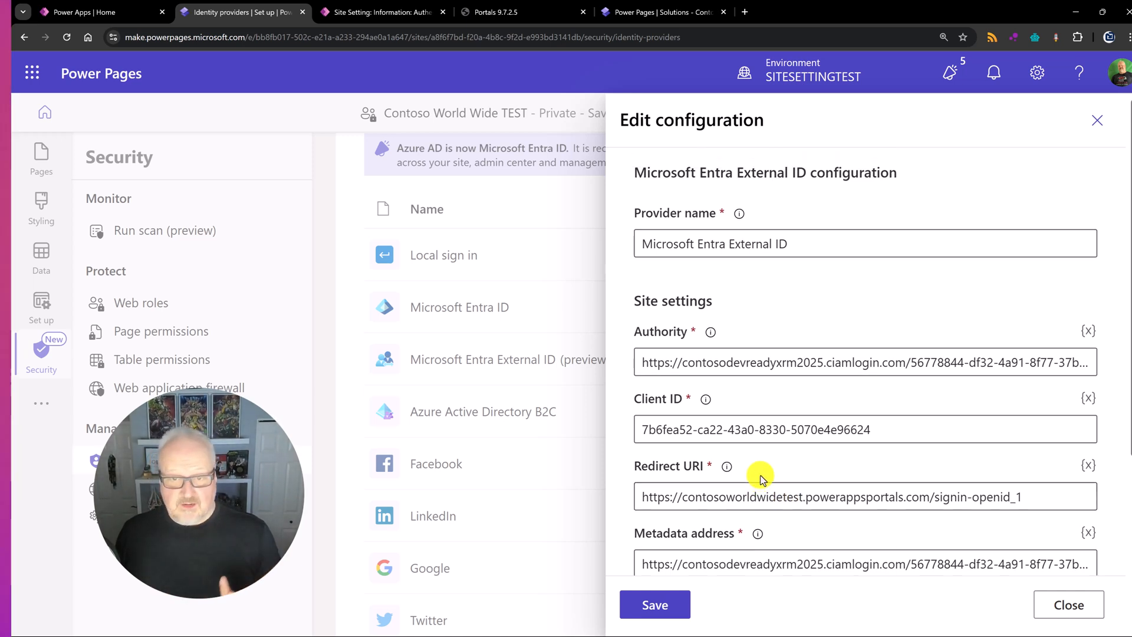
mouse_move(990, 605)
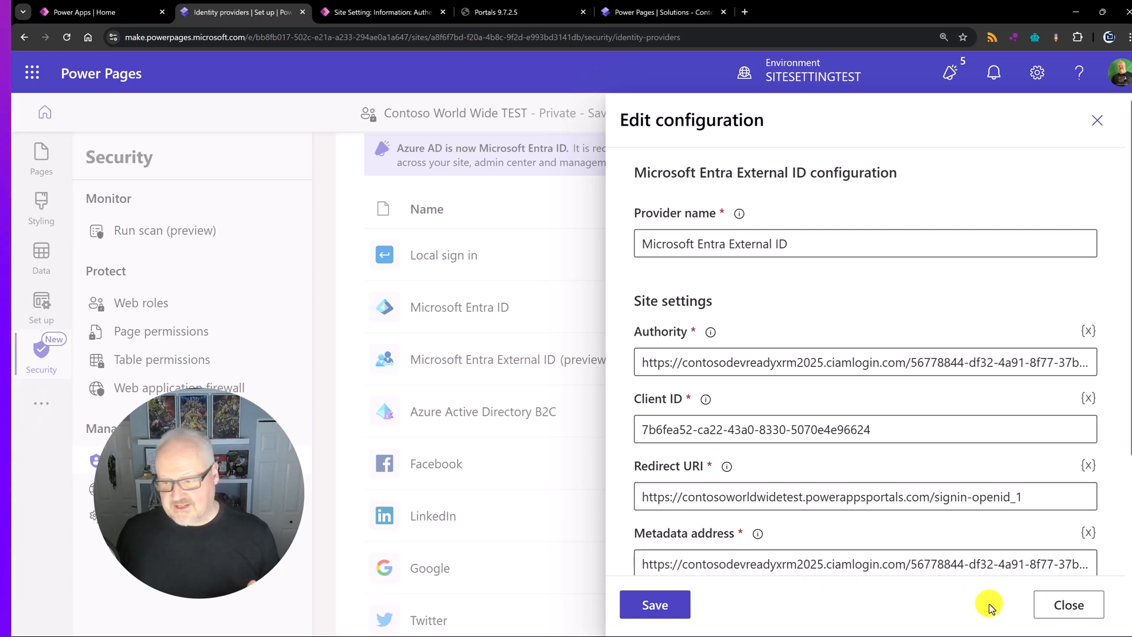
click(1068, 604)
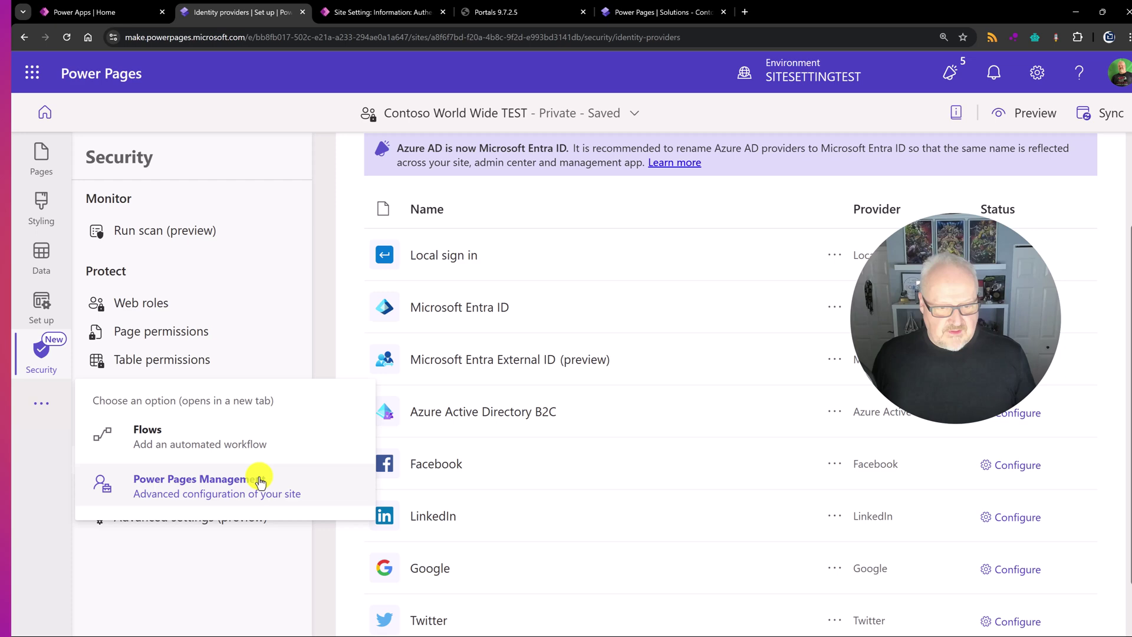
In Power Pages Management, locate the Authentication/OpenIdConnect/OPENID_1/Authority active site setting.
click(191, 480)
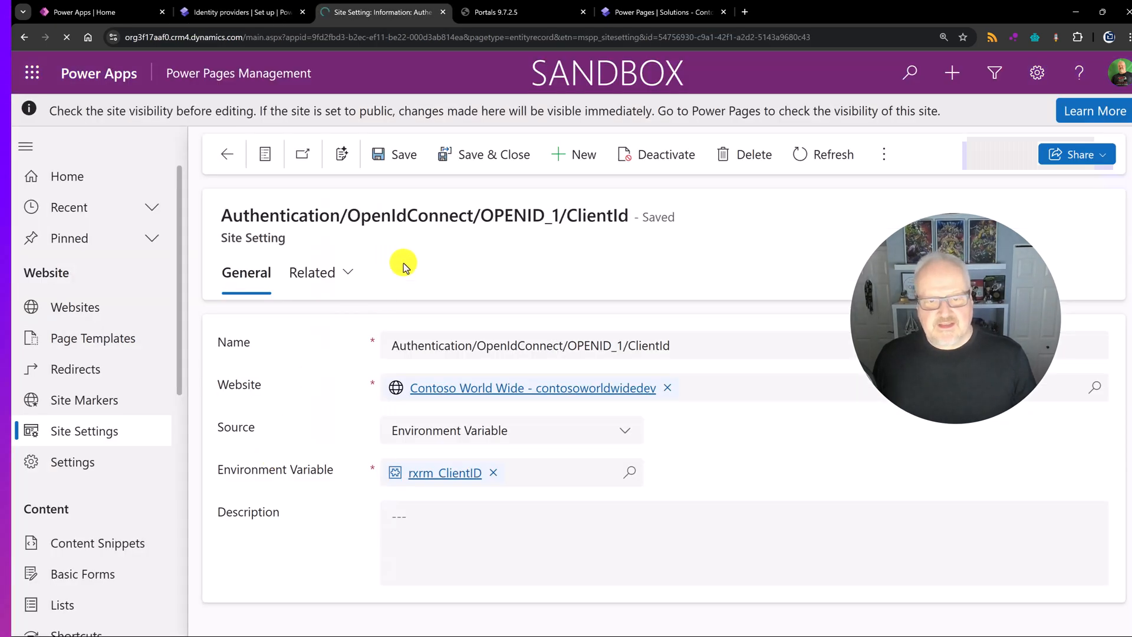
click(533, 388)
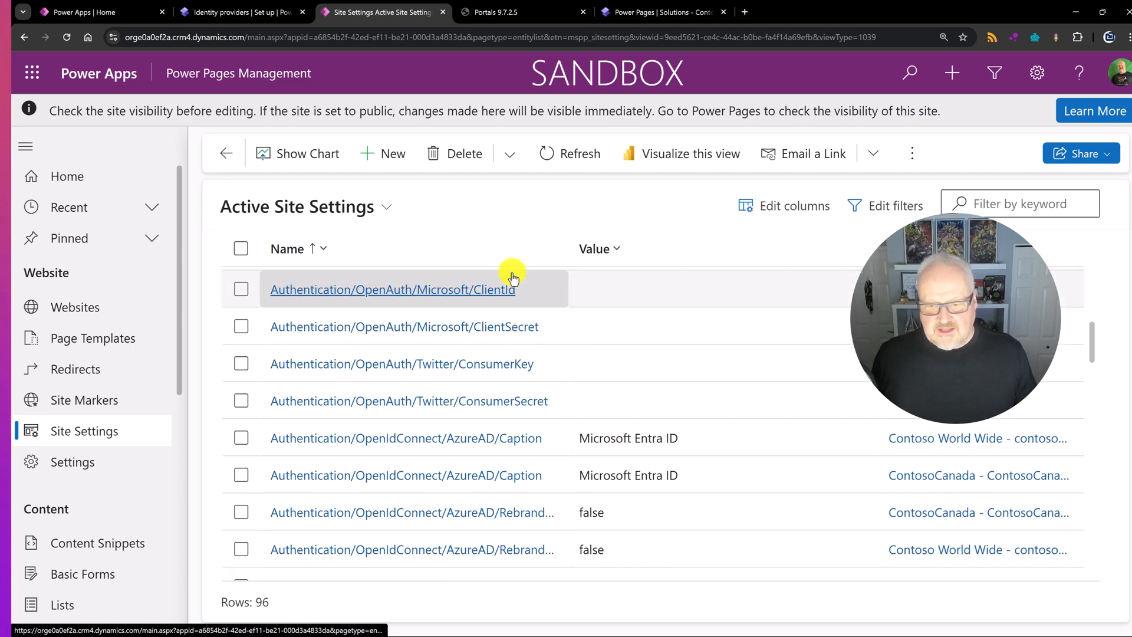
scroll(down, 3)
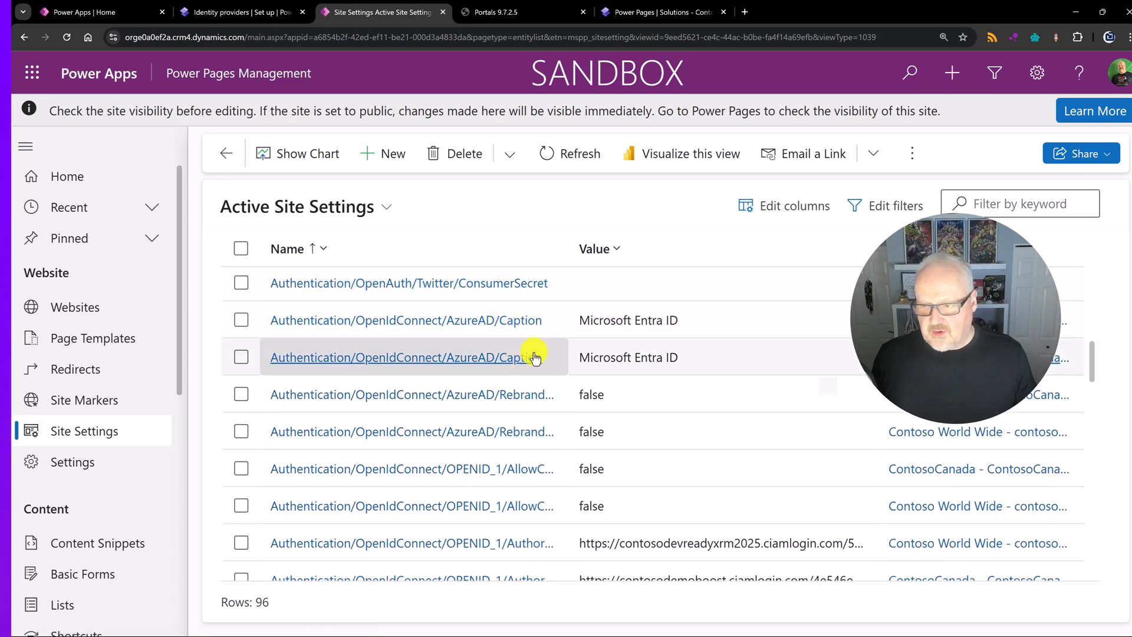
scroll(down, 3)
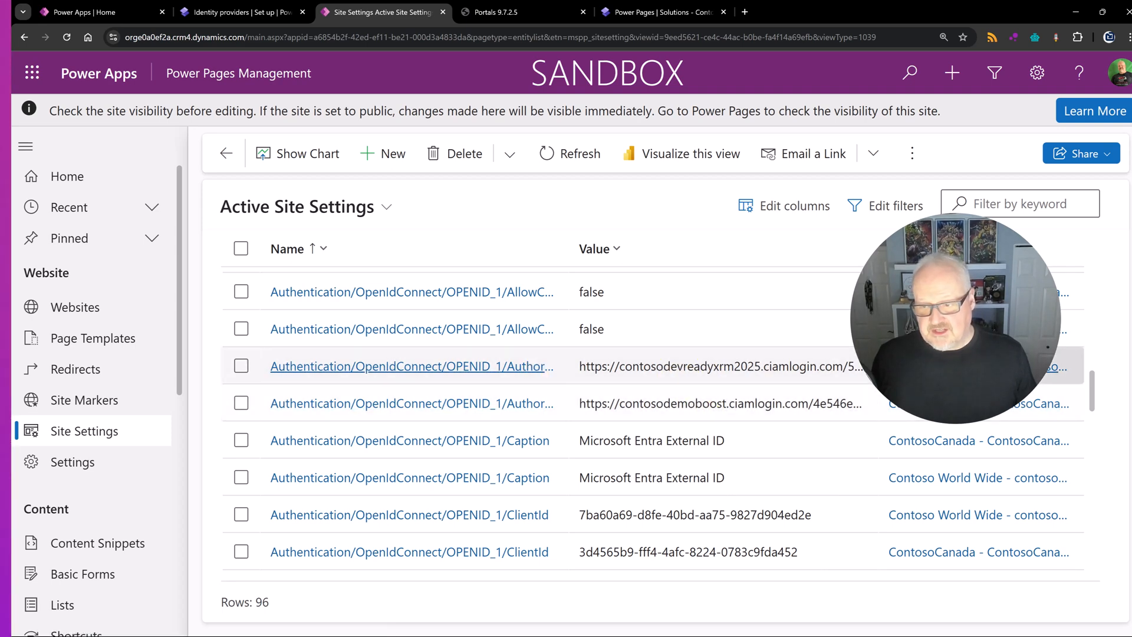
click(412, 365)
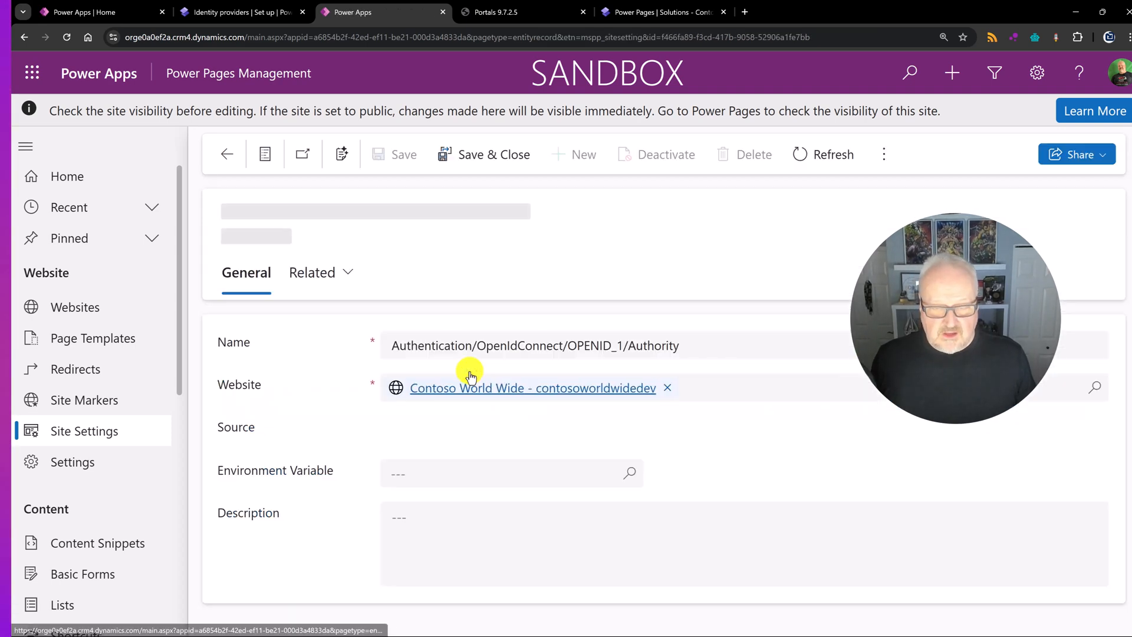
View the rxrm_EntraID_Authority variable's ciamlogin authority URL value, then the site's Portals 9.7.2.5 version page.
click(403, 153)
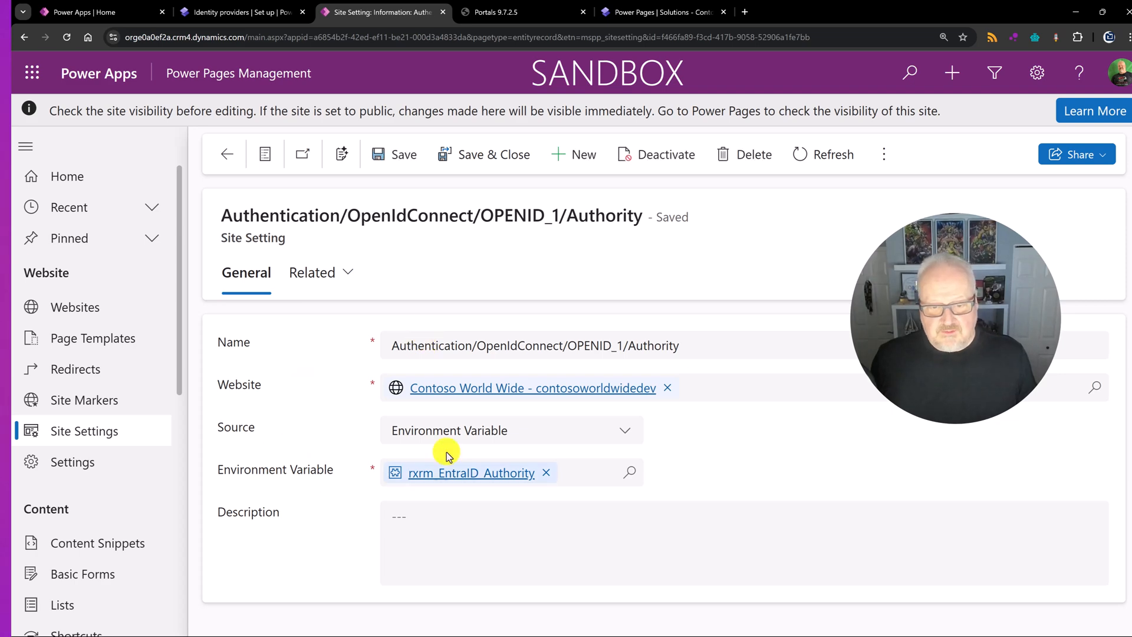
click(472, 473)
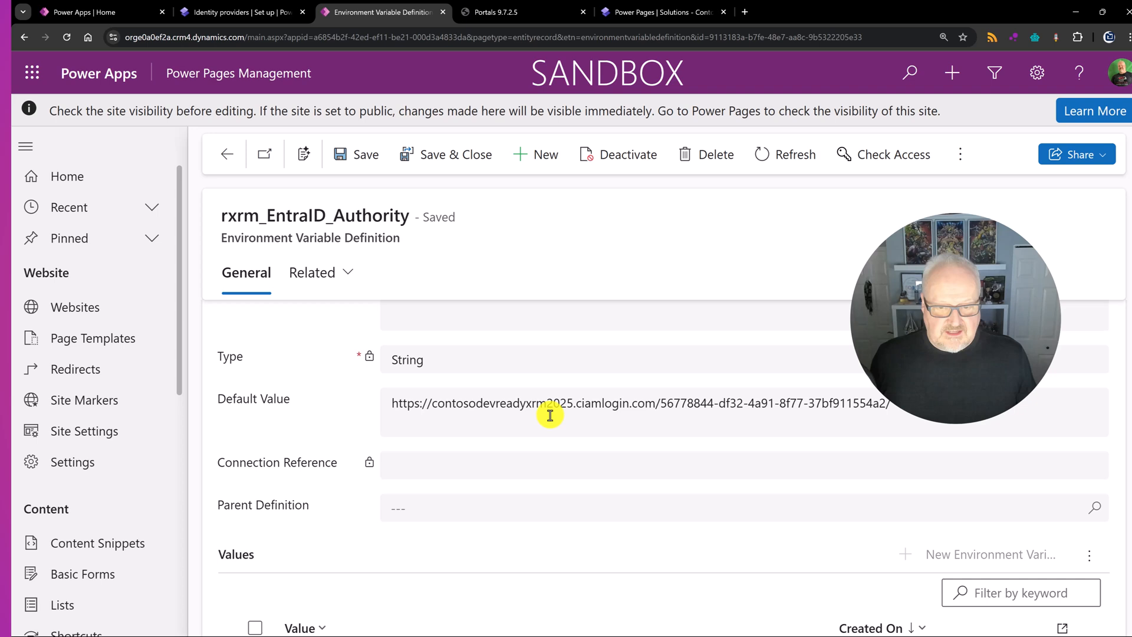
scroll(down, 3)
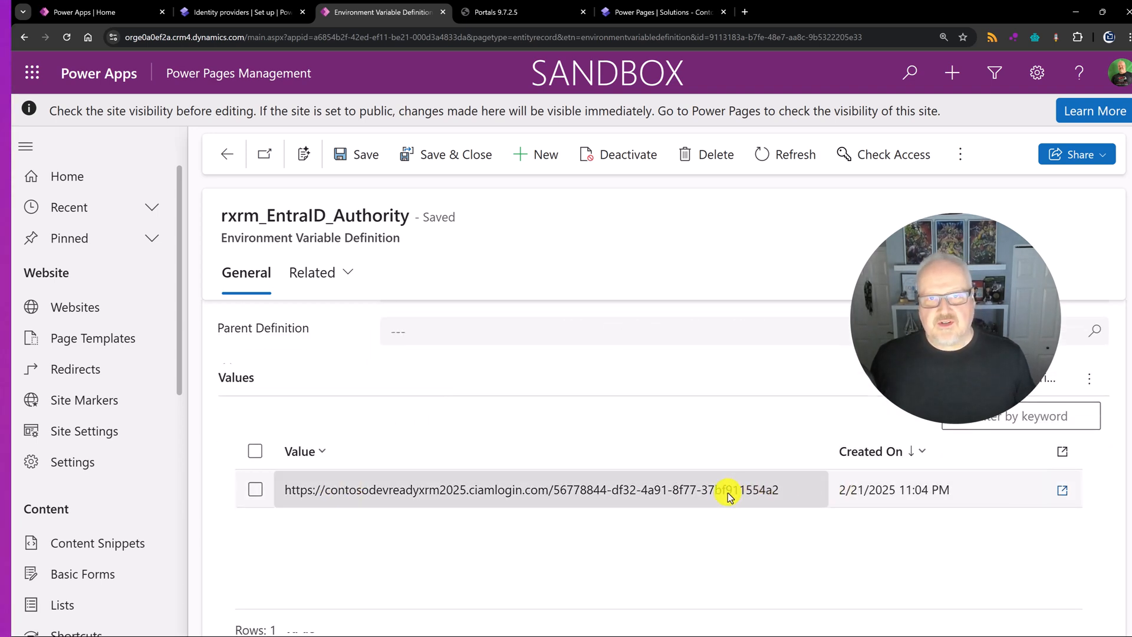
mouse_move(566, 414)
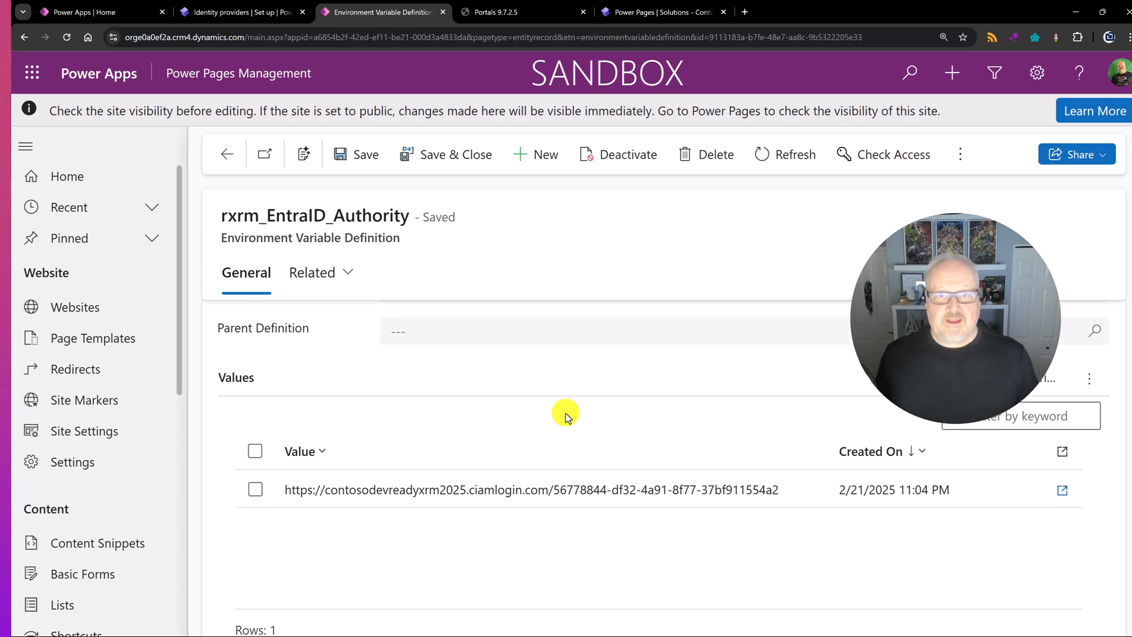
click(506, 12)
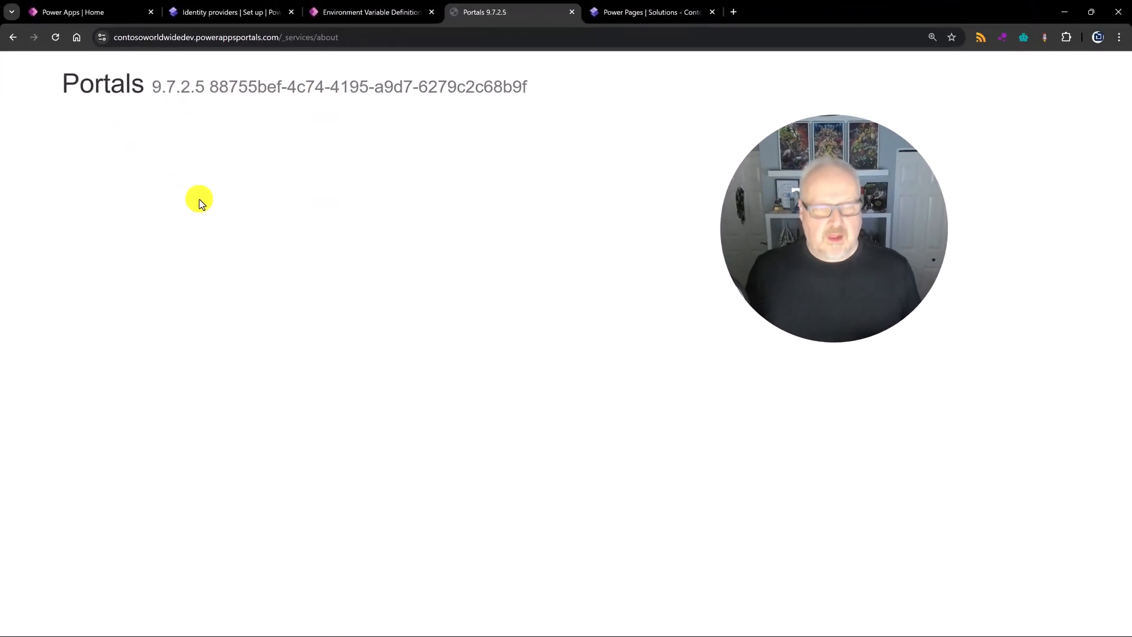
mouse_move(314, 220)
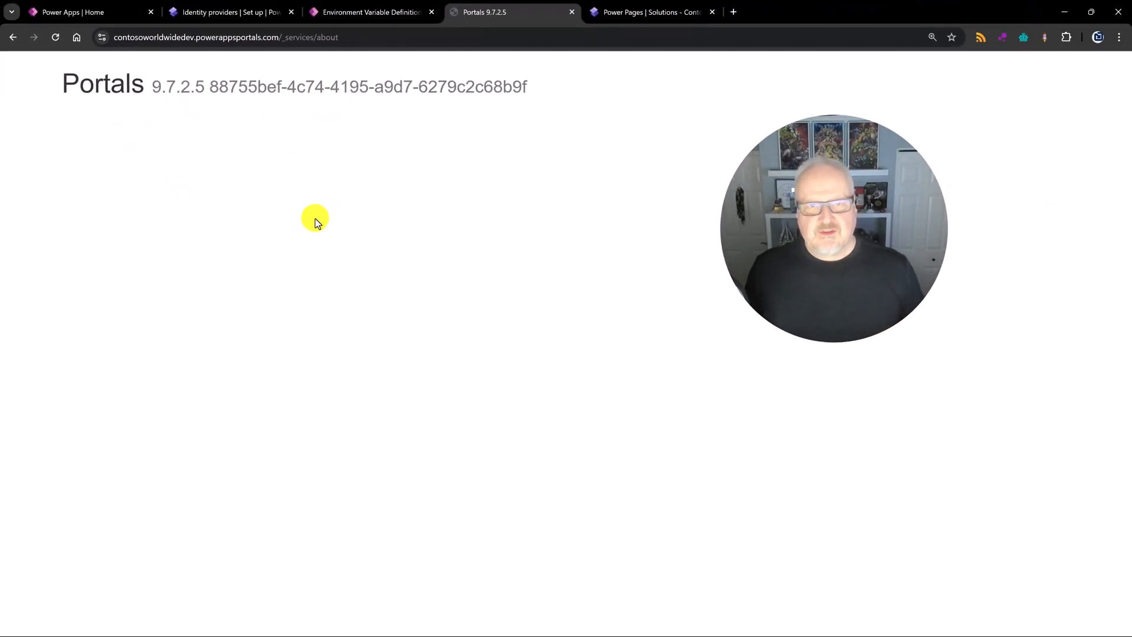
mouse_move(326, 223)
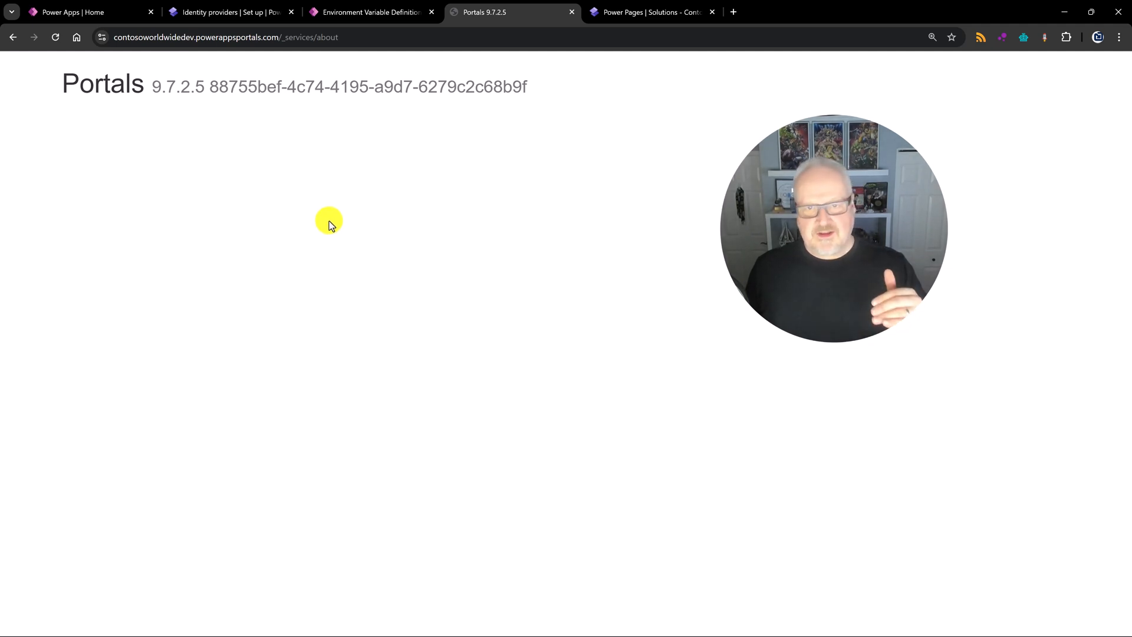
mouse_move(163, 91)
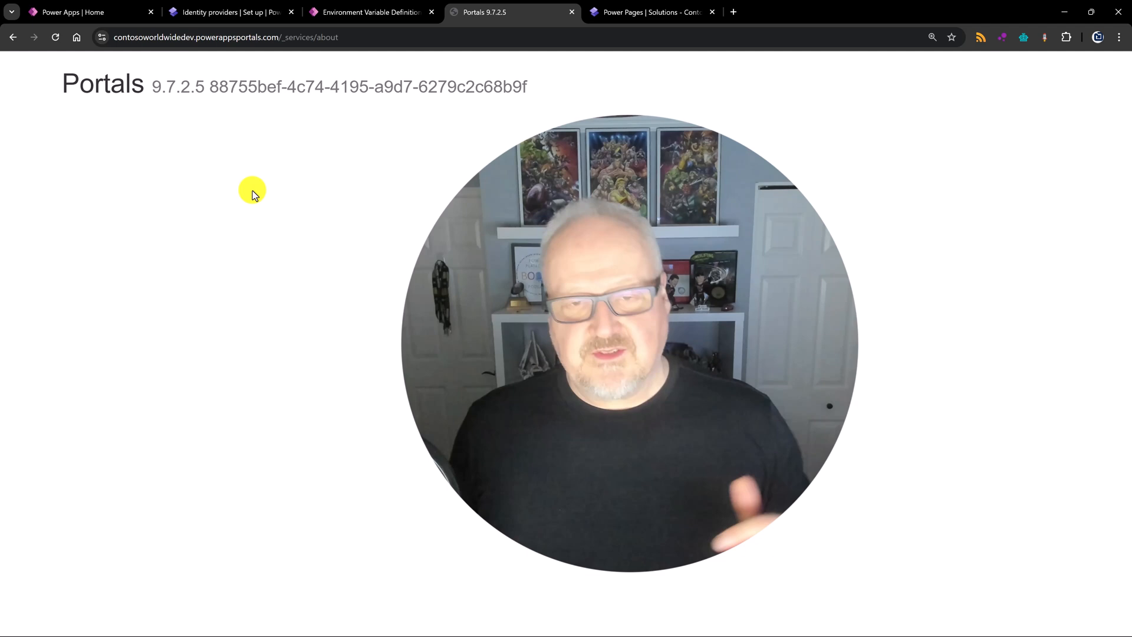
mouse_move(364, 215)
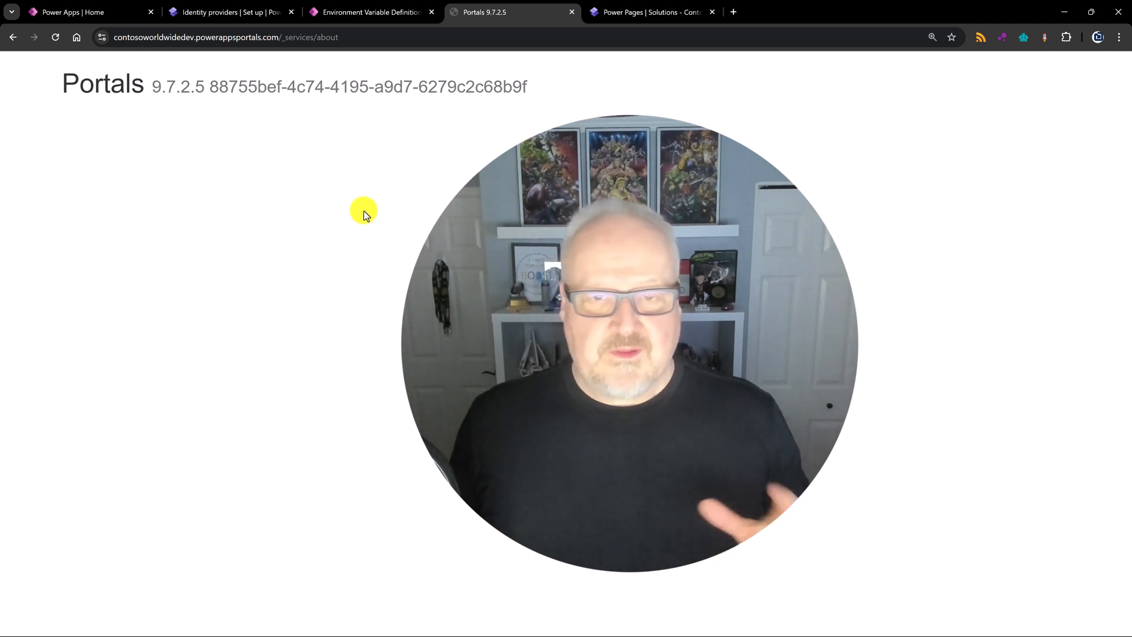